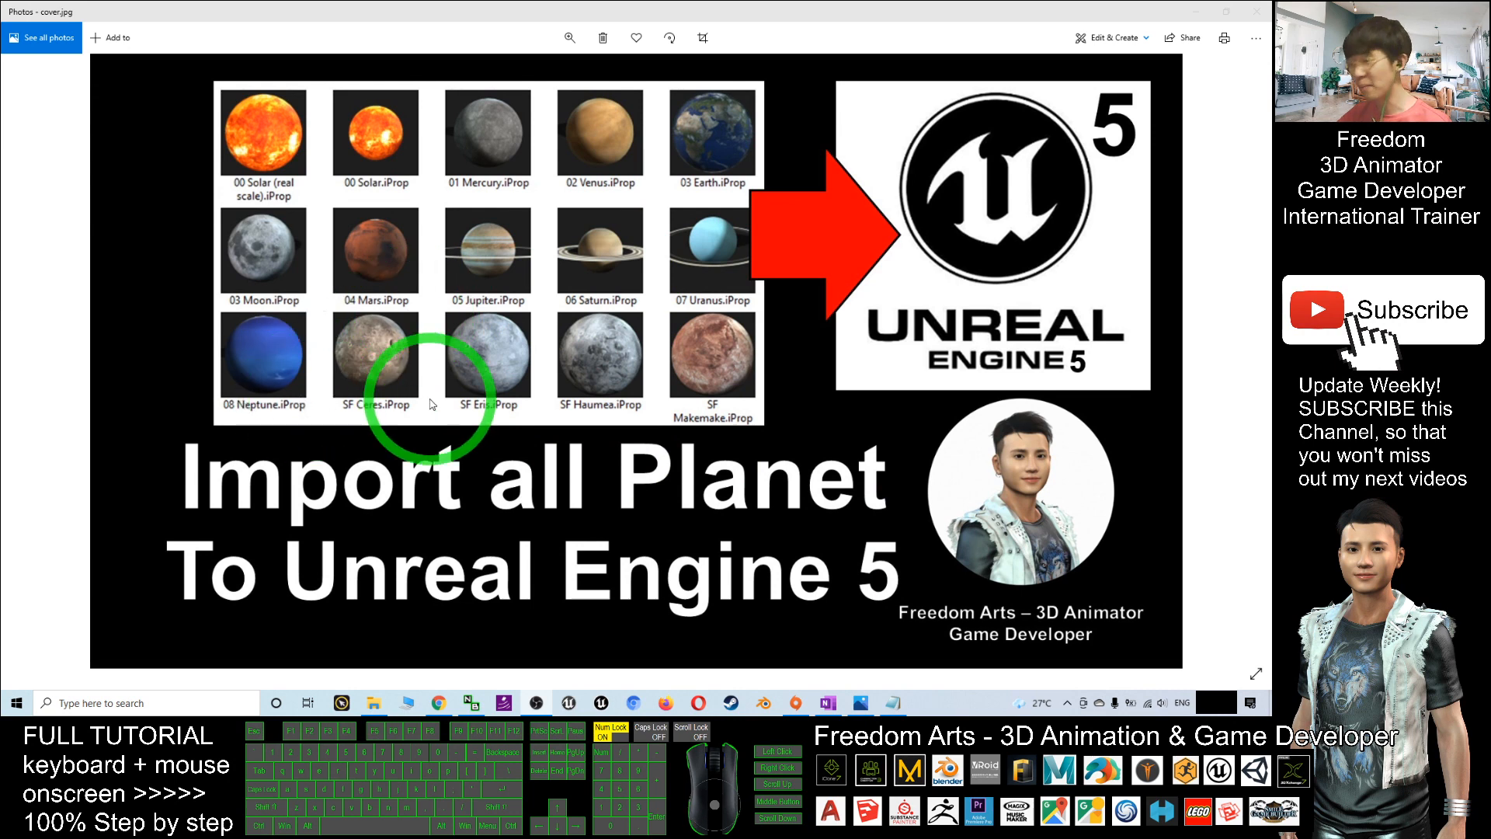
{"action": "mouse_move", "coordinate": [219, 367]}
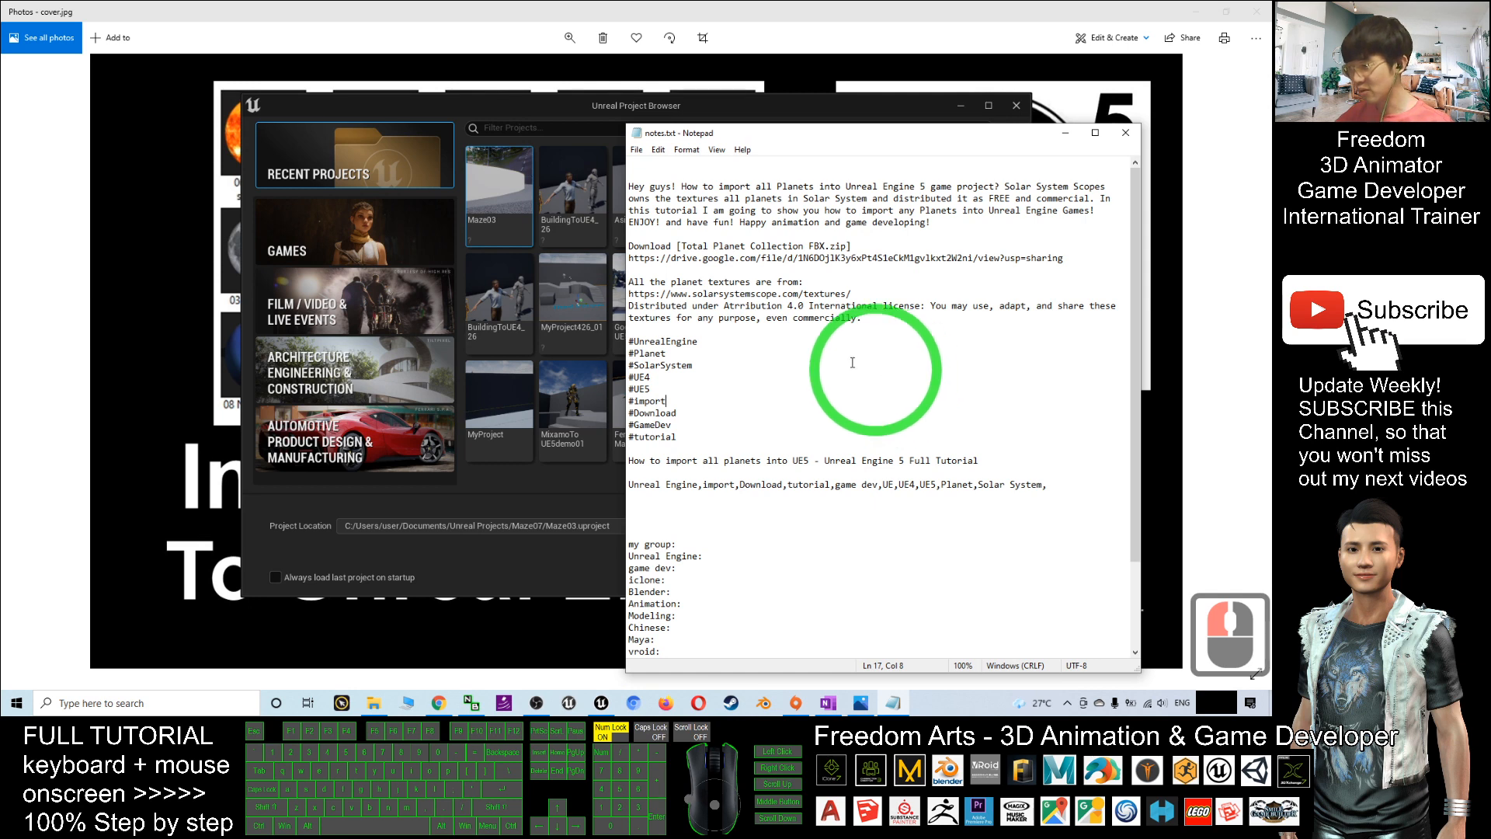
{"action": "mouse_move", "coordinate": [1014, 347]}
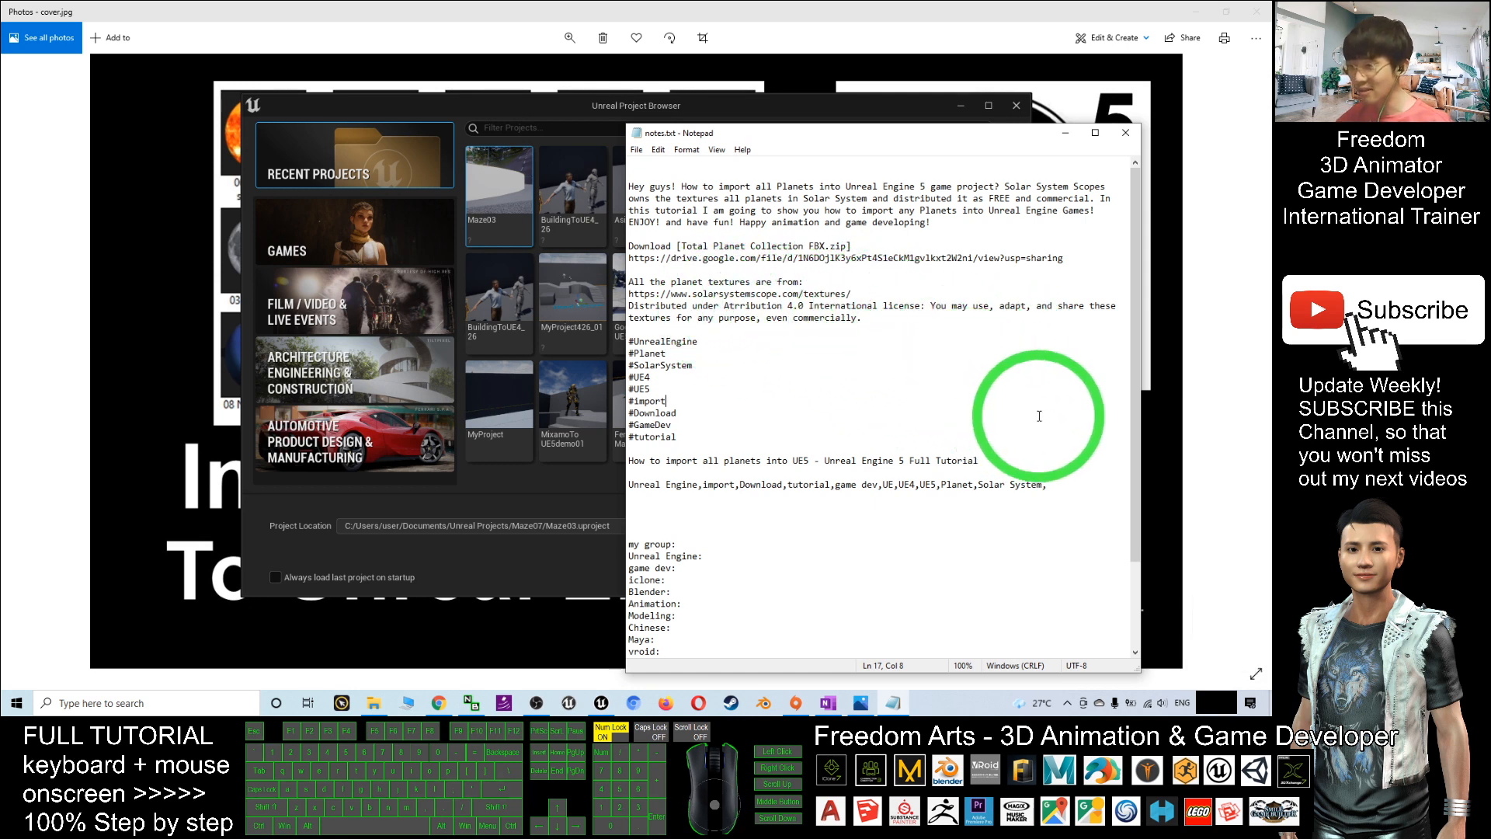
{"action": "mouse_move", "coordinate": [815, 332]}
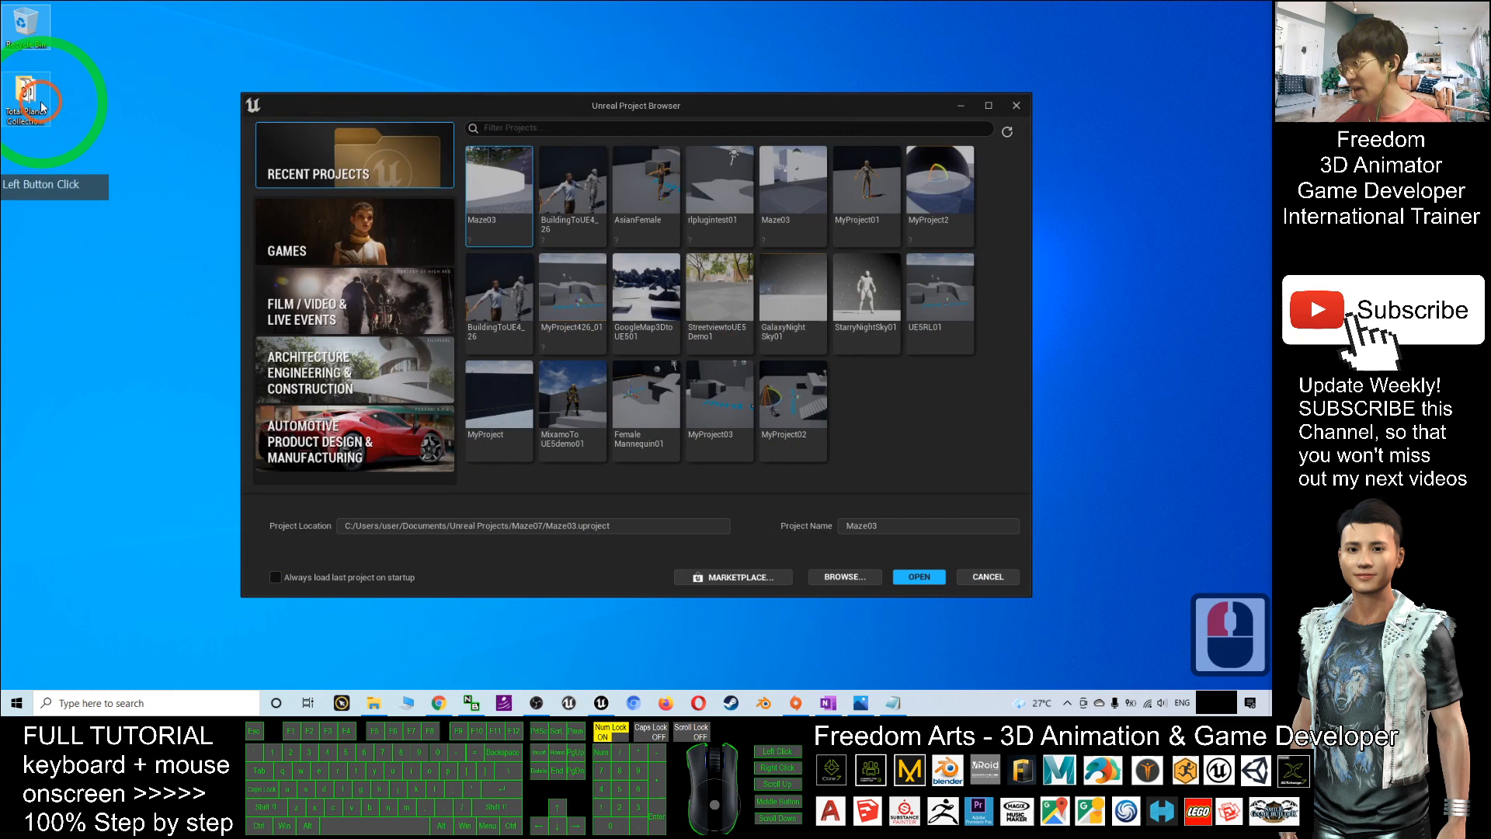
Open the Total Planet Collection folder and preview the Solar planet model
{"action": "double_click", "coordinate": [28, 95]}
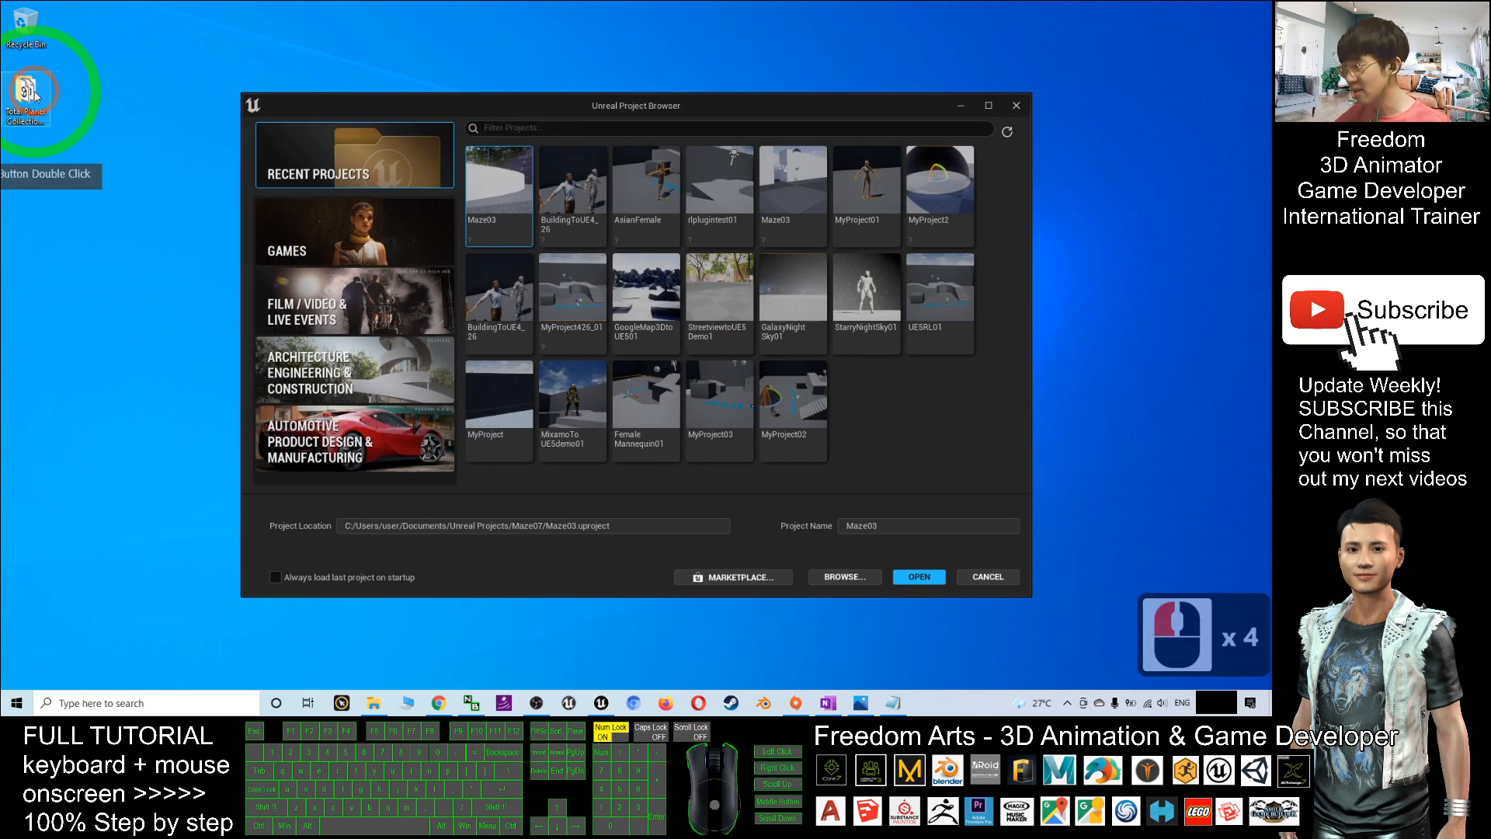
{"action": "double_click", "coordinate": [28, 92]}
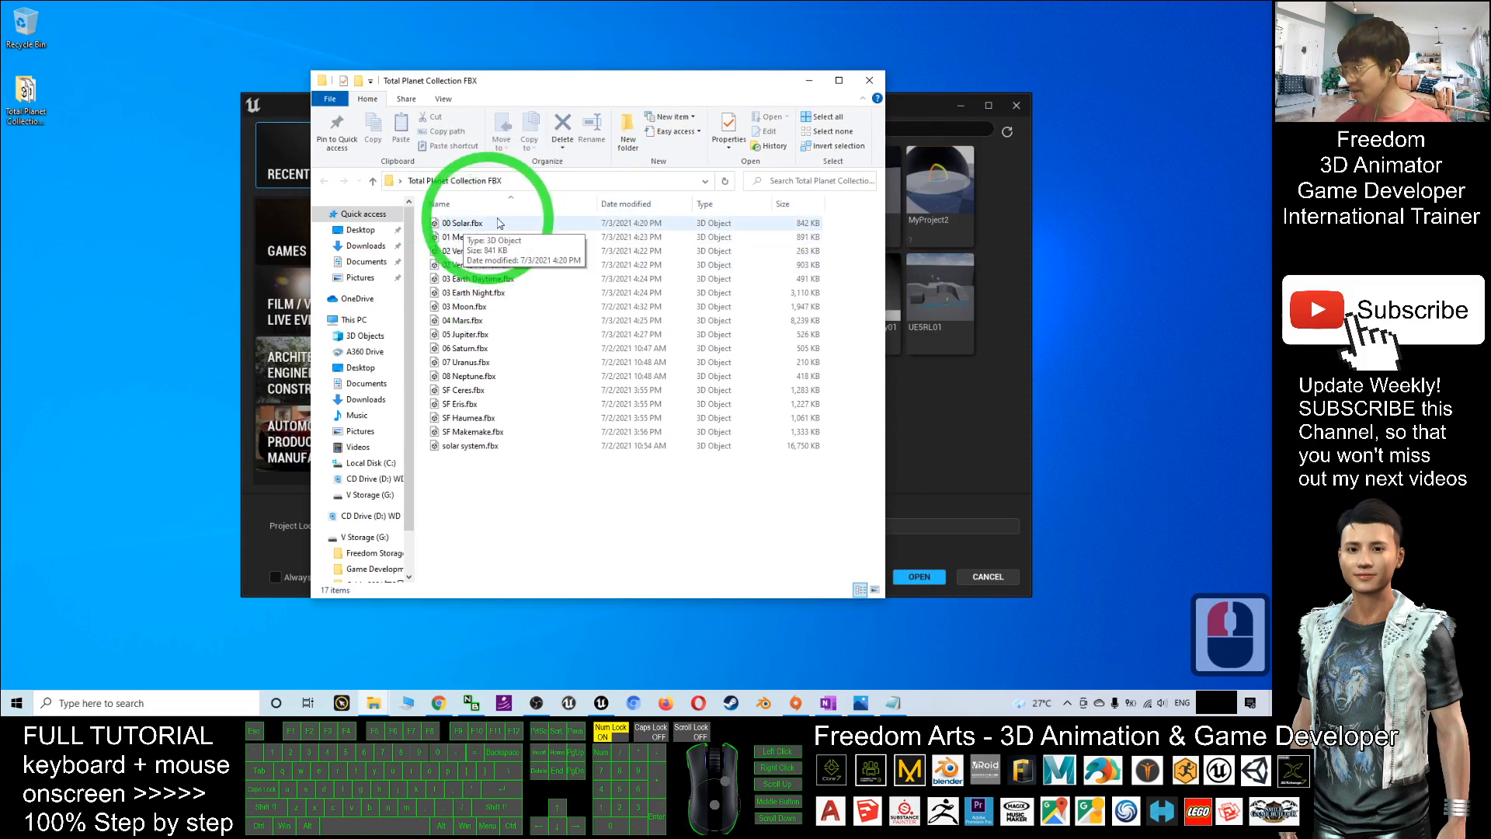
{"action": "double_click", "coordinate": [463, 222]}
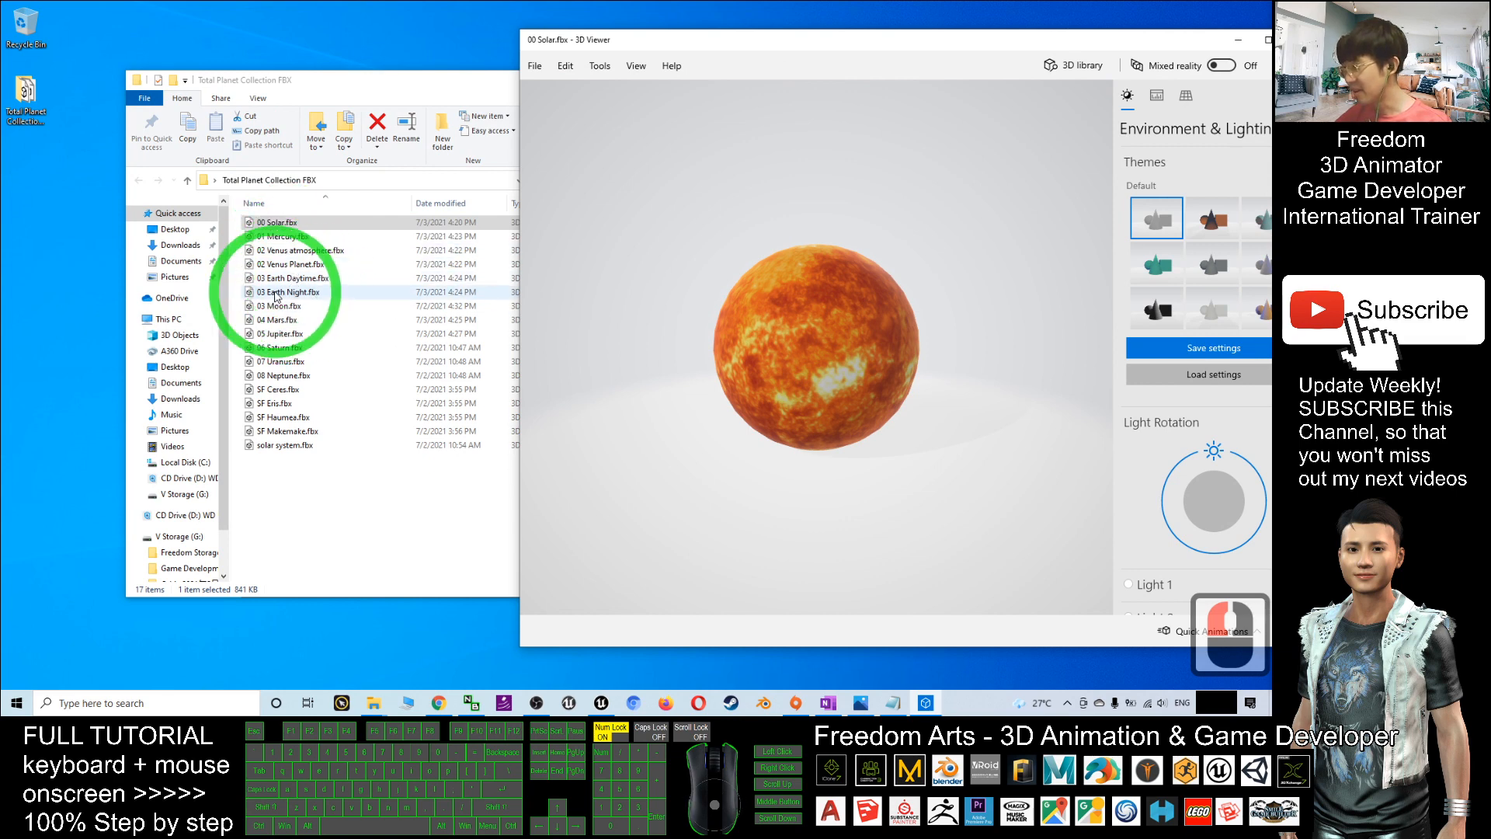
Preview the Earth daytime and Earth night models, turning the night model around
{"action": "left_click", "coordinate": [295, 276]}
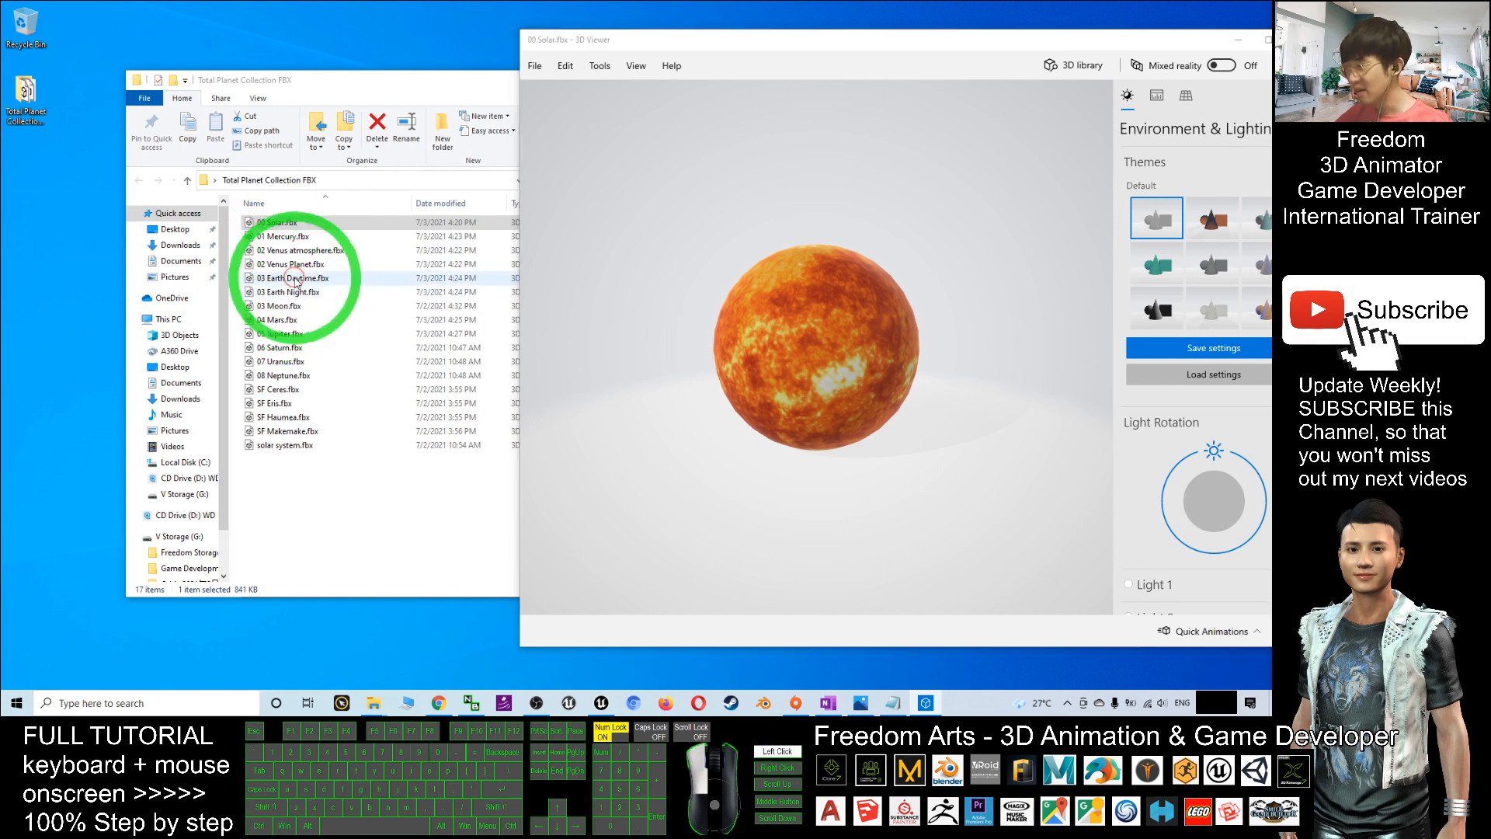
{"action": "double_click", "coordinate": [292, 278]}
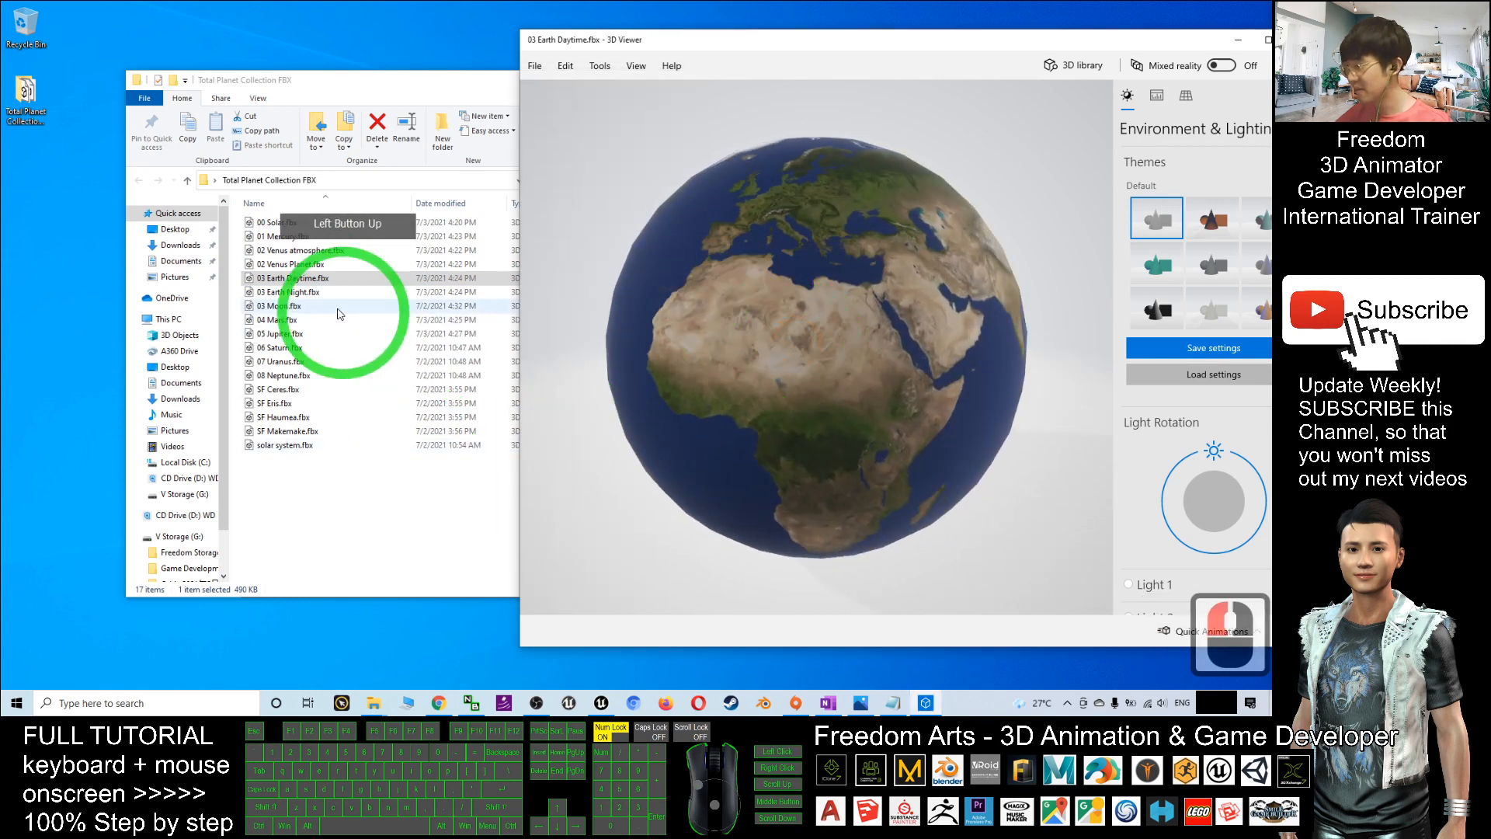
{"action": "double_click", "coordinate": [289, 292]}
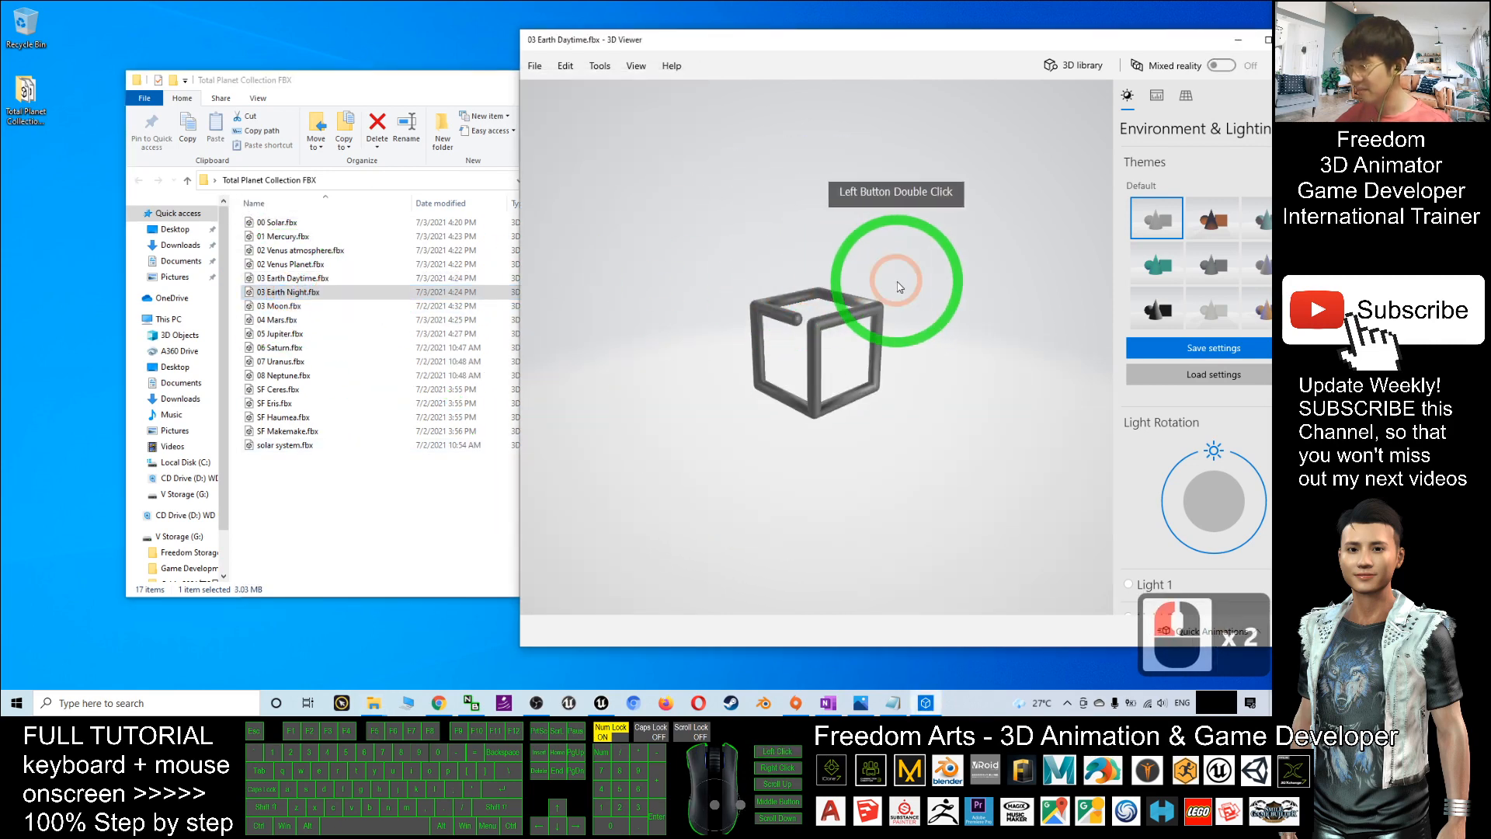
{"action": "double_click", "coordinate": [289, 292]}
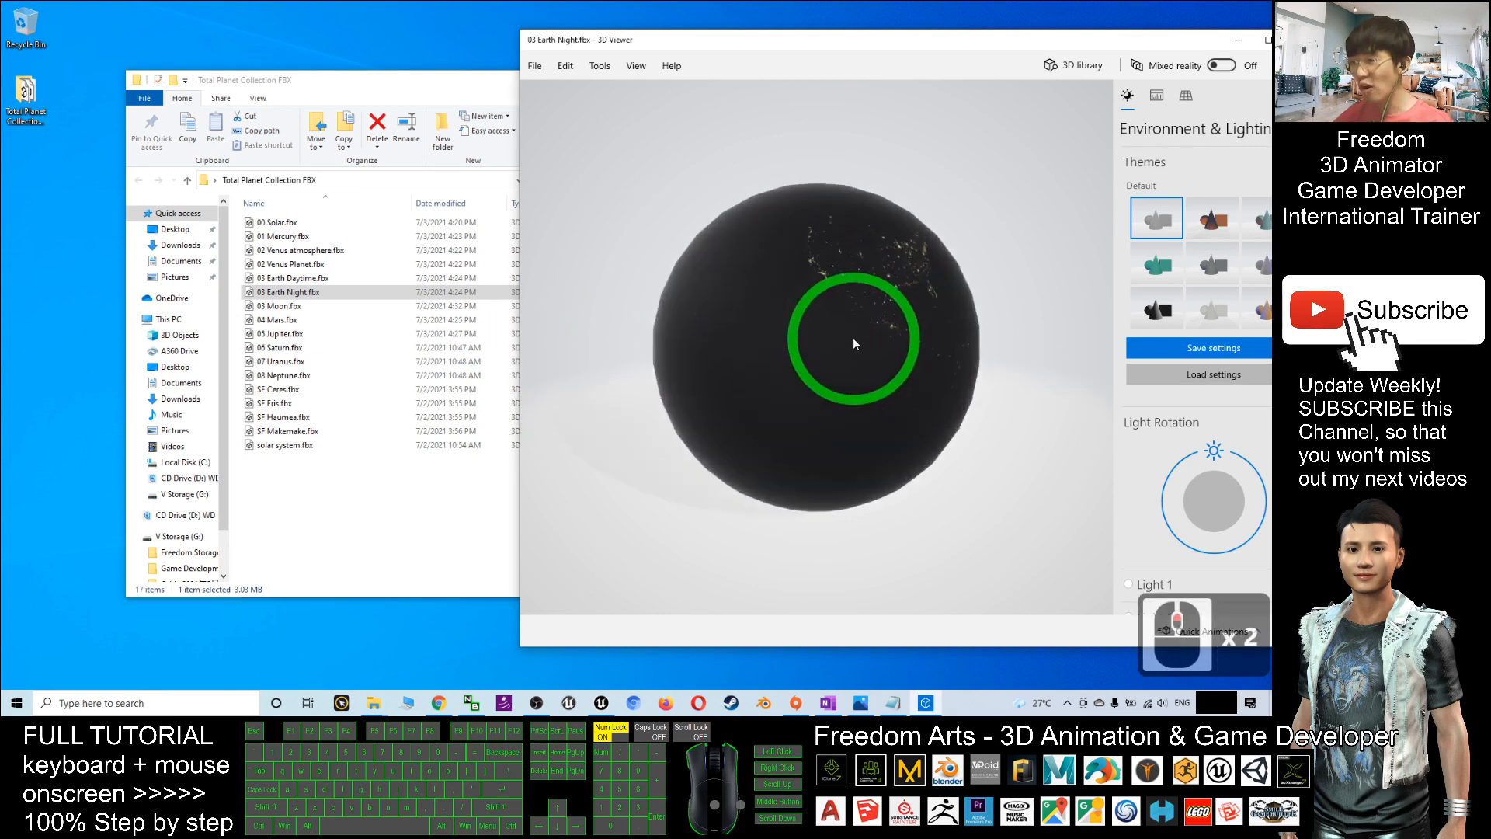
{"action": "left_click_drag", "start_coordinate": [854, 343], "coordinate": [710, 371]}
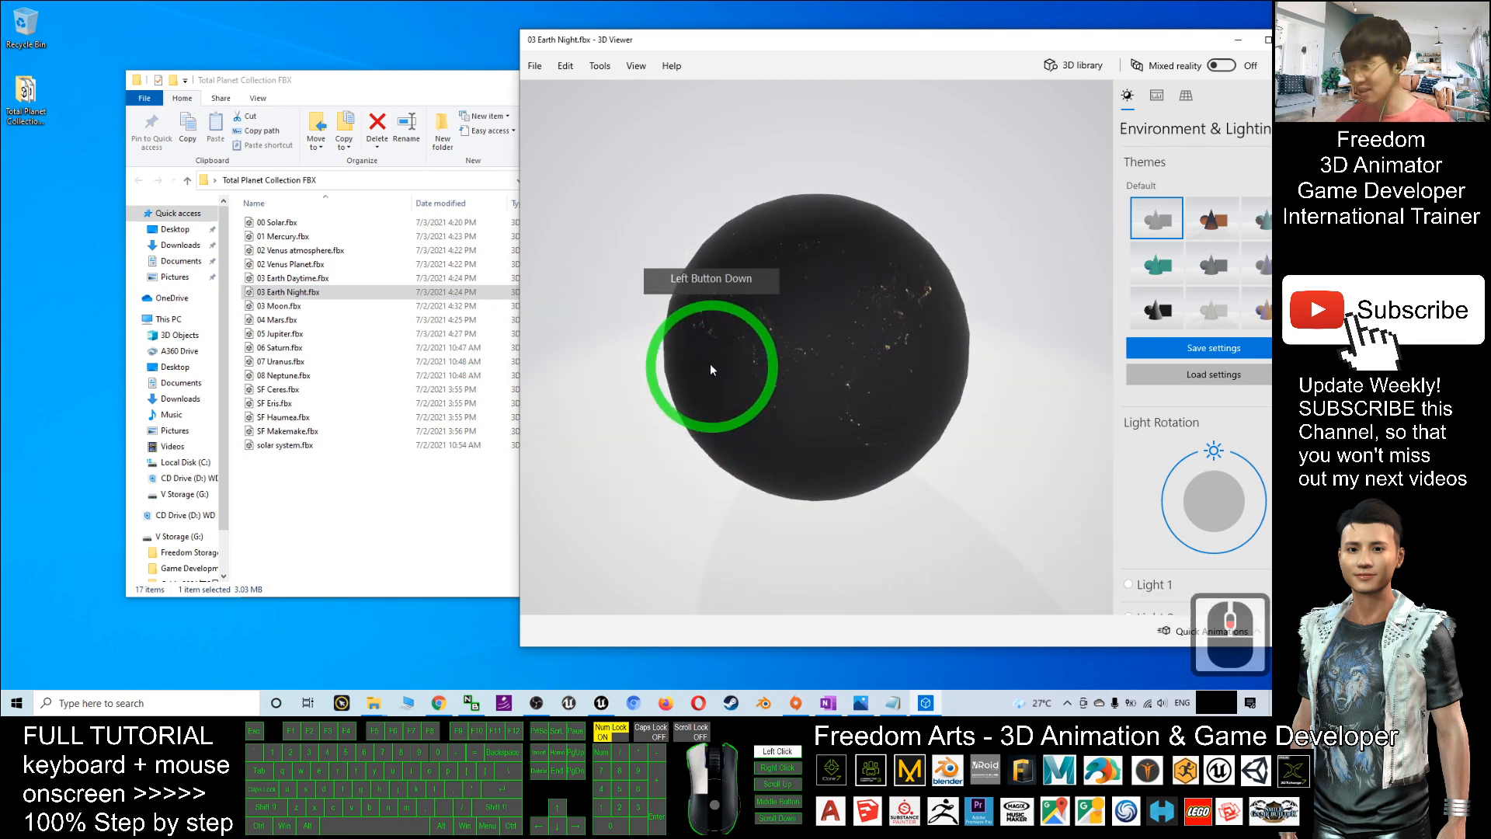
Preview the Mars model, then the Saturn model with its rings
{"action": "double_click", "coordinate": [276, 319]}
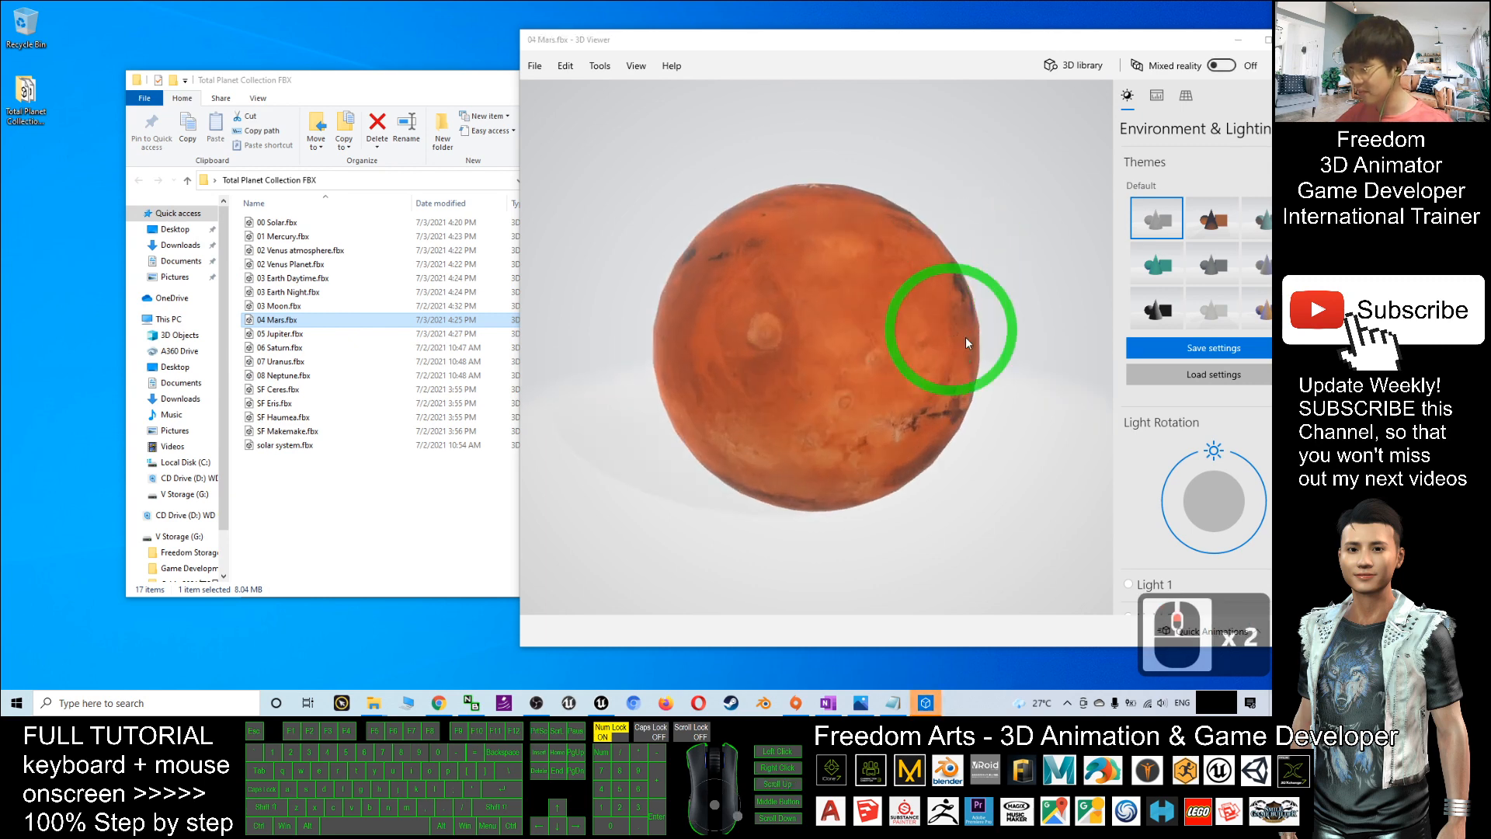
{"action": "left_click", "coordinate": [281, 347]}
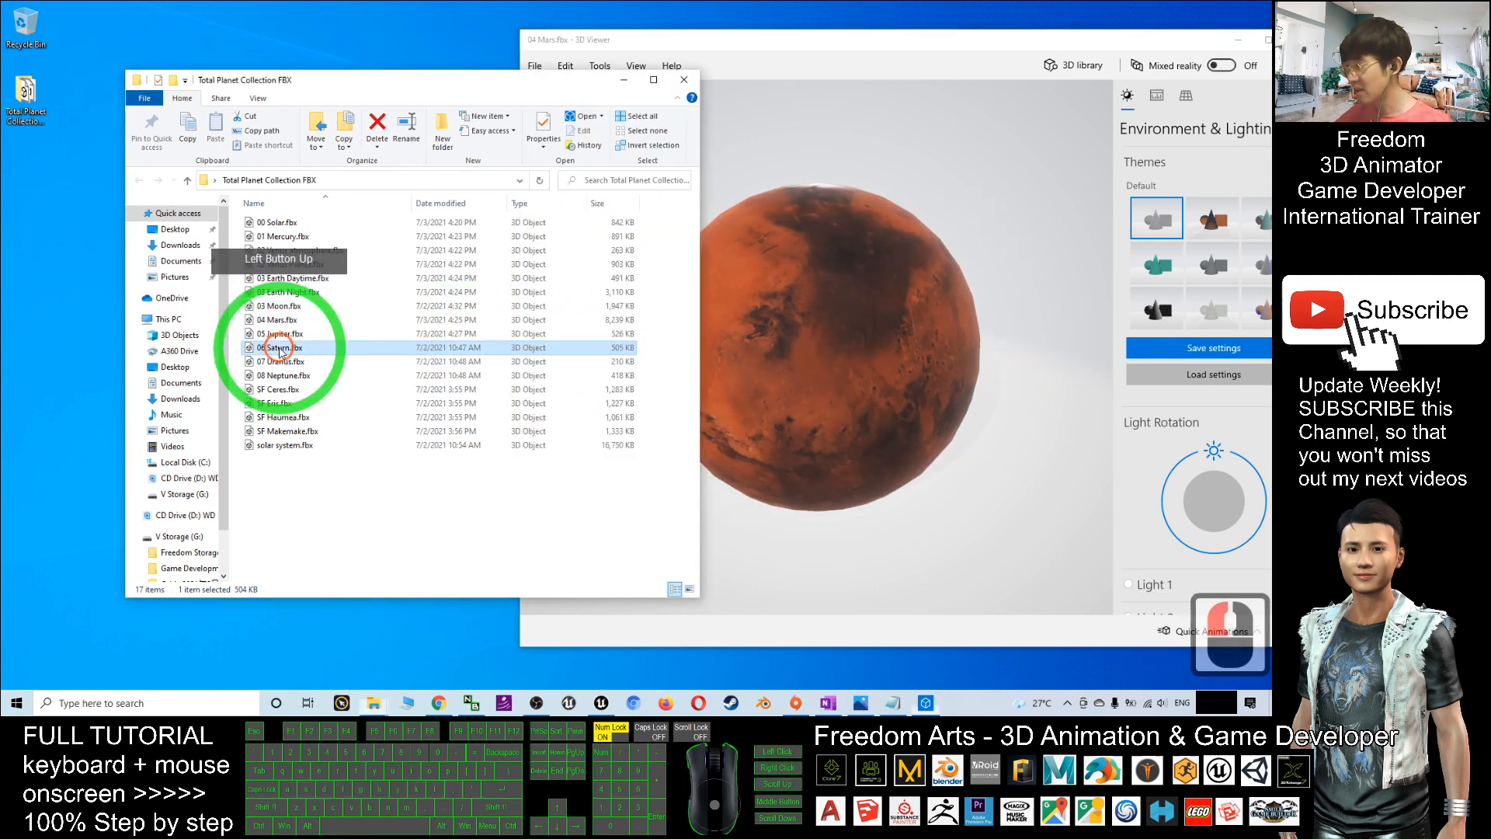
{"action": "double_click", "coordinate": [279, 346]}
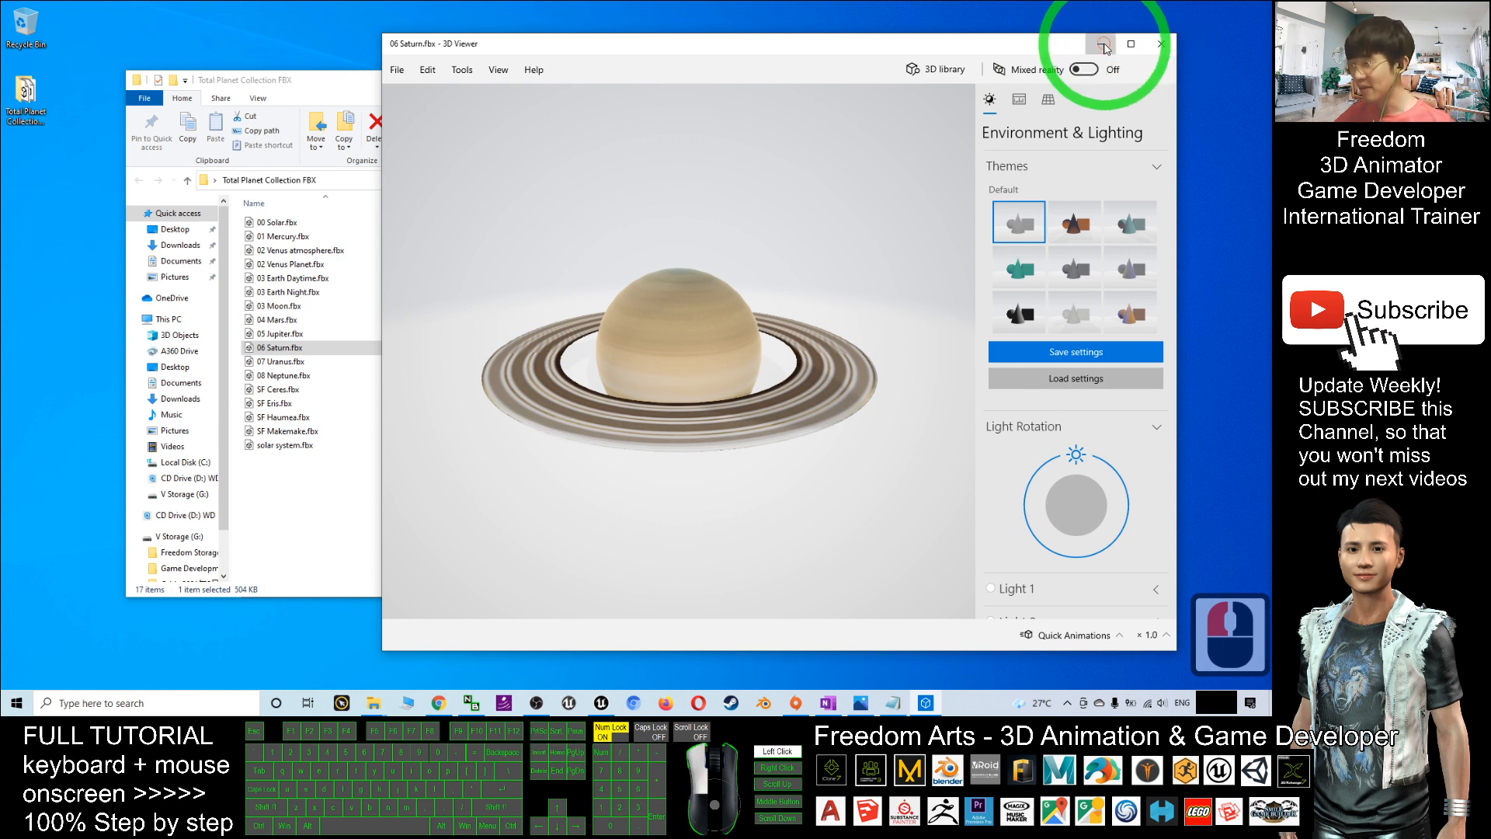
Close the Saturn preview and choose the Third Person game template
{"action": "left_click", "coordinate": [1102, 47]}
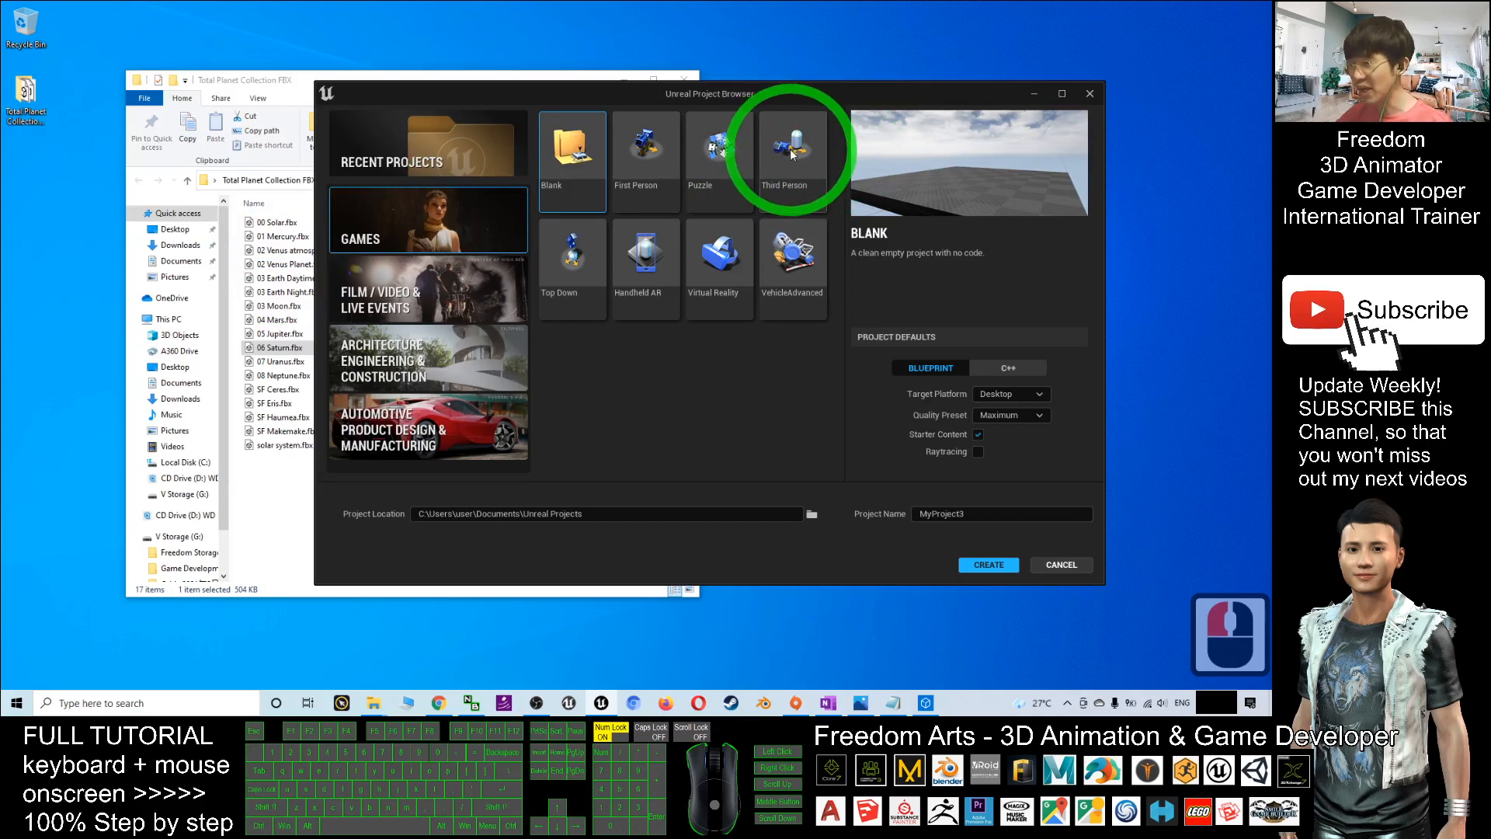
{"action": "left_click", "coordinate": [792, 152]}
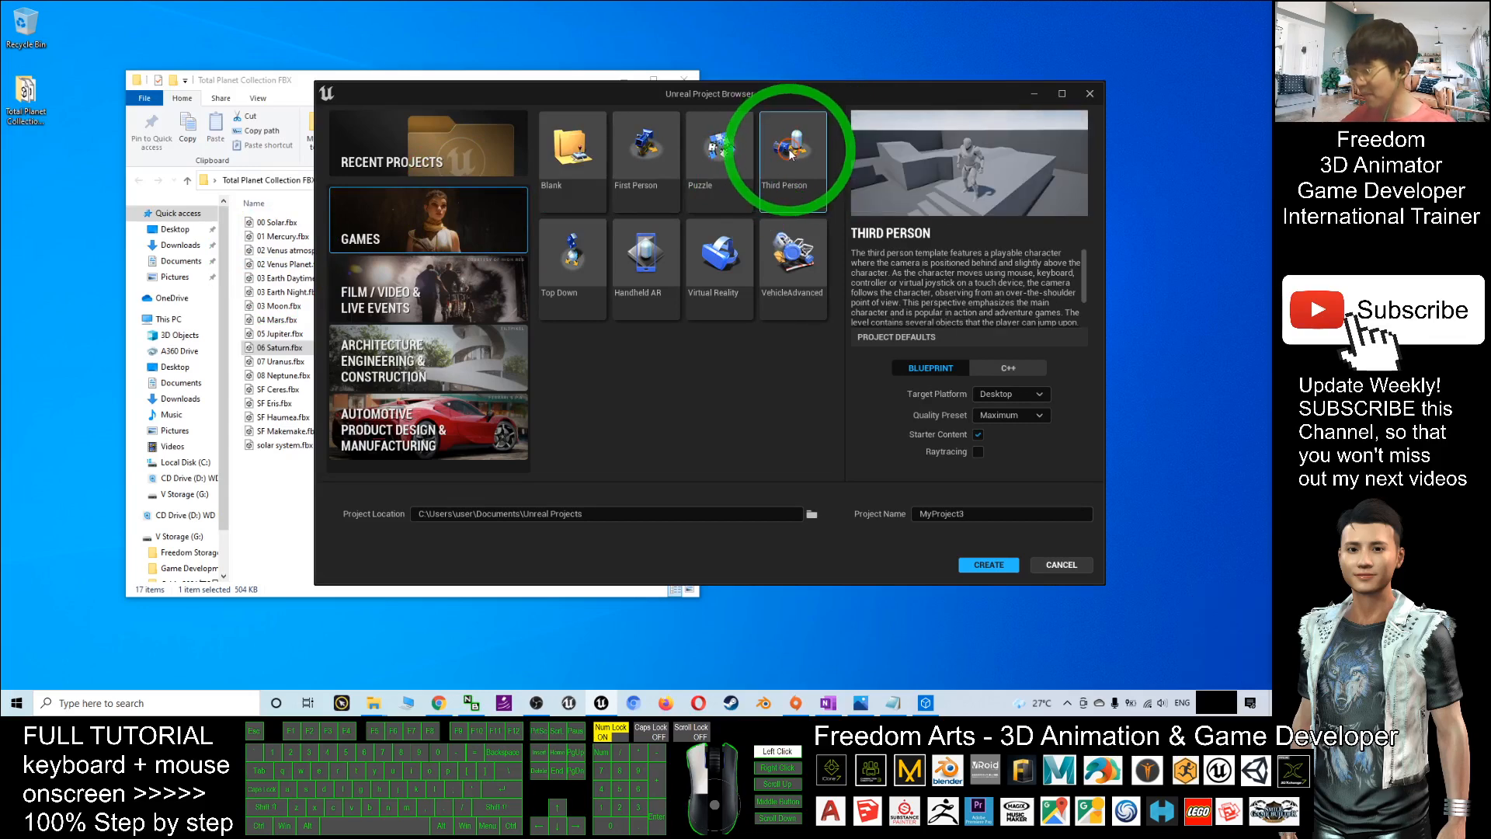
Name the project PlanetToUE501 and create it
{"action": "left_click", "coordinate": [990, 514]}
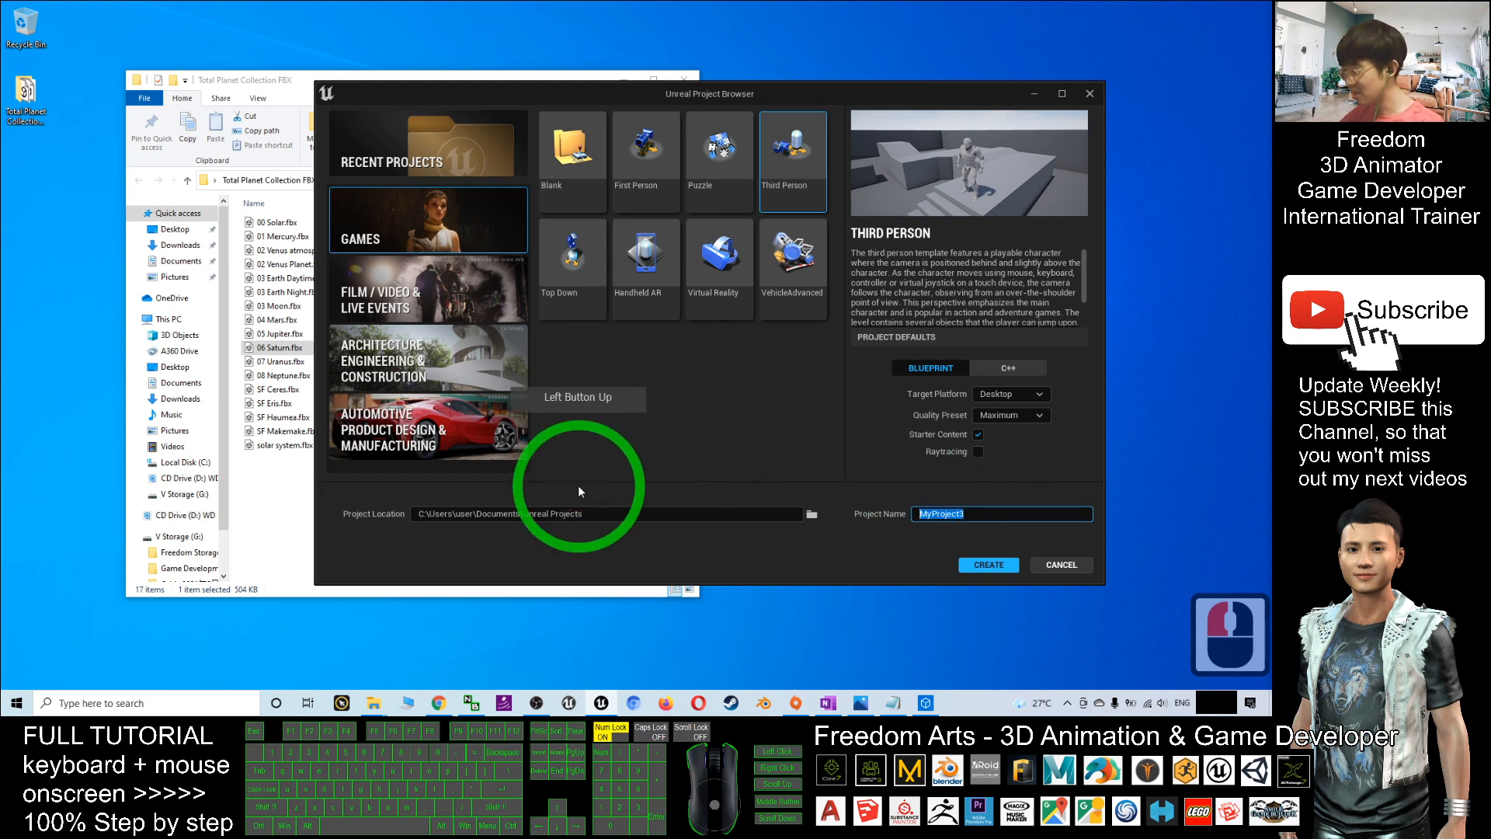
{"action": "type", "text": "Planetto"}
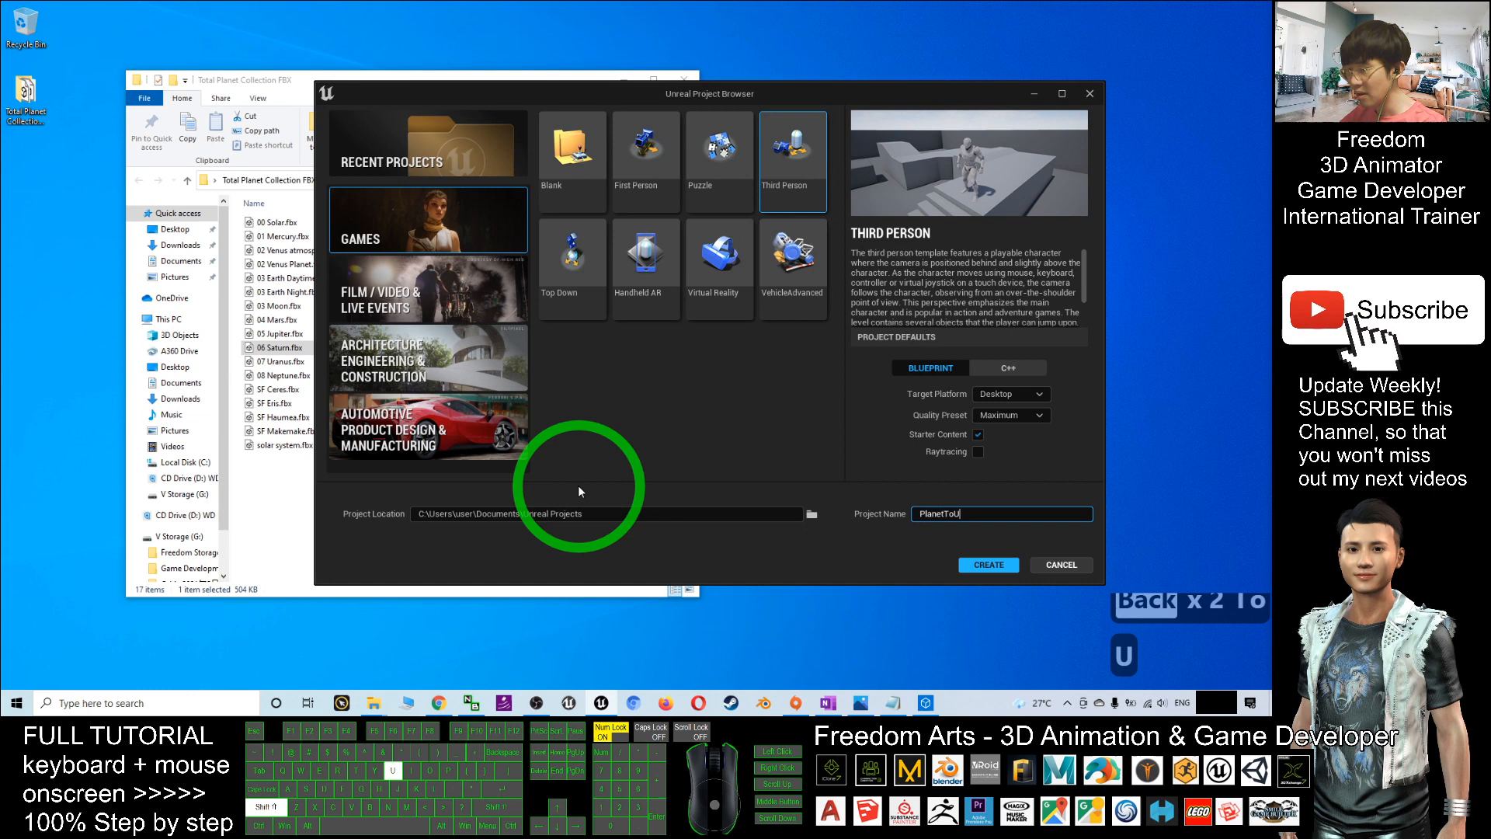
{"action": "type", "text": "E5"}
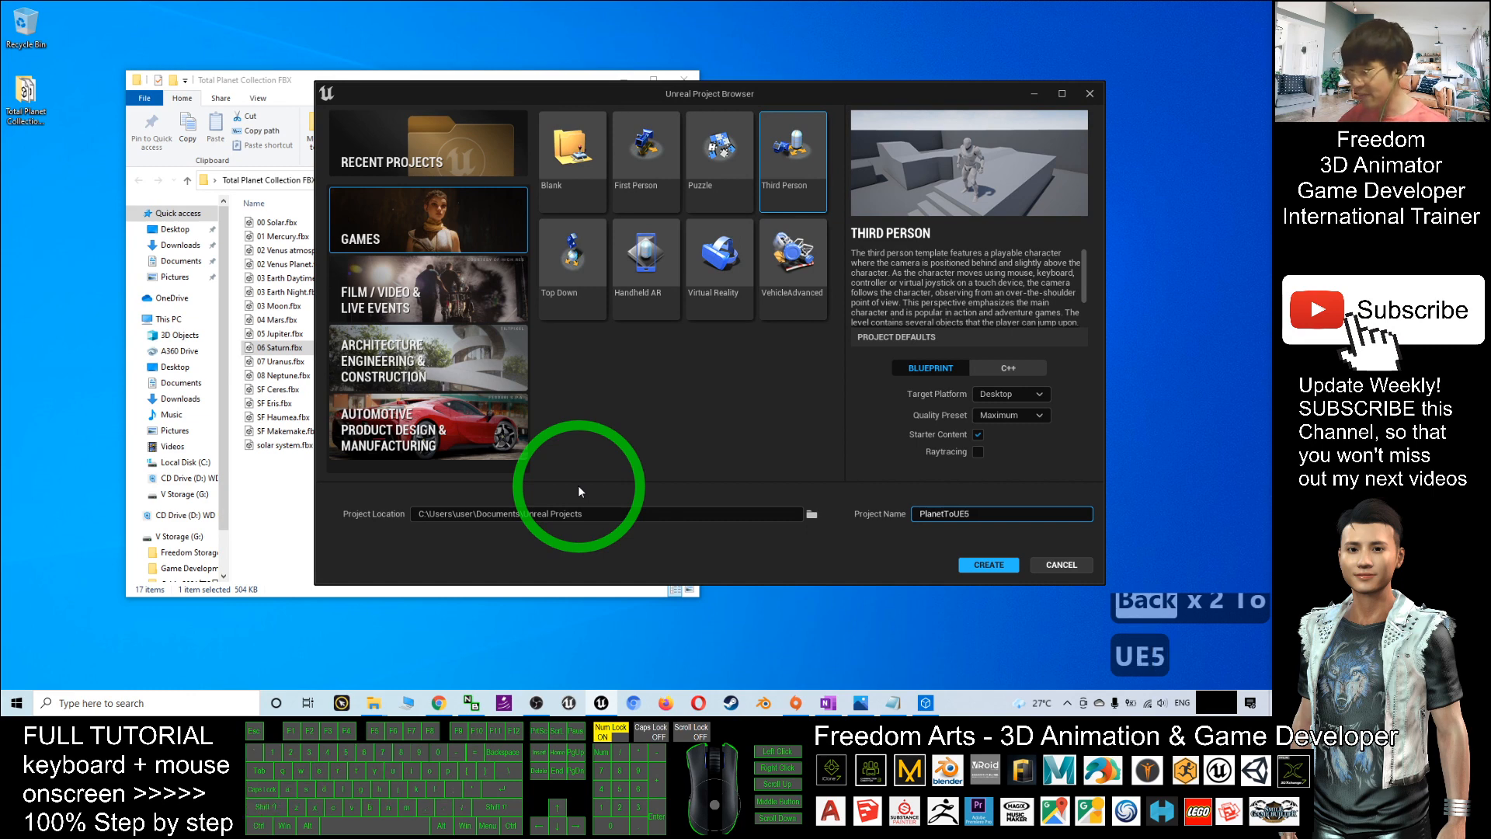
{"action": "type", "text": "01"}
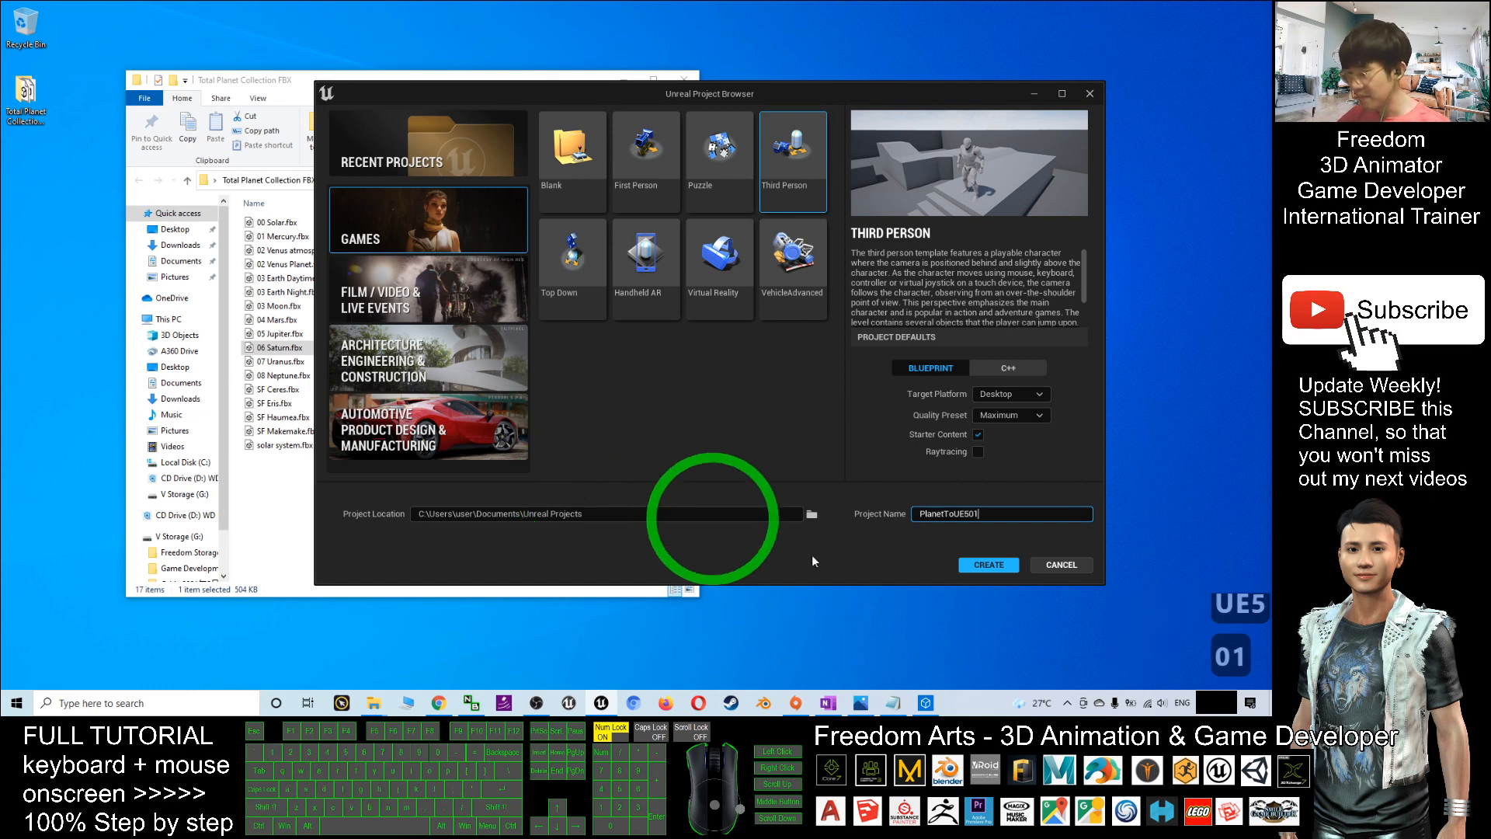
{"action": "left_click", "coordinate": [988, 564]}
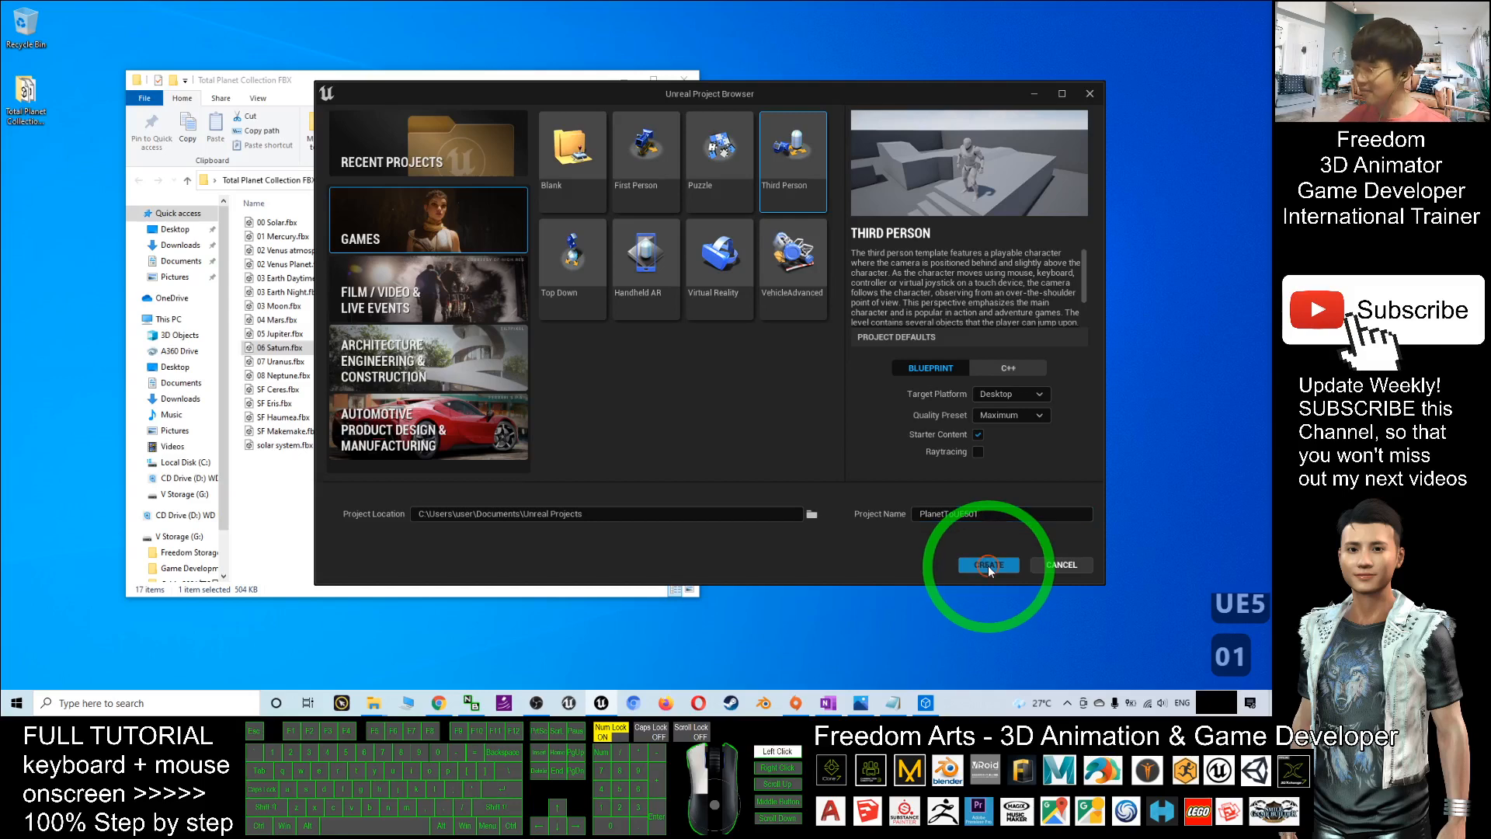
{"action": "left_click", "coordinate": [988, 564]}
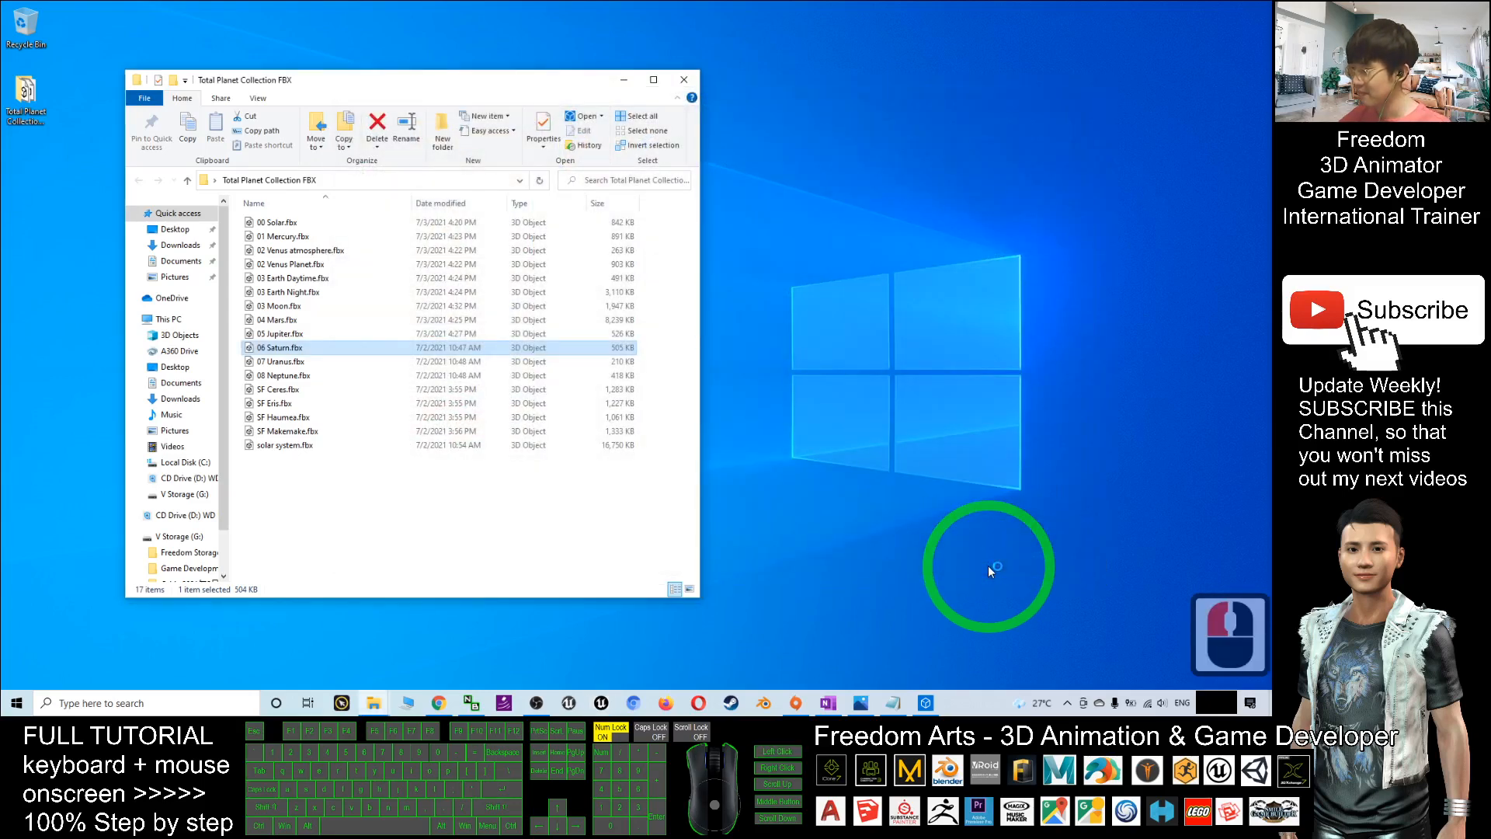
{"action": "mouse_move", "coordinate": [823, 332]}
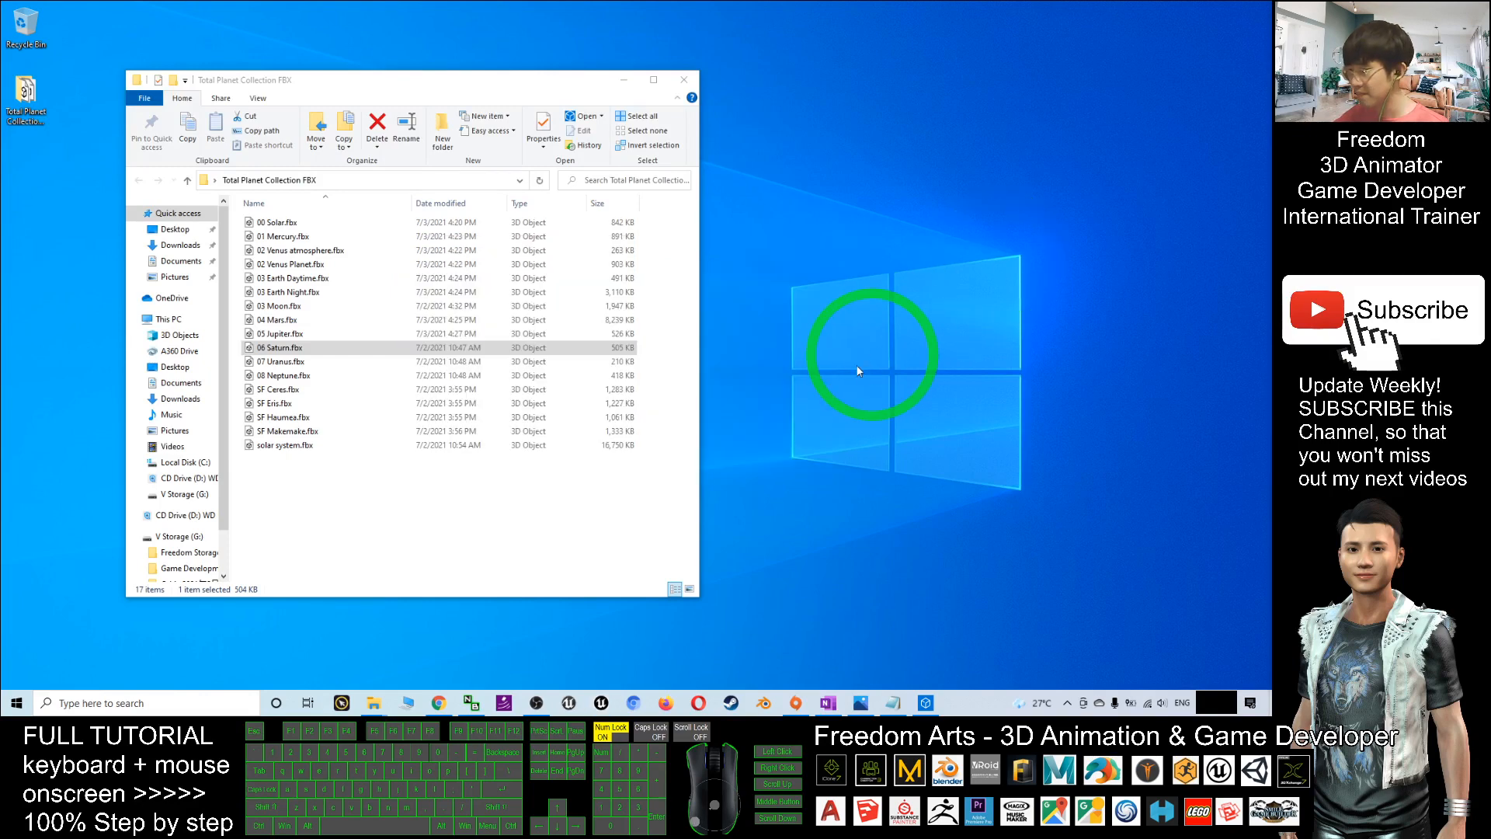
{"action": "mouse_move", "coordinate": [797, 395]}
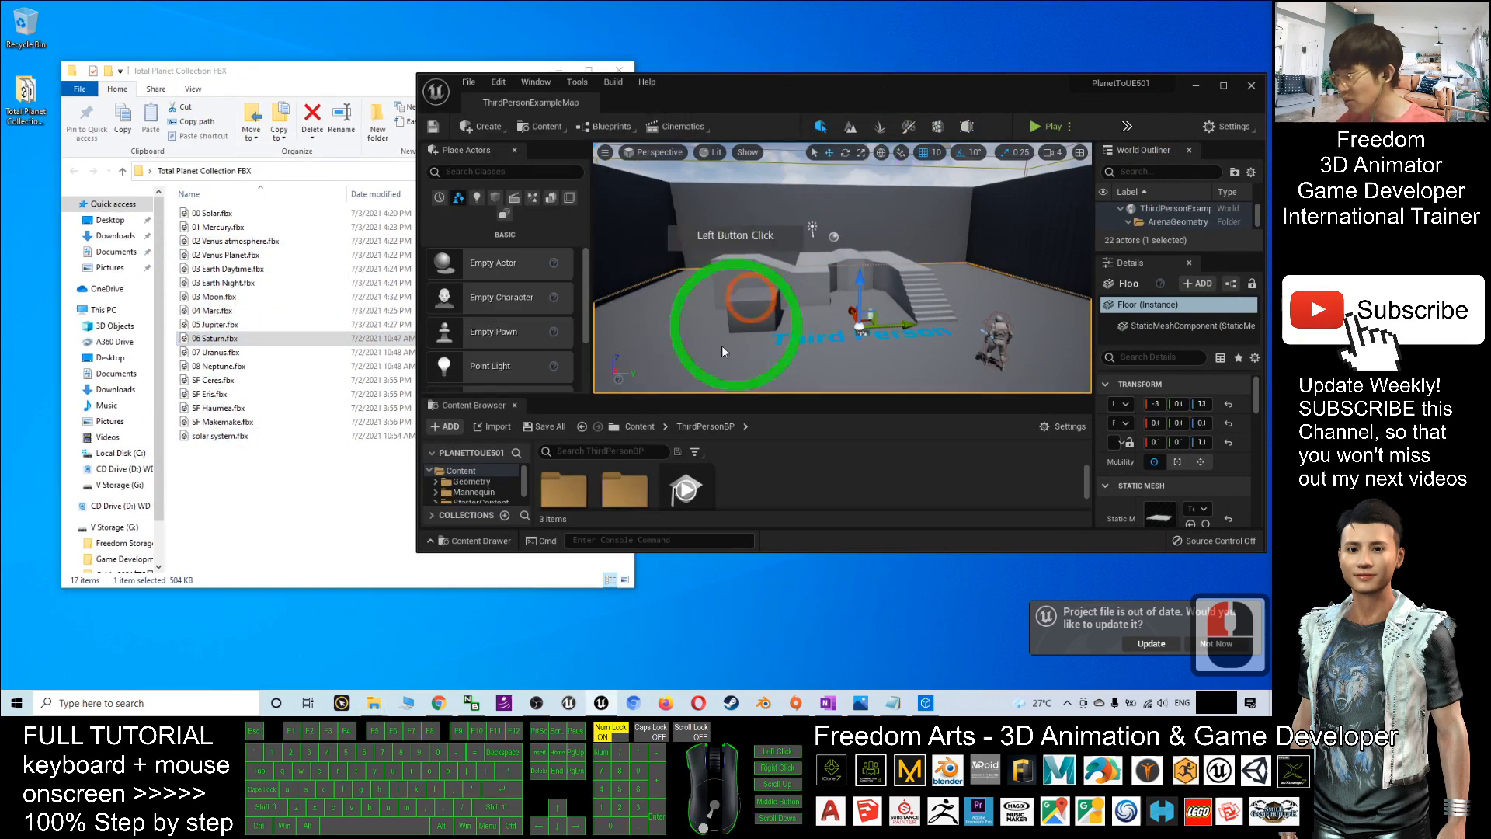
Add a new Planets folder to the project content and open it
{"action": "left_click", "coordinate": [638, 425]}
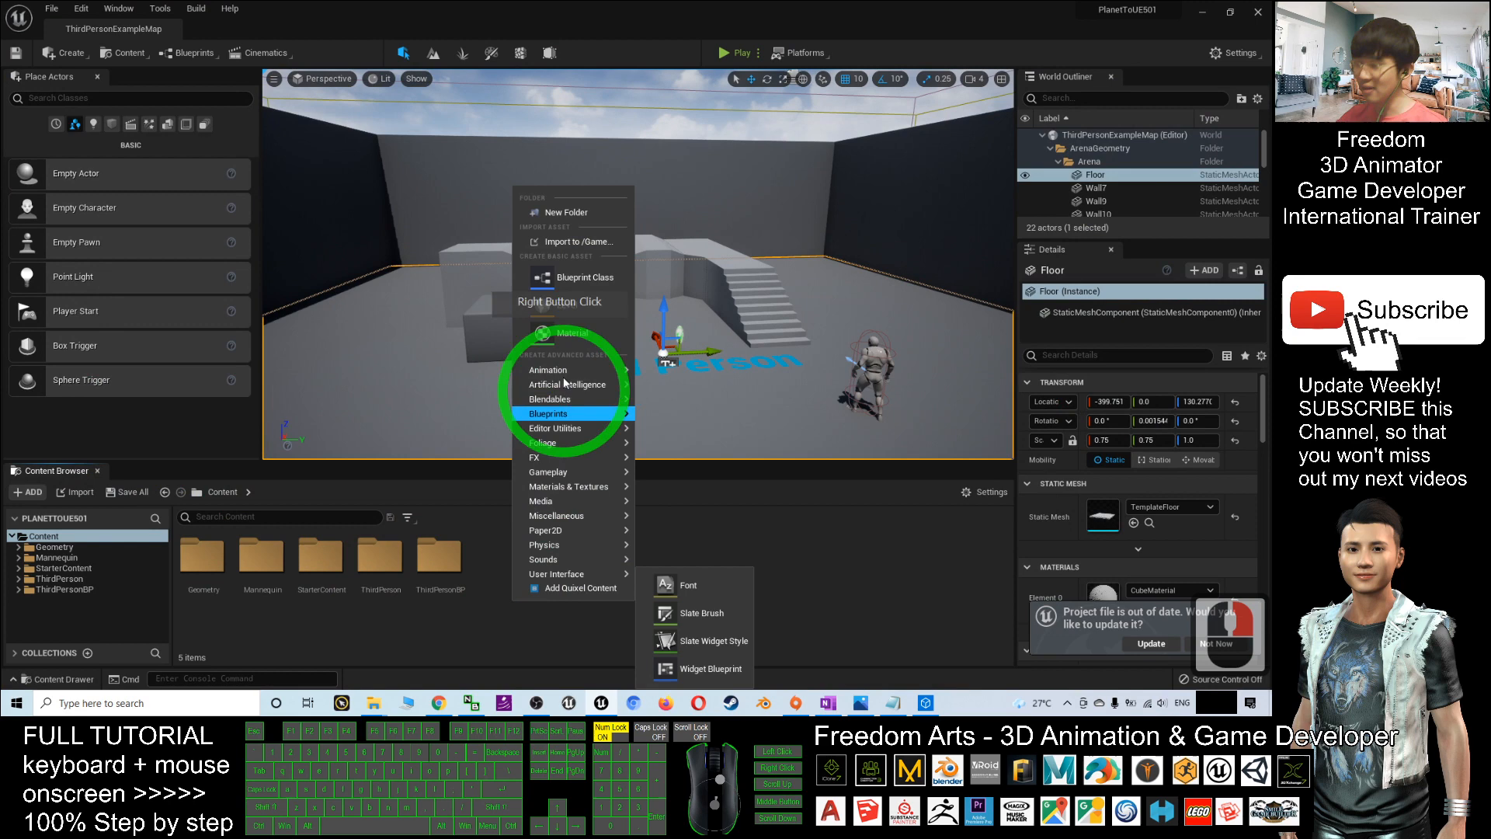
{"action": "mouse_move", "coordinate": [565, 213]}
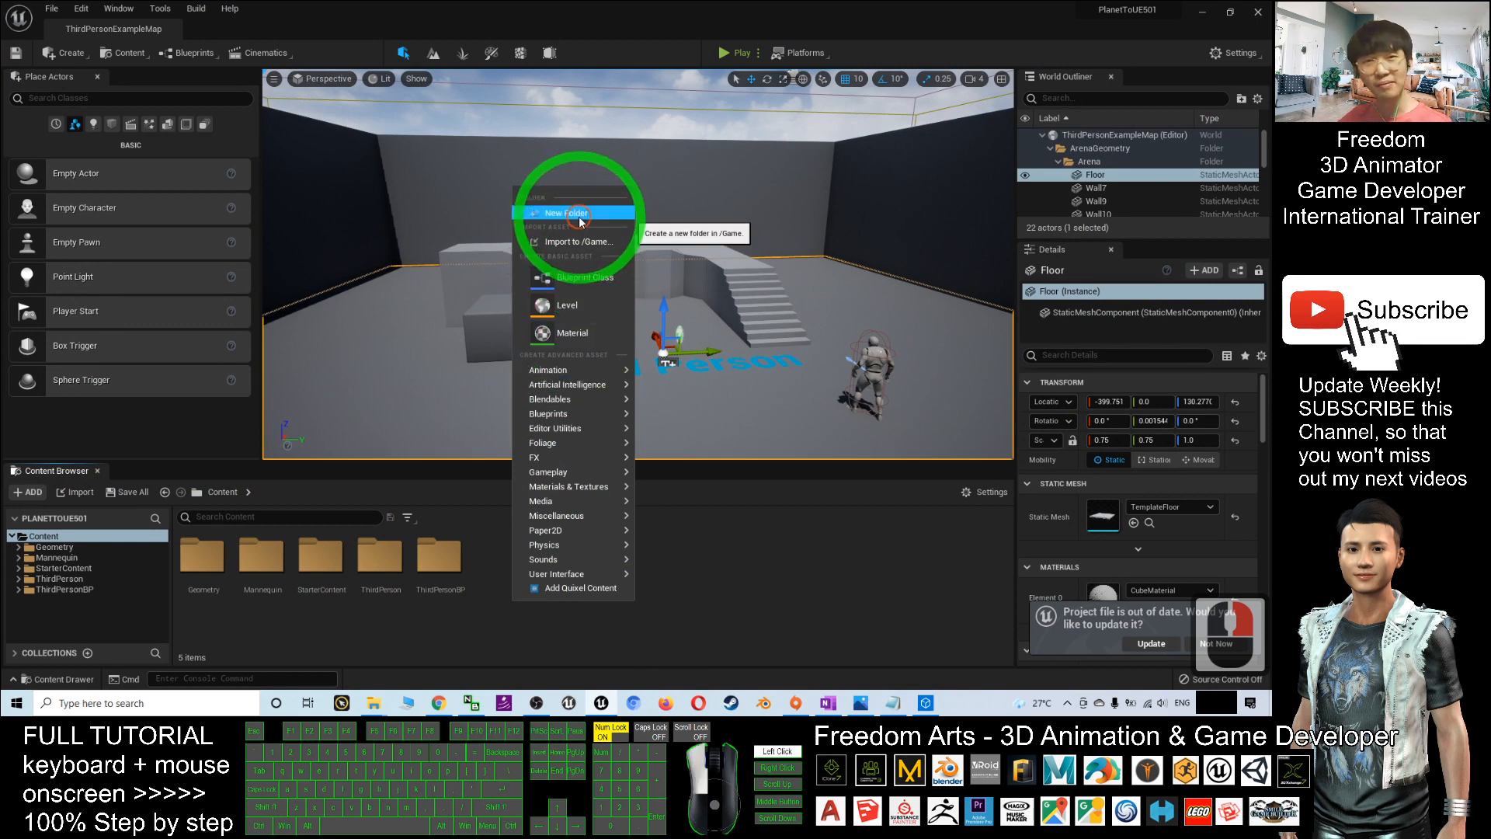
{"action": "left_click", "coordinate": [562, 213]}
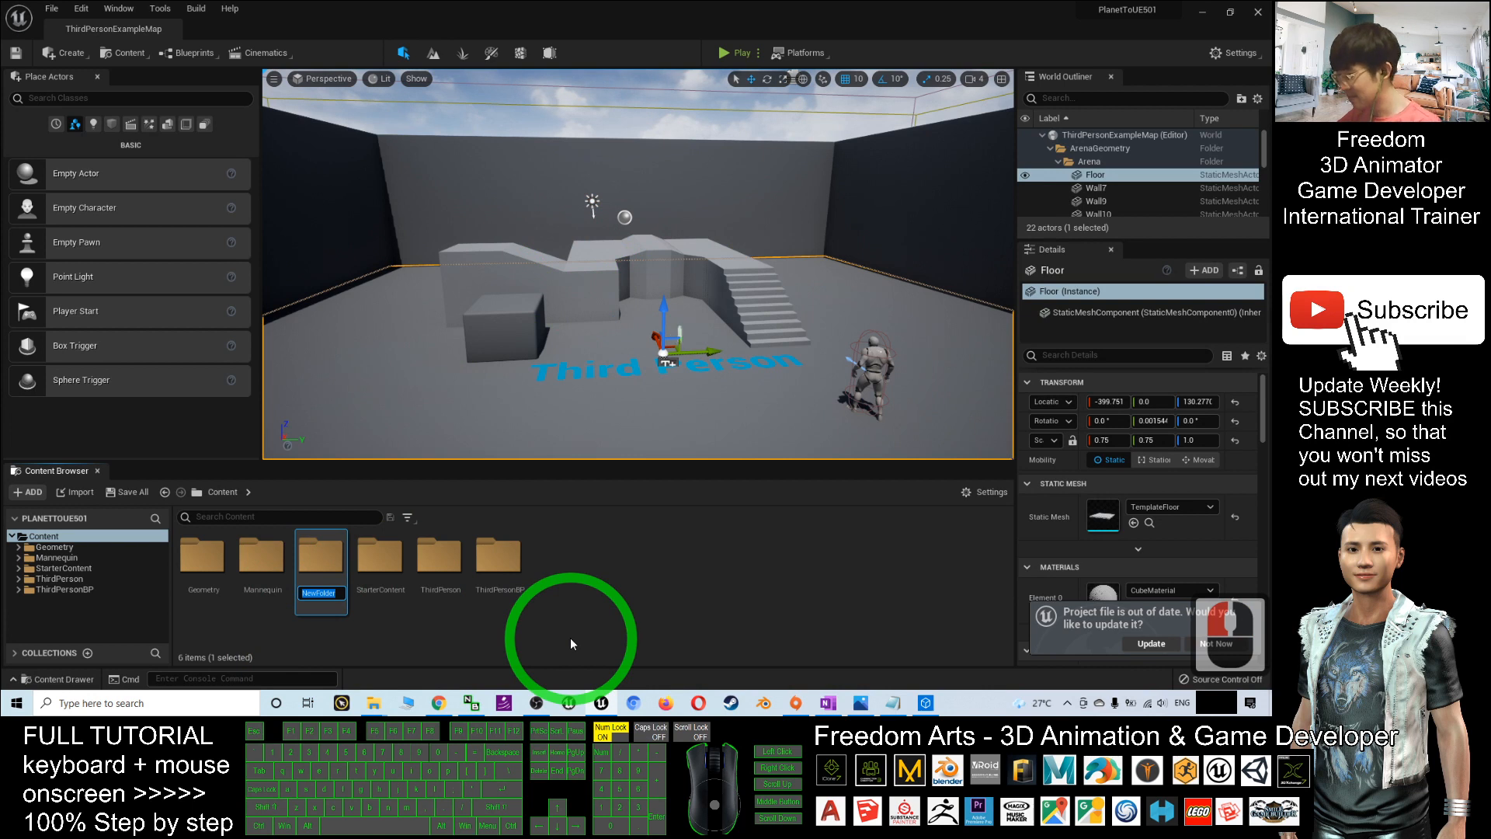
{"action": "type", "text": "PI"}
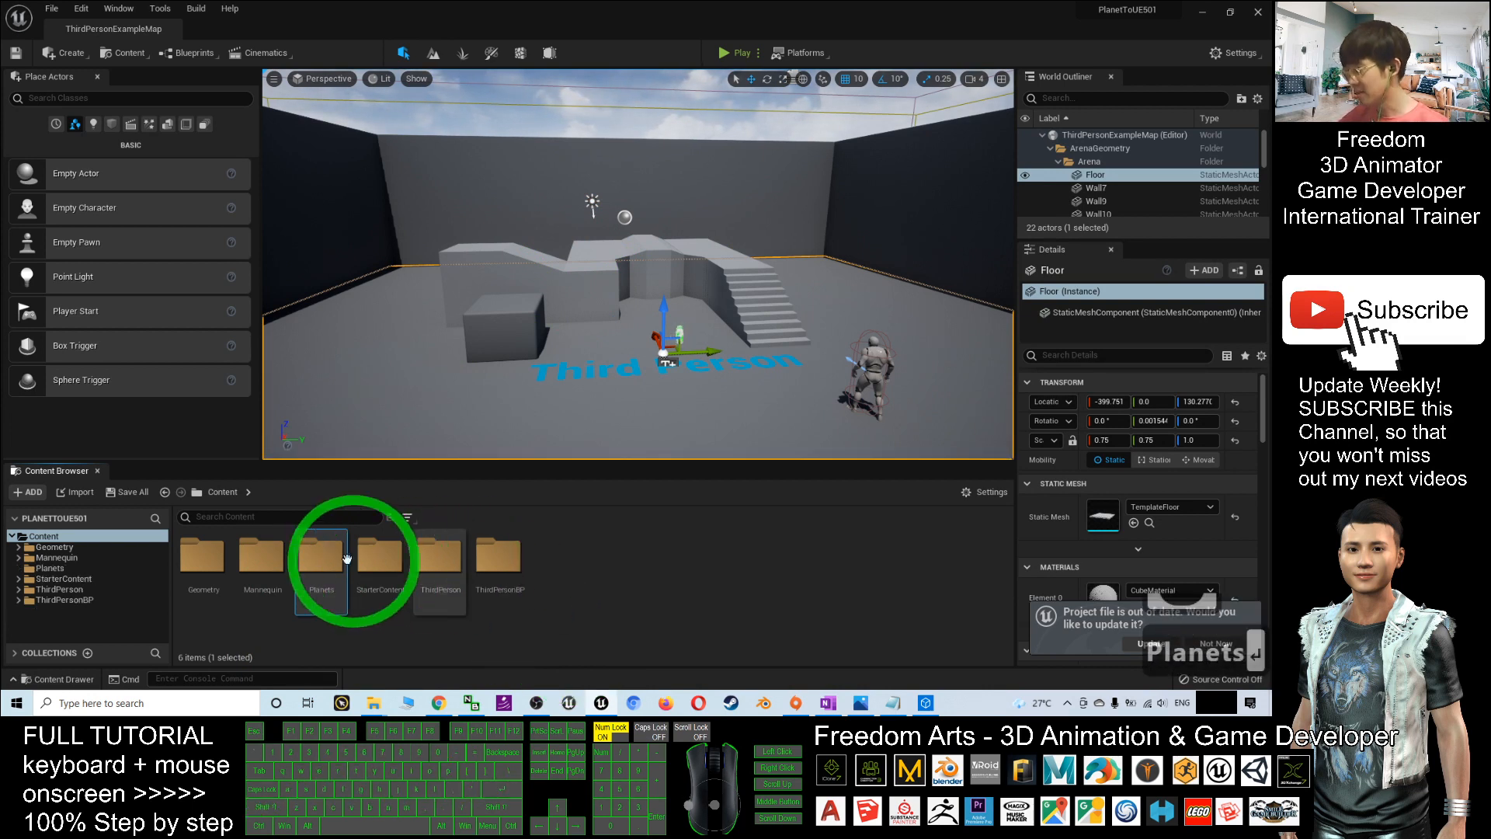
{"action": "double_click", "coordinate": [320, 555]}
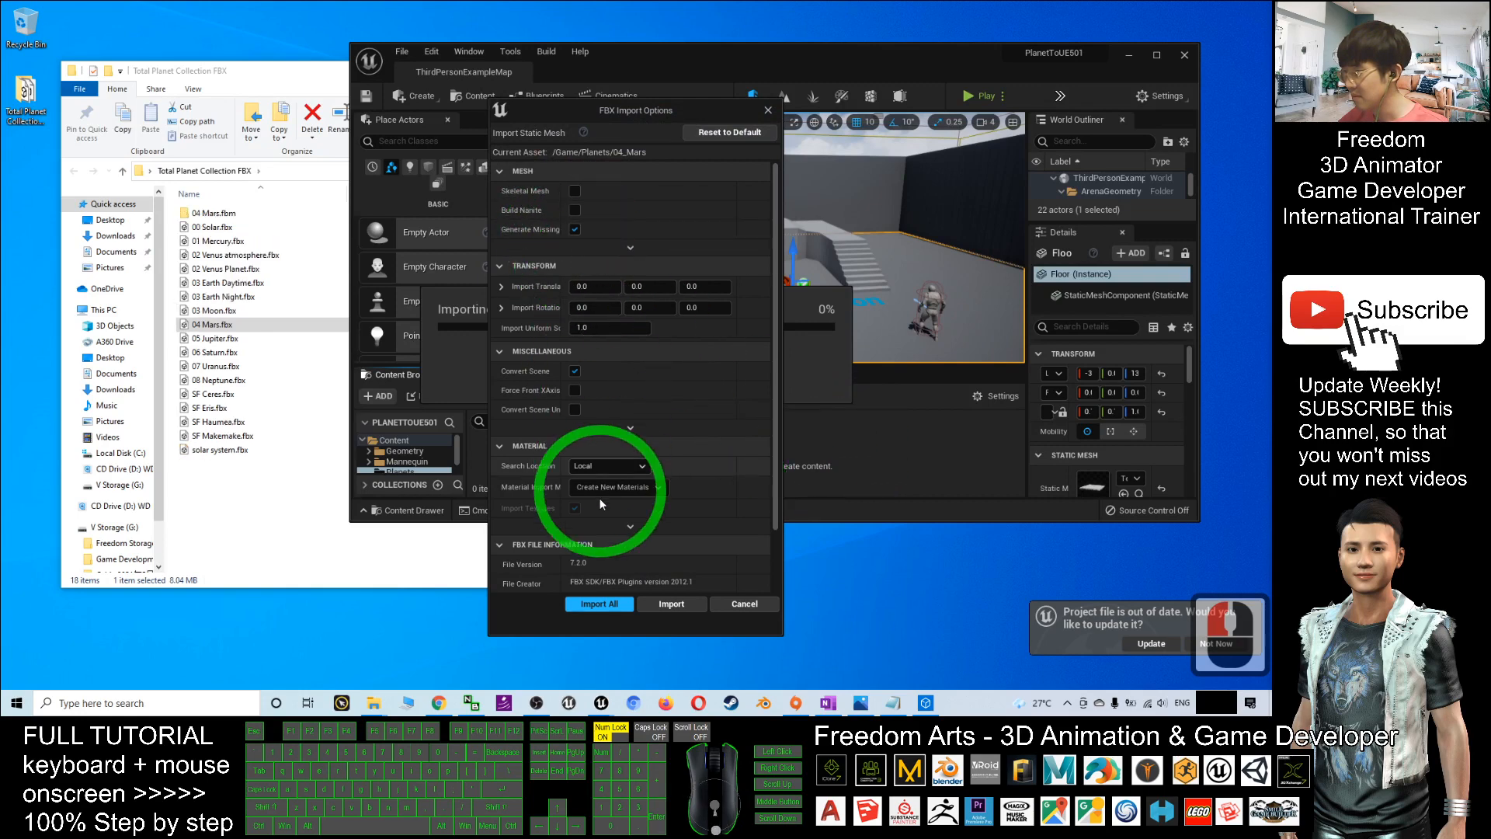
Set the Mars material import option and dismiss the FBX import log
{"action": "left_click", "coordinate": [599, 604]}
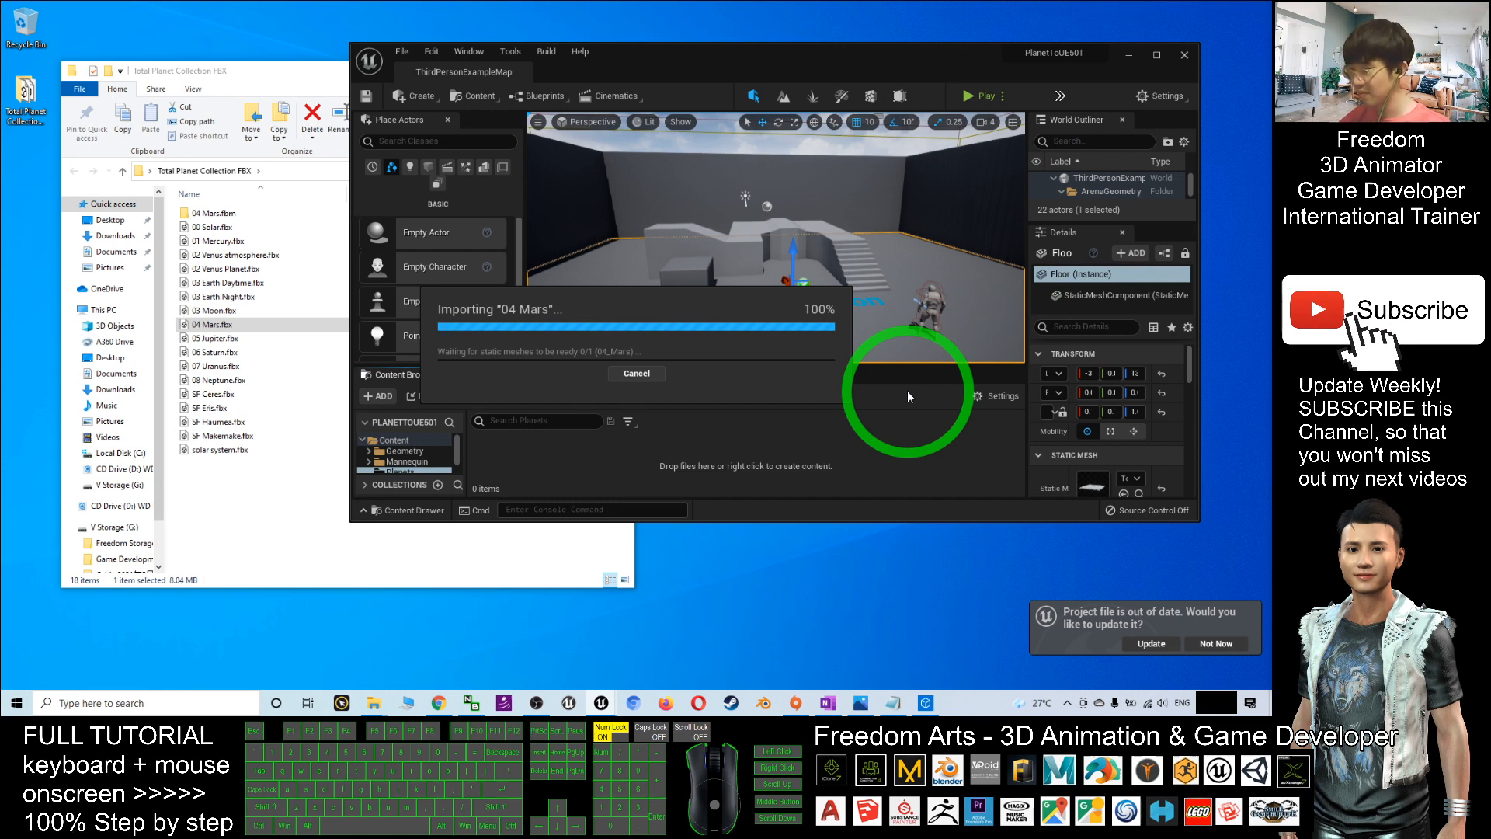
{"action": "mouse_move", "coordinate": [582, 314]}
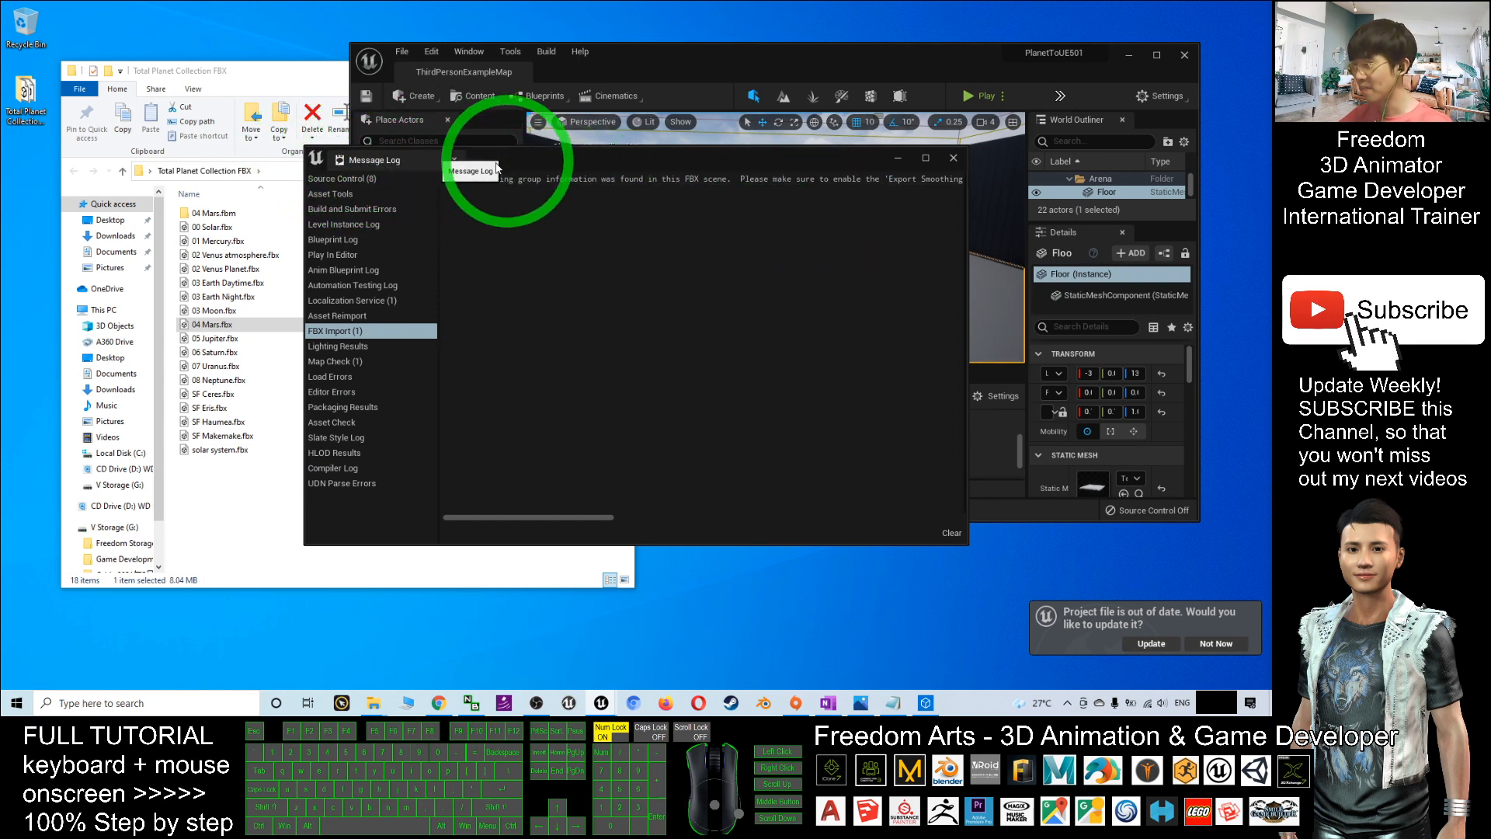
{"action": "left_click", "coordinate": [952, 158]}
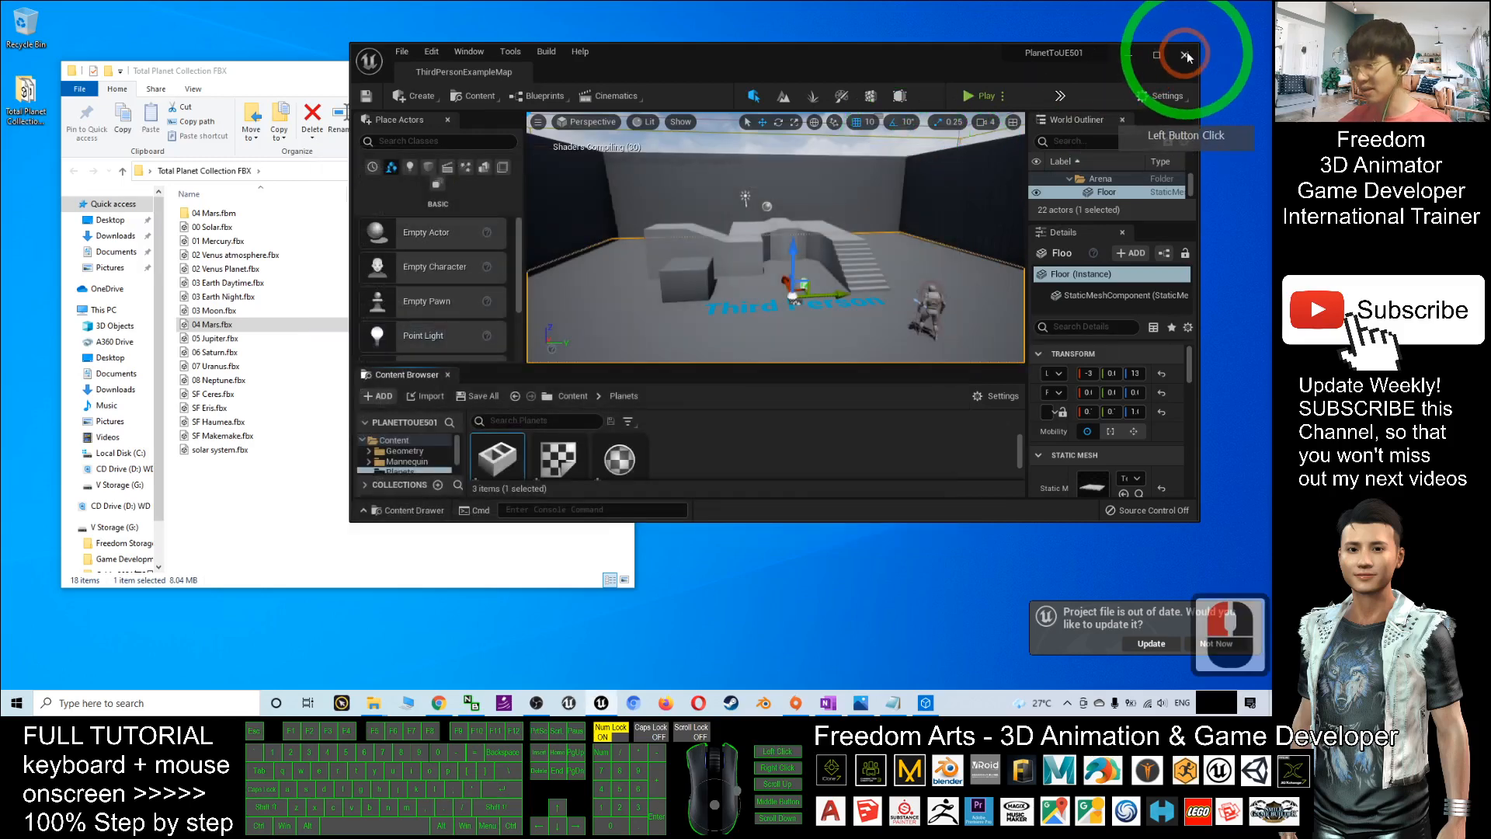
Maximize the editor and update the out-of-date project file
{"action": "left_click", "coordinate": [1187, 55]}
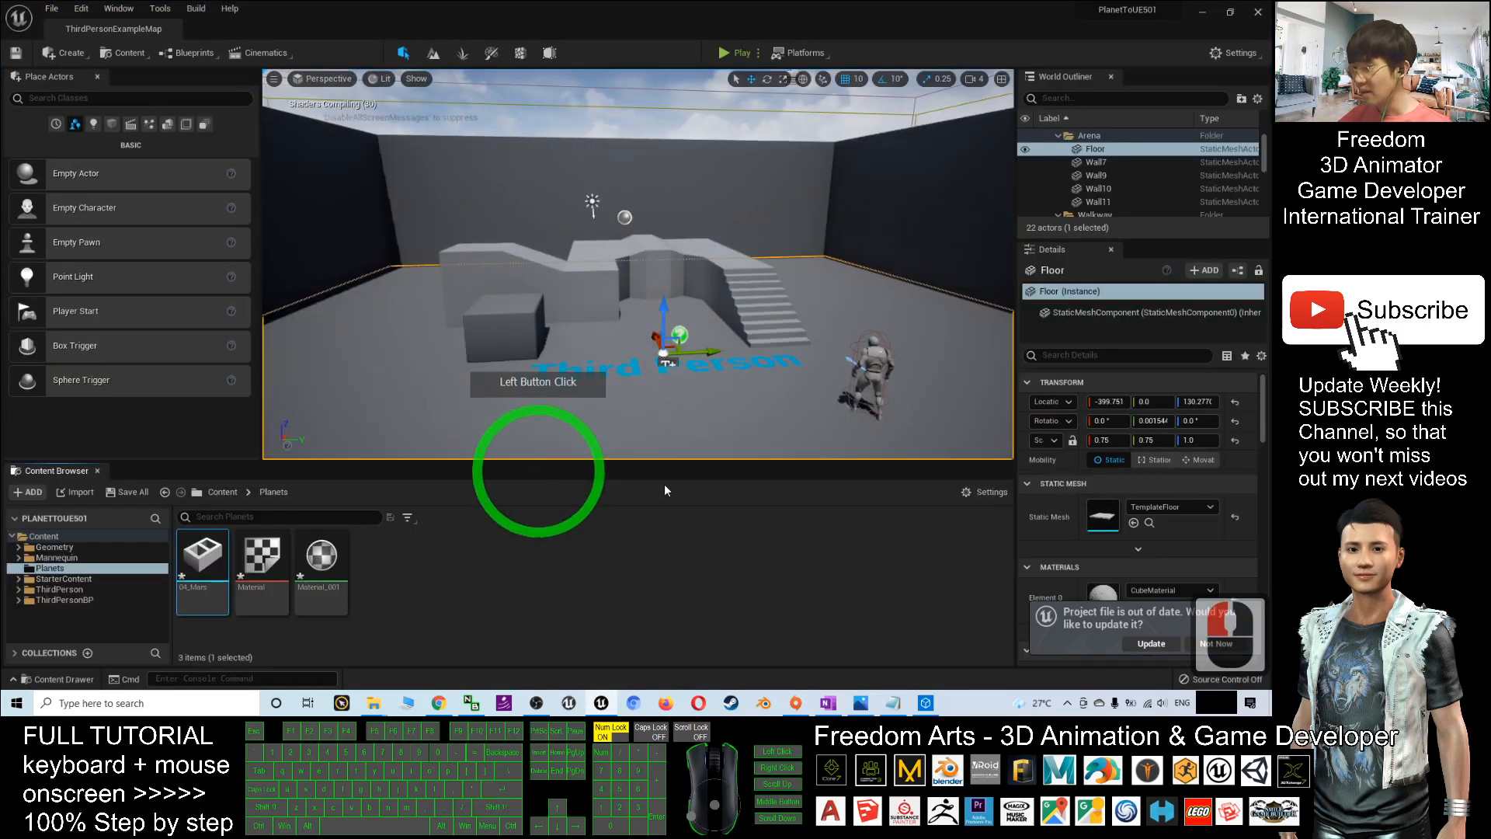
{"action": "left_click", "coordinate": [1151, 643]}
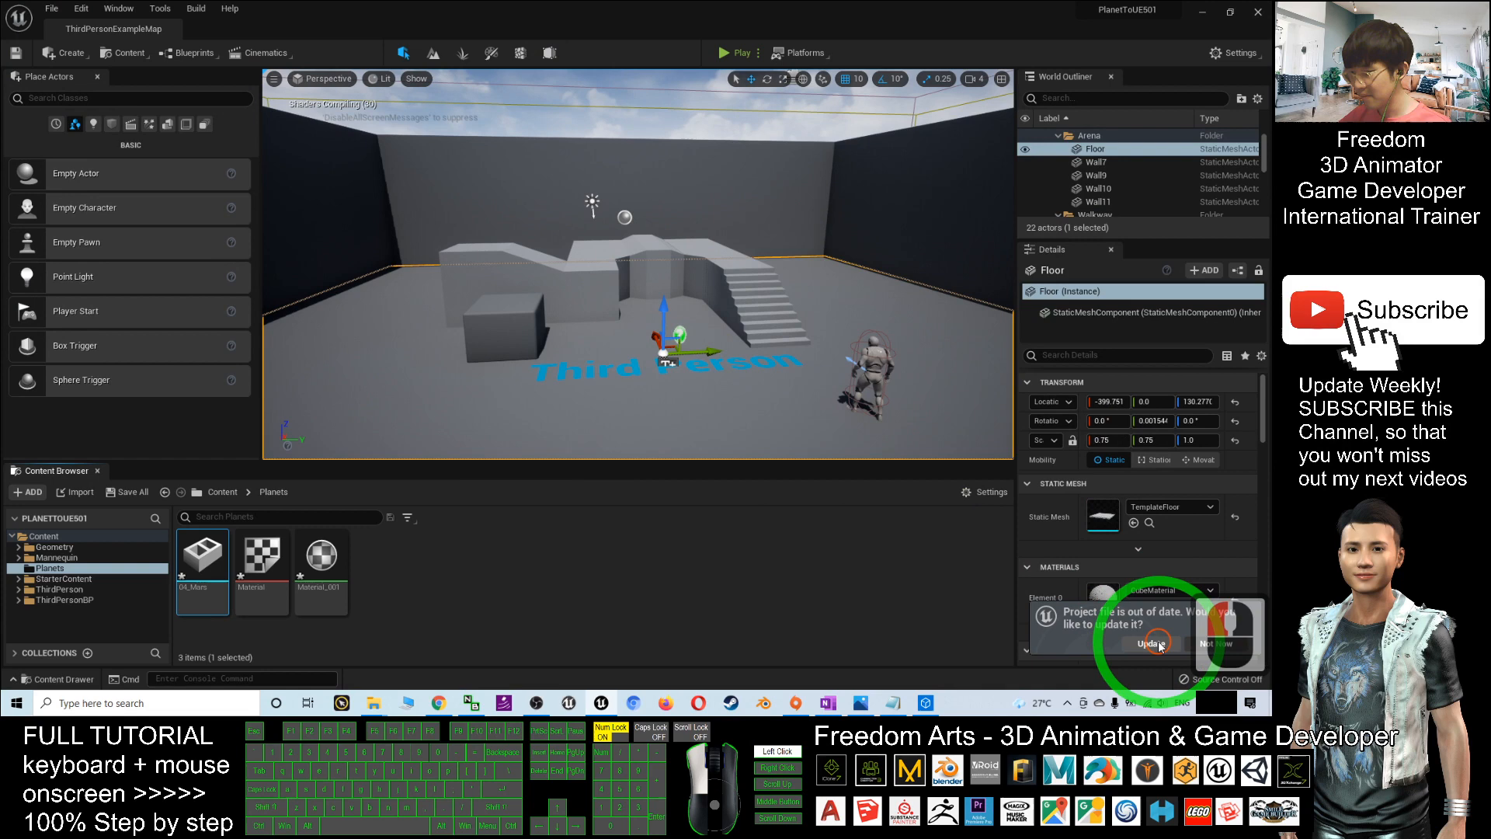
{"action": "left_click", "coordinate": [1154, 643]}
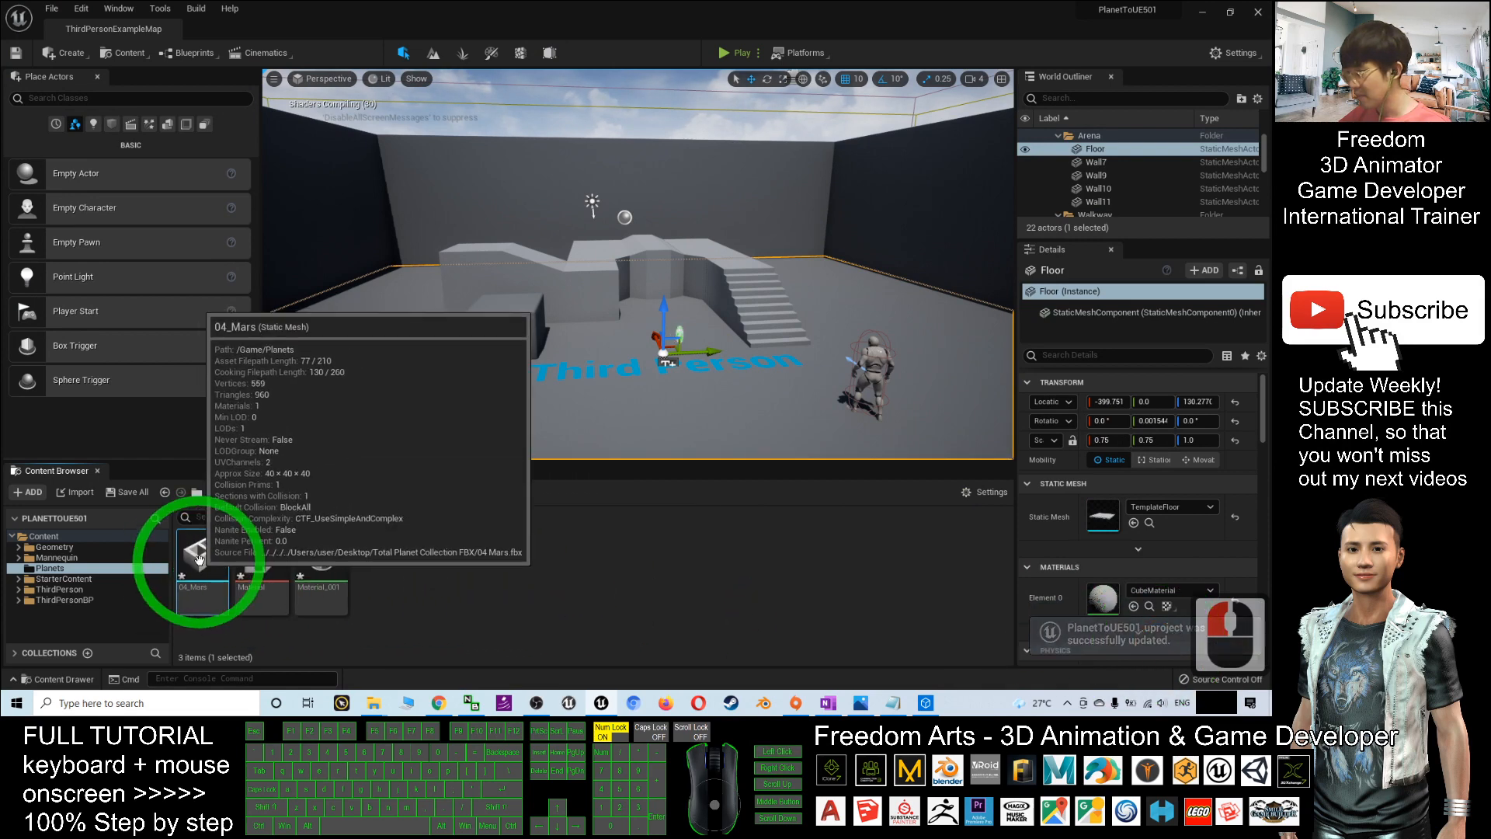
Set the 04_Mars mesh's Collision Complexity to Use Complex Collision As Simple
{"action": "double_click", "coordinate": [201, 551]}
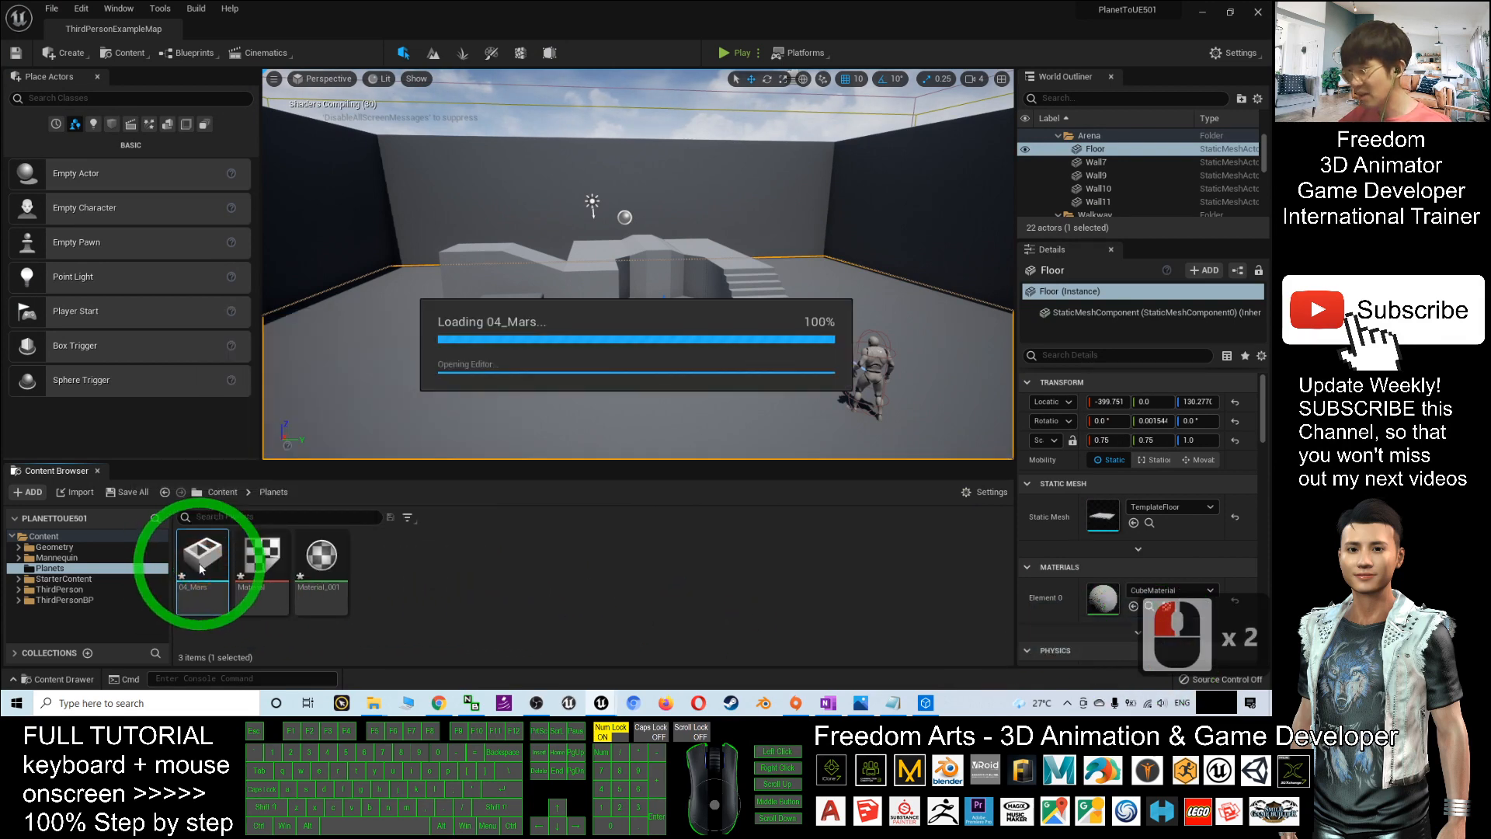
{"action": "double_click", "coordinate": [202, 552]}
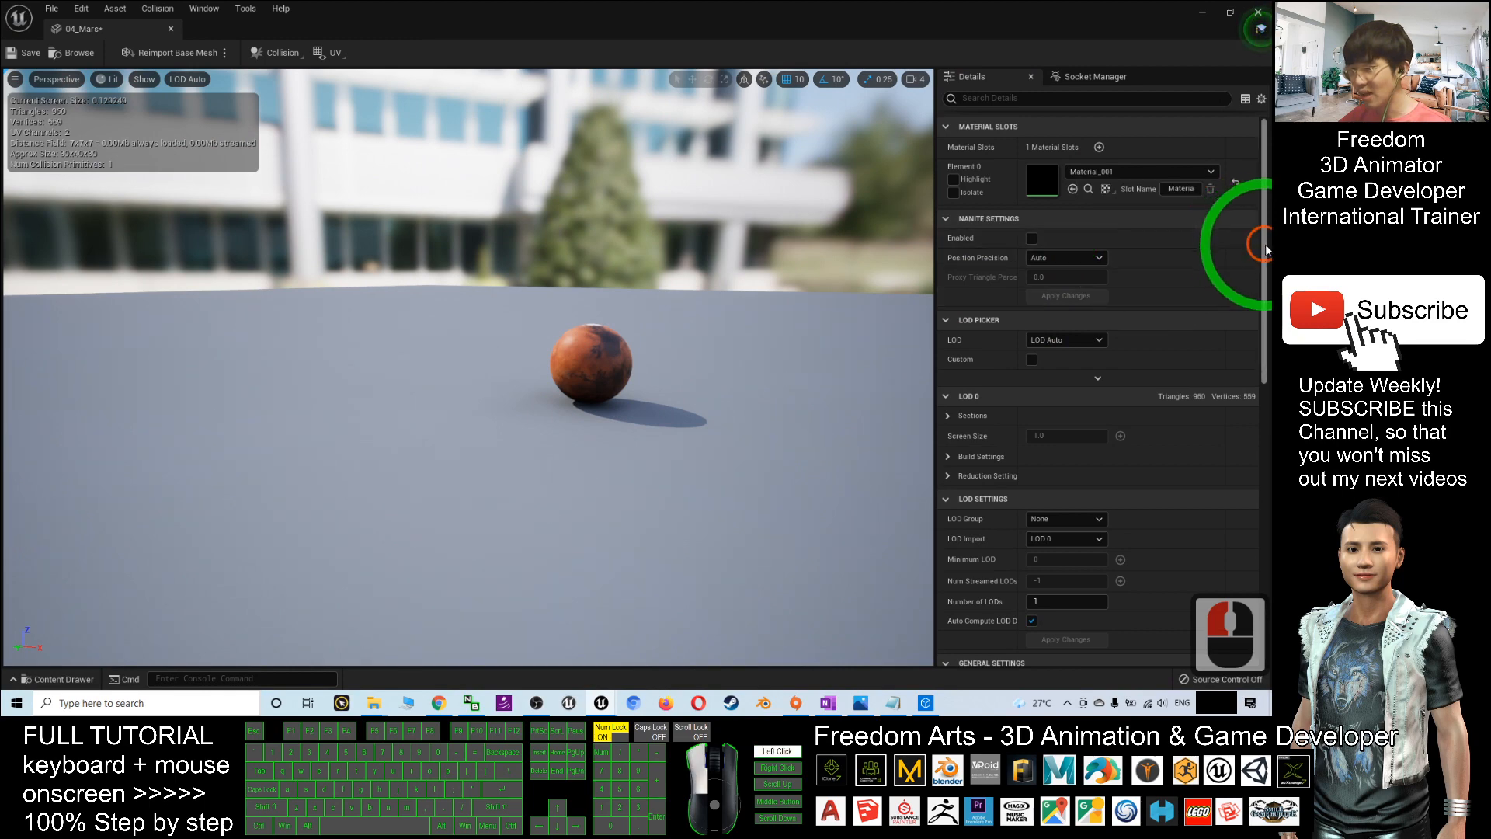
{"action": "scroll", "scroll_direction": "down", "scroll_amount": 3}
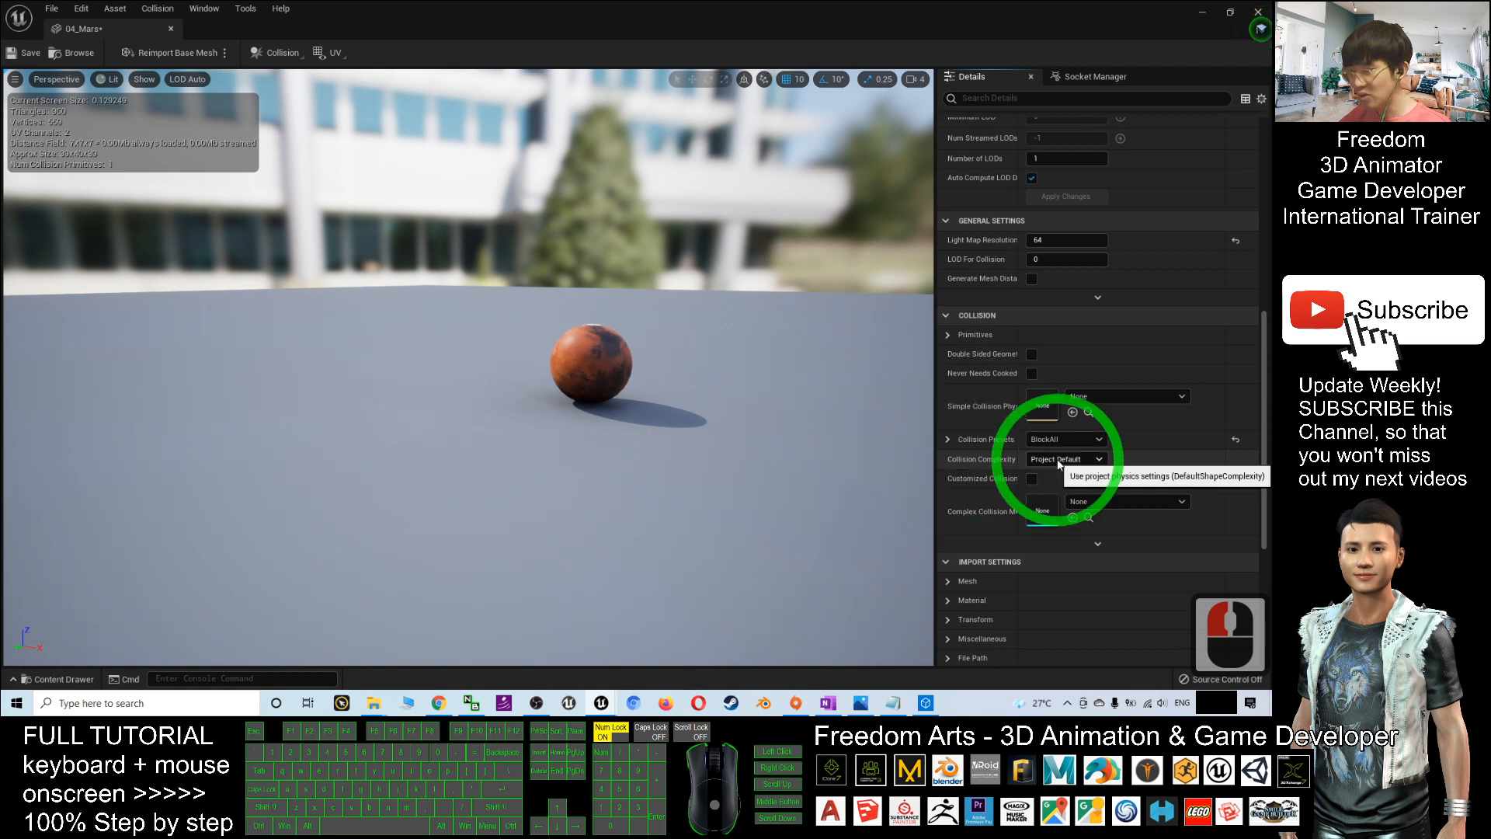
{"action": "left_click", "coordinate": [1066, 459]}
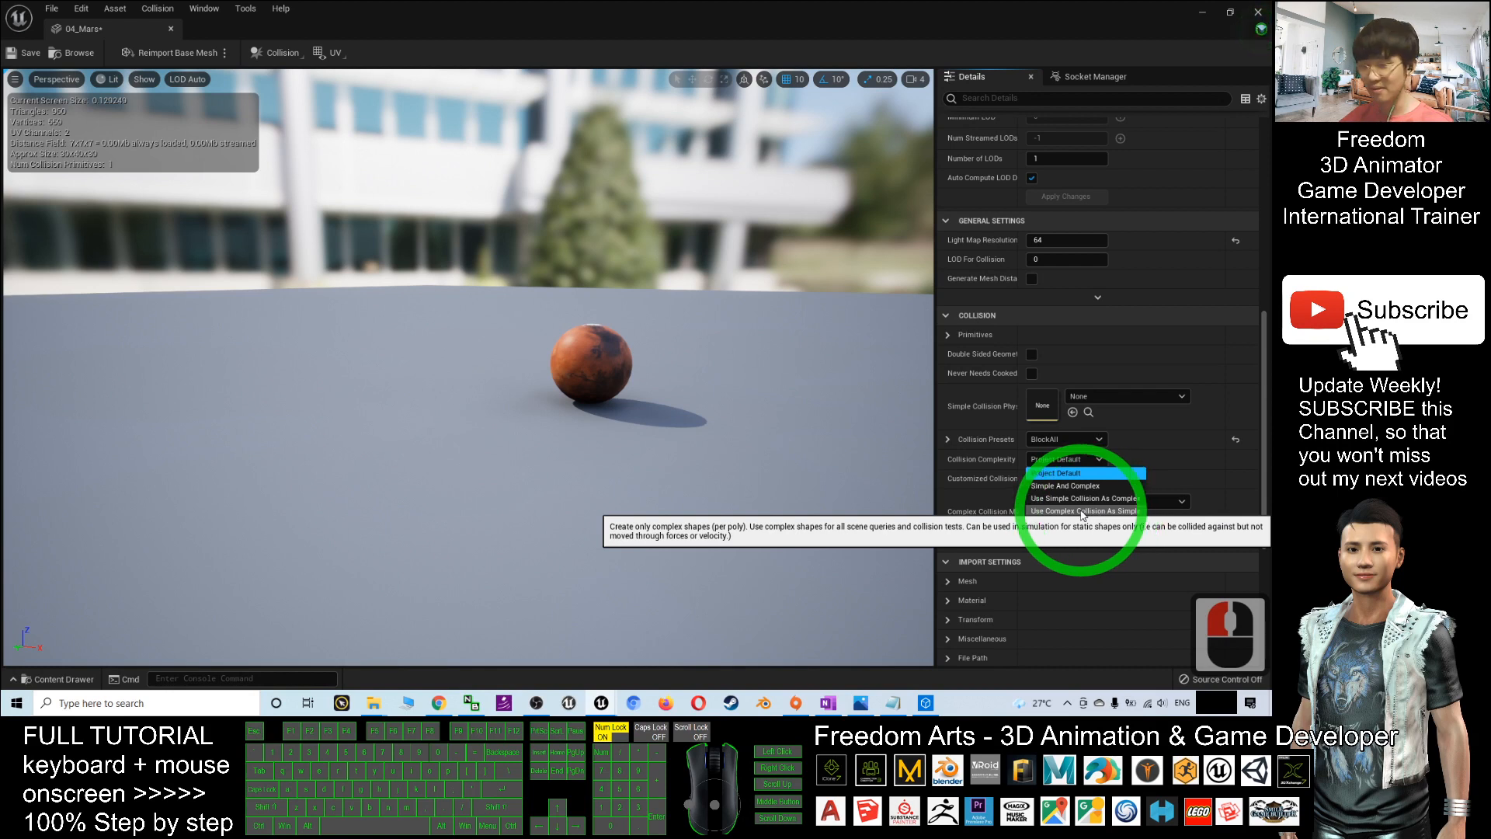
{"action": "left_click", "coordinate": [1084, 510]}
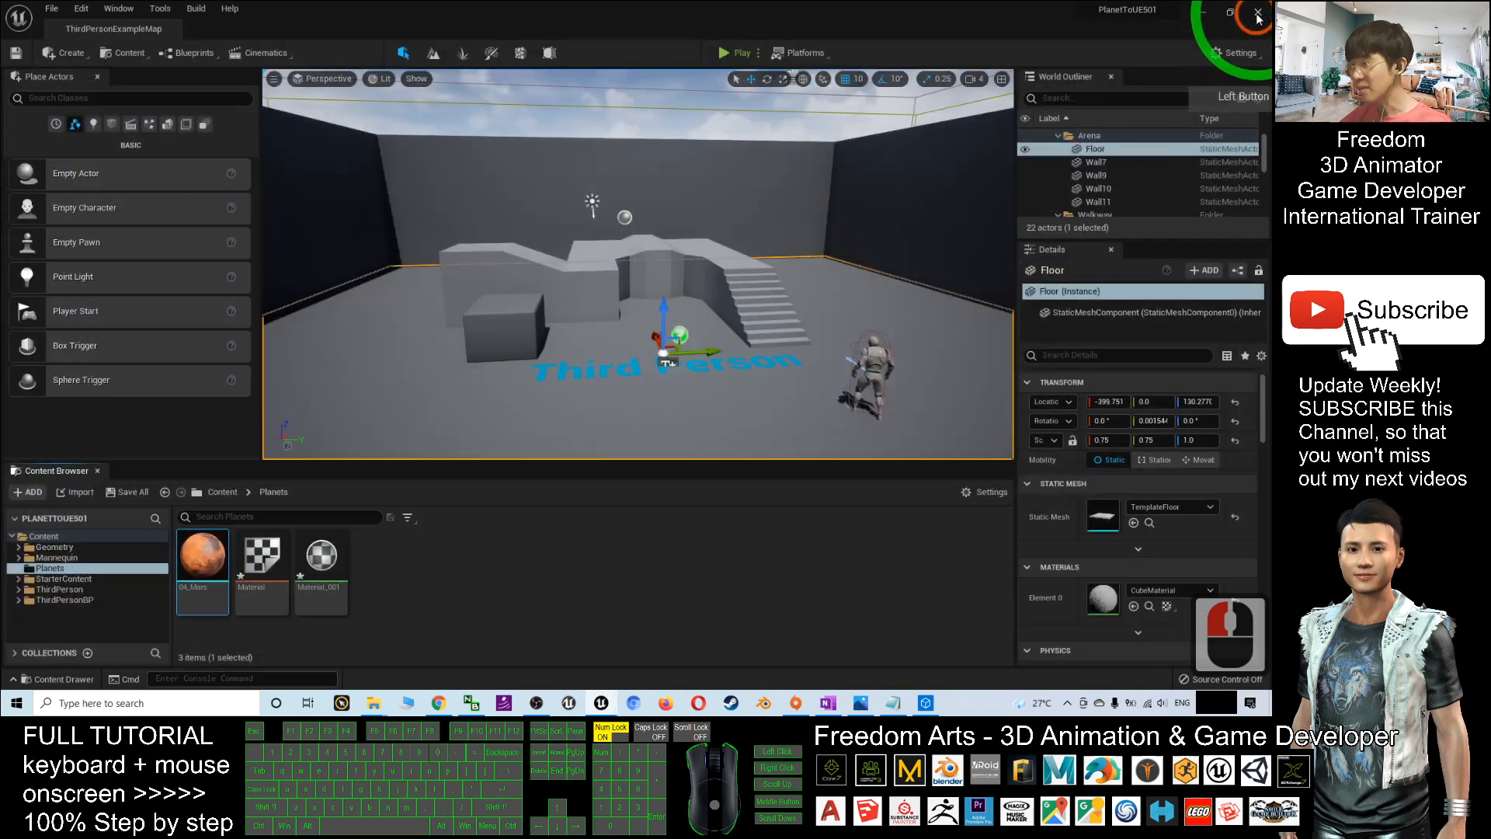
Return to the level and drag the 04_Mars mesh into the viewport near the blocks
{"action": "left_click", "coordinate": [411, 414]}
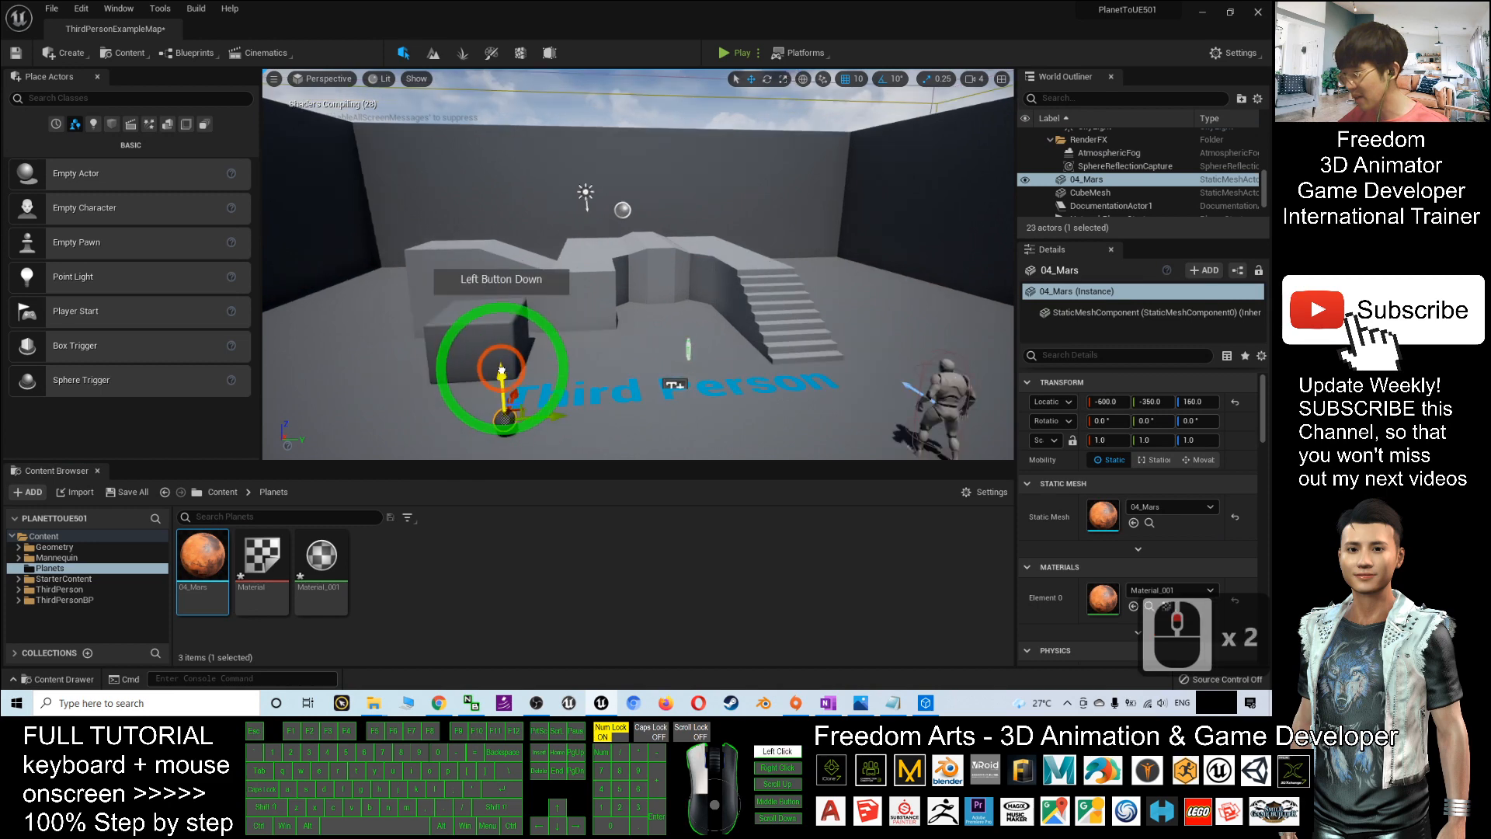
{"action": "left_click_drag", "start_coordinate": [503, 371], "coordinate": [497, 337]}
{"action": "type", "text": "5"}
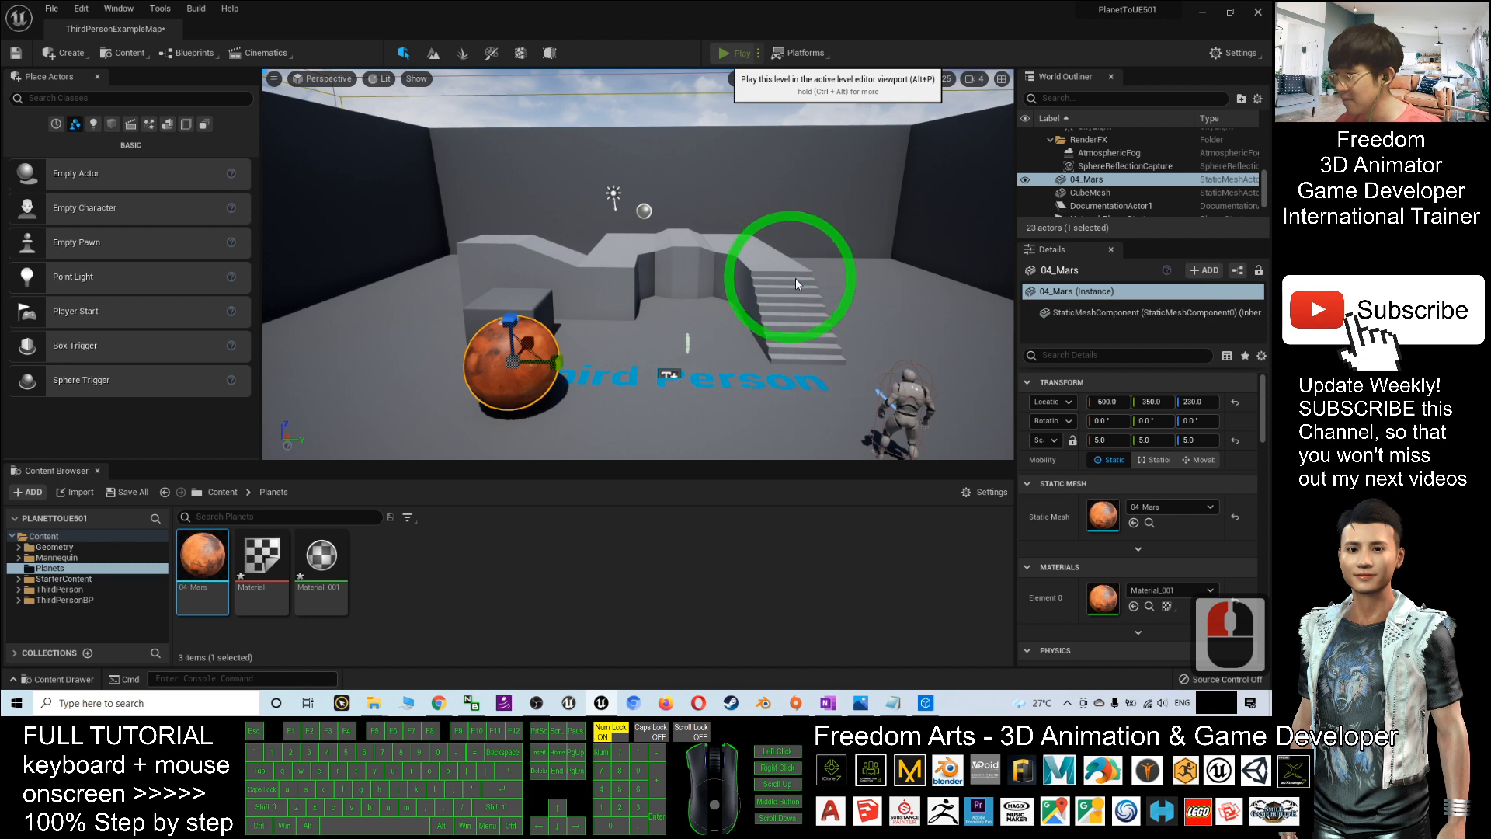
{"action": "left_click", "coordinate": [733, 53]}
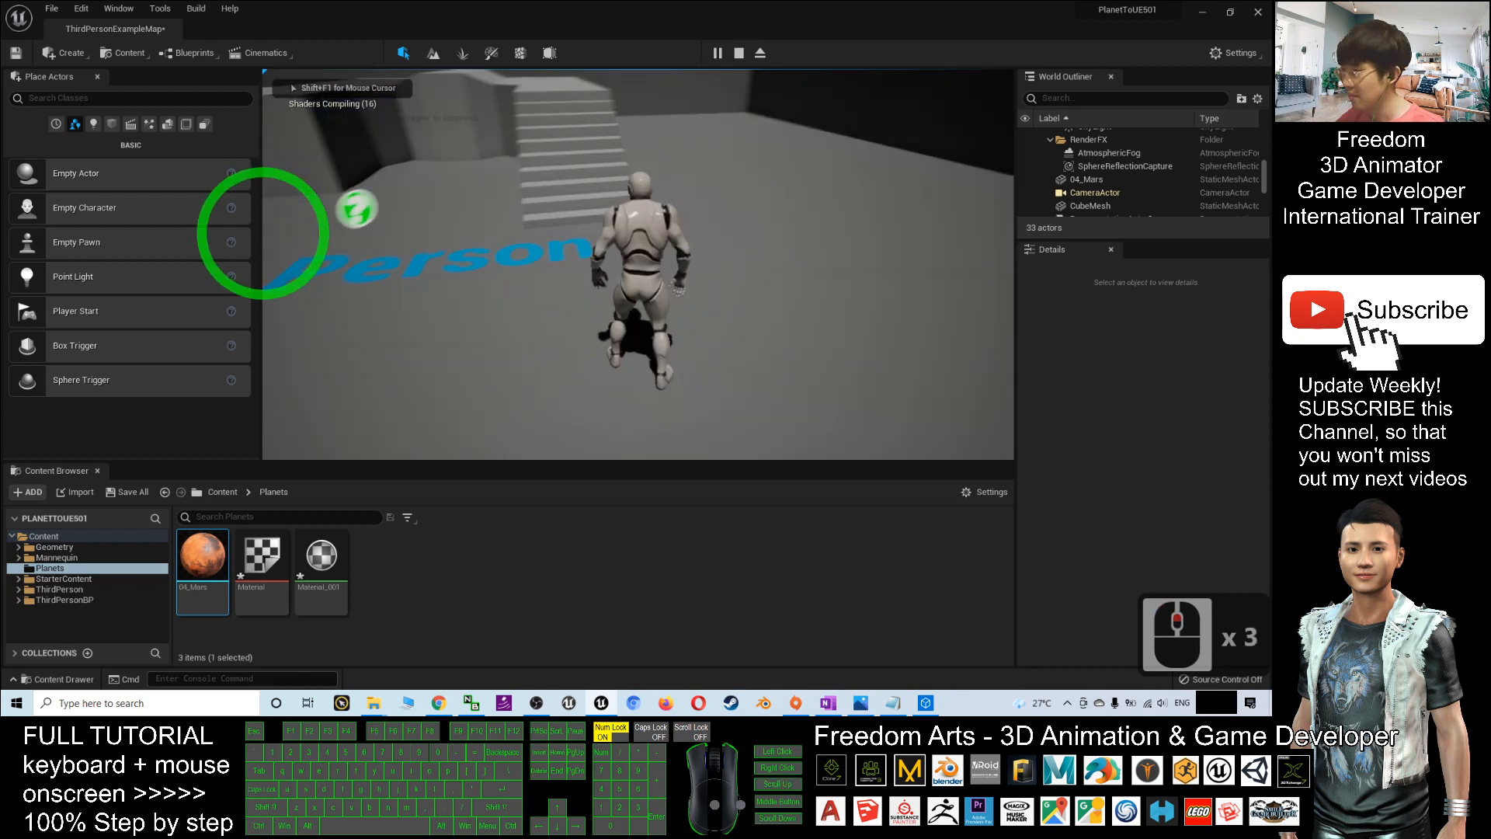
{"action": "key", "text": "w"}
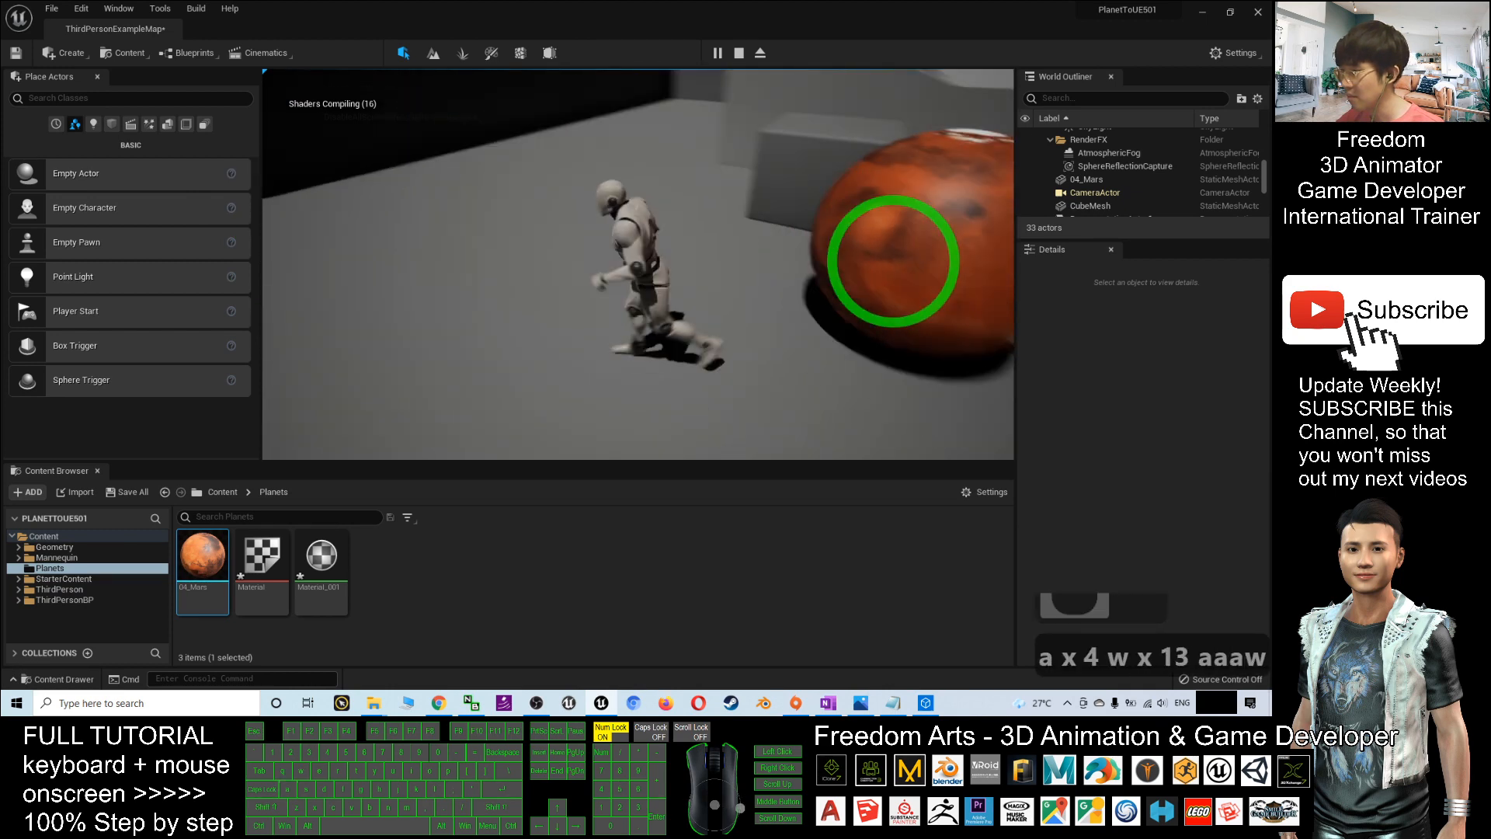
{"action": "key", "text": "w"}
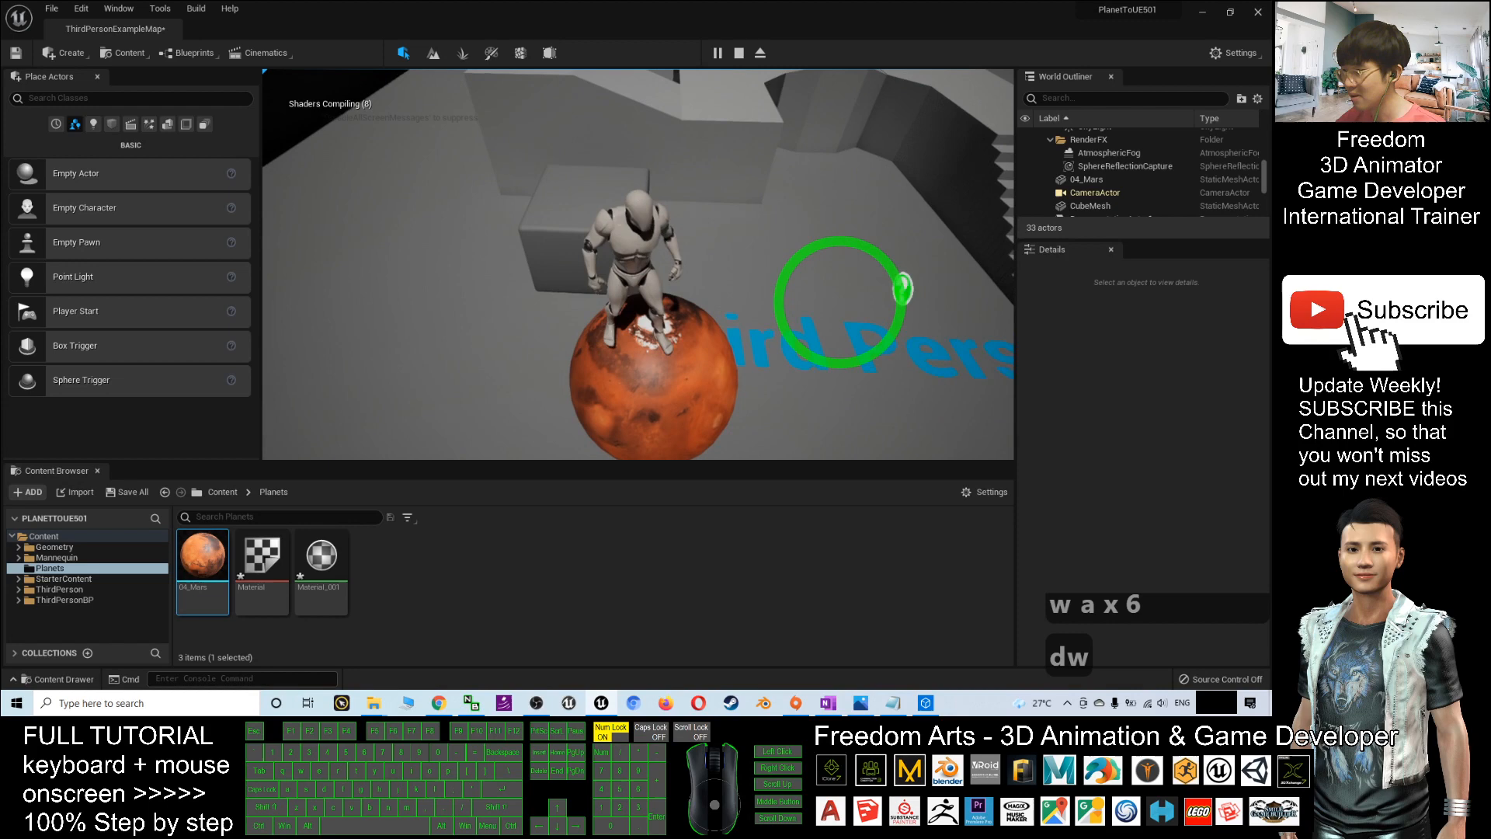
{"action": "key", "text": "w"}
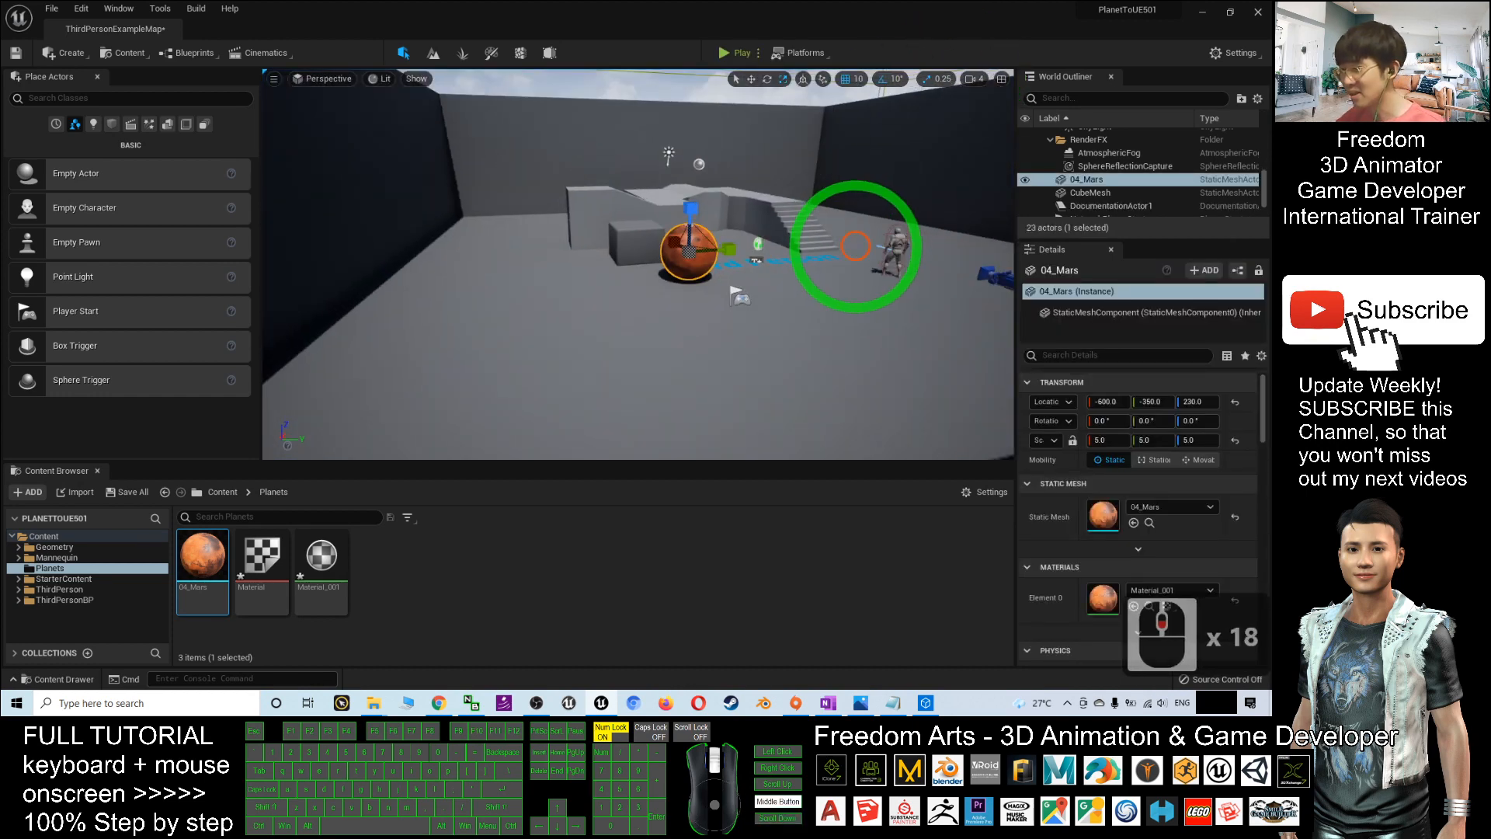
Raise the Mars sphere to about height 930 above the arena
{"action": "left_click_drag", "start_coordinate": [856, 246], "coordinate": [752, 201]}
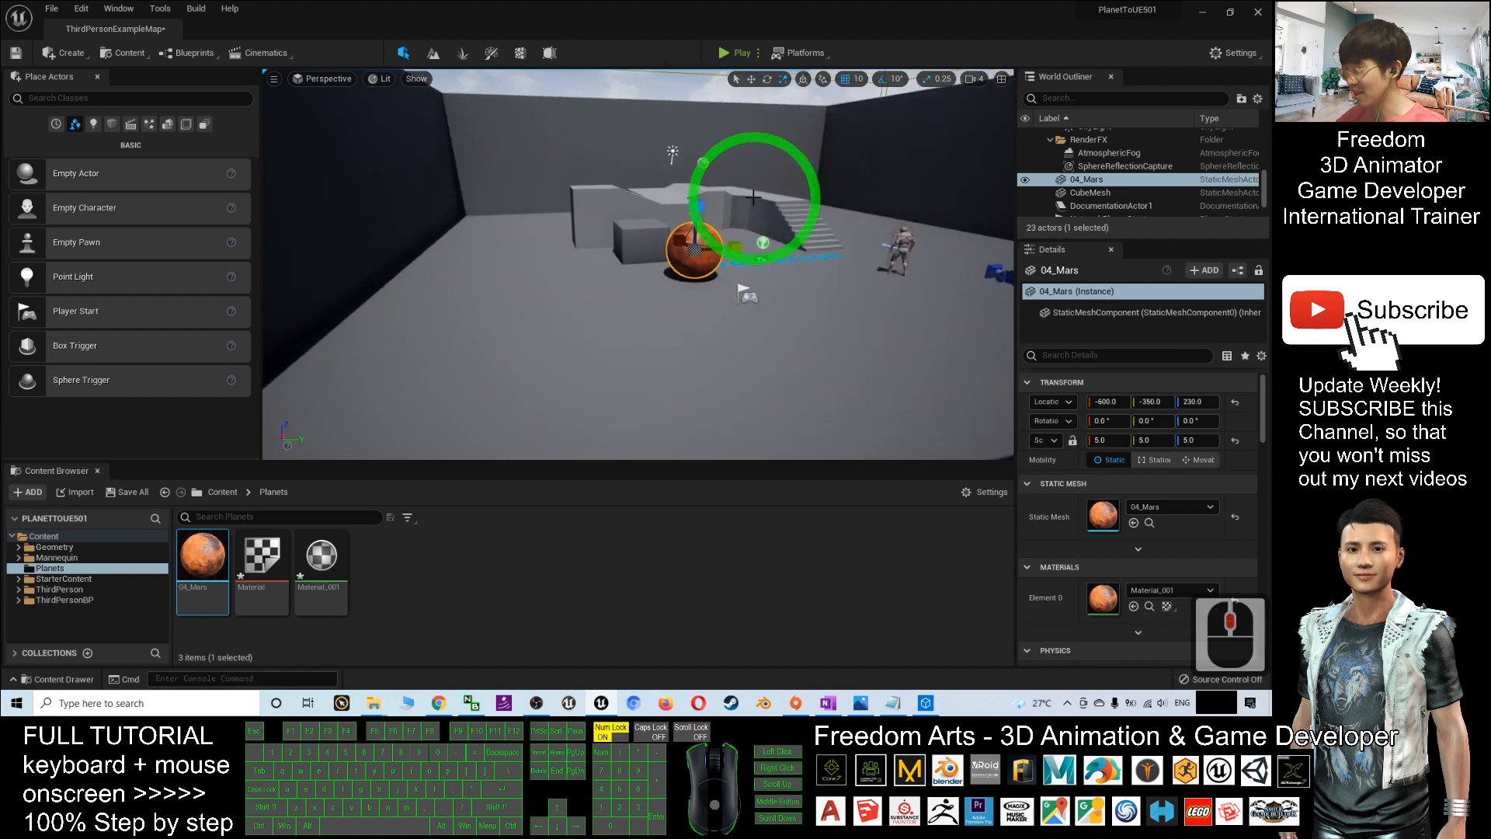
{"action": "left_click_drag", "start_coordinate": [695, 248], "coordinate": [701, 163]}
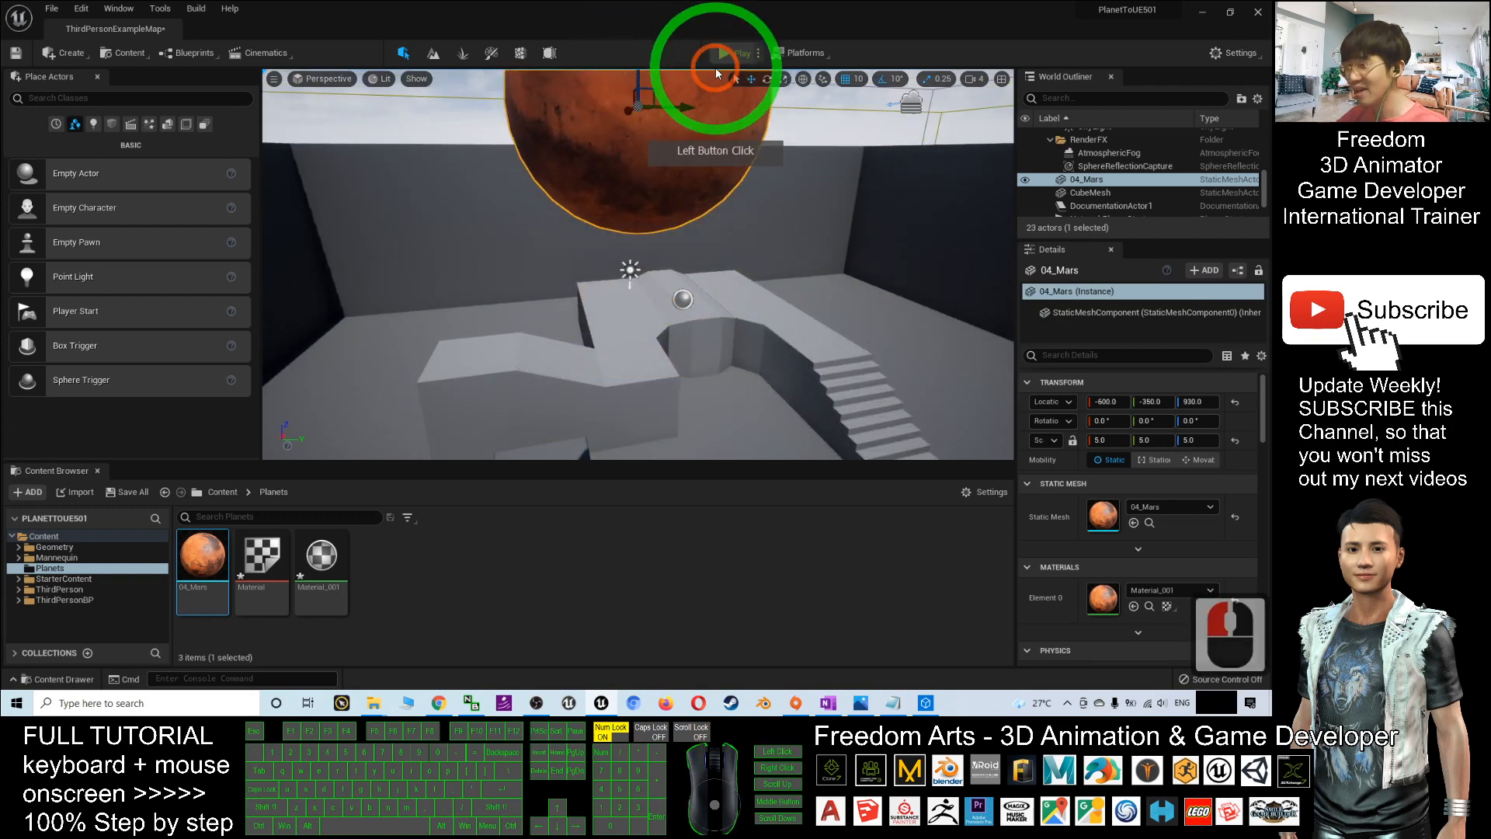
Play the level and walk the character around the blocks with W and A
{"action": "left_click", "coordinate": [719, 52]}
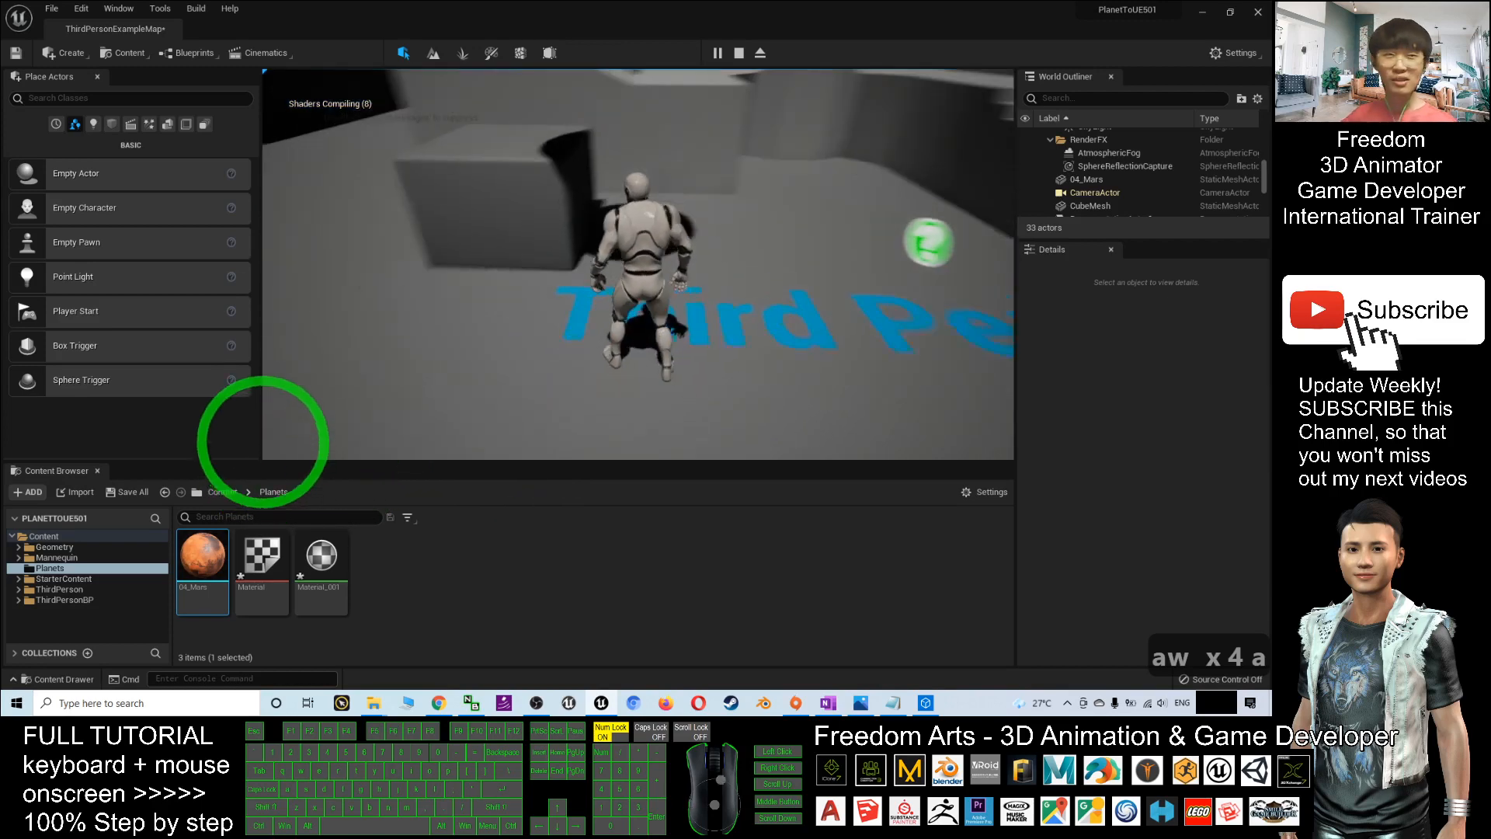
{"action": "key", "text": "w"}
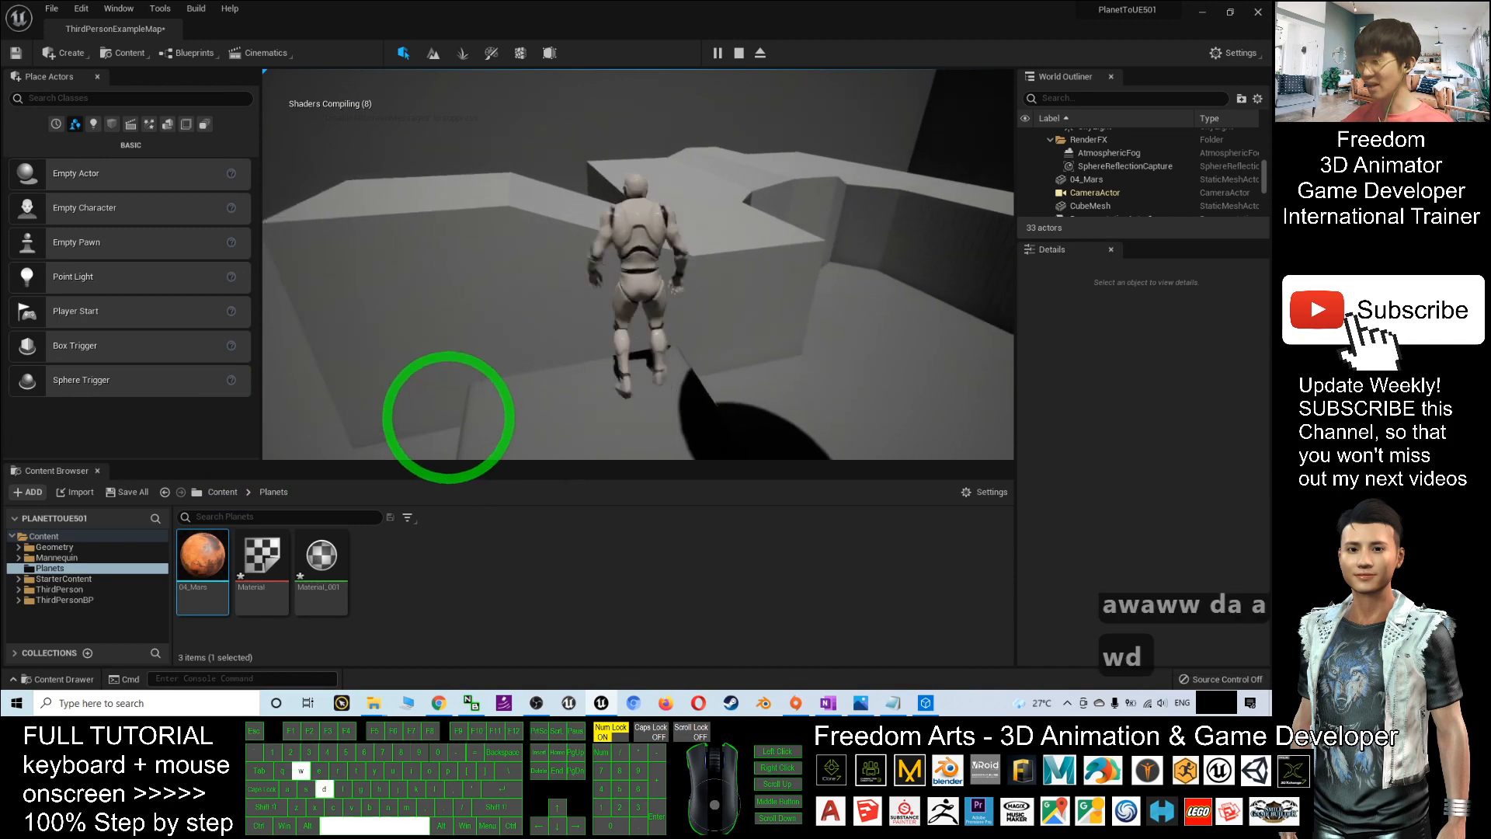
{"action": "key", "text": "a"}
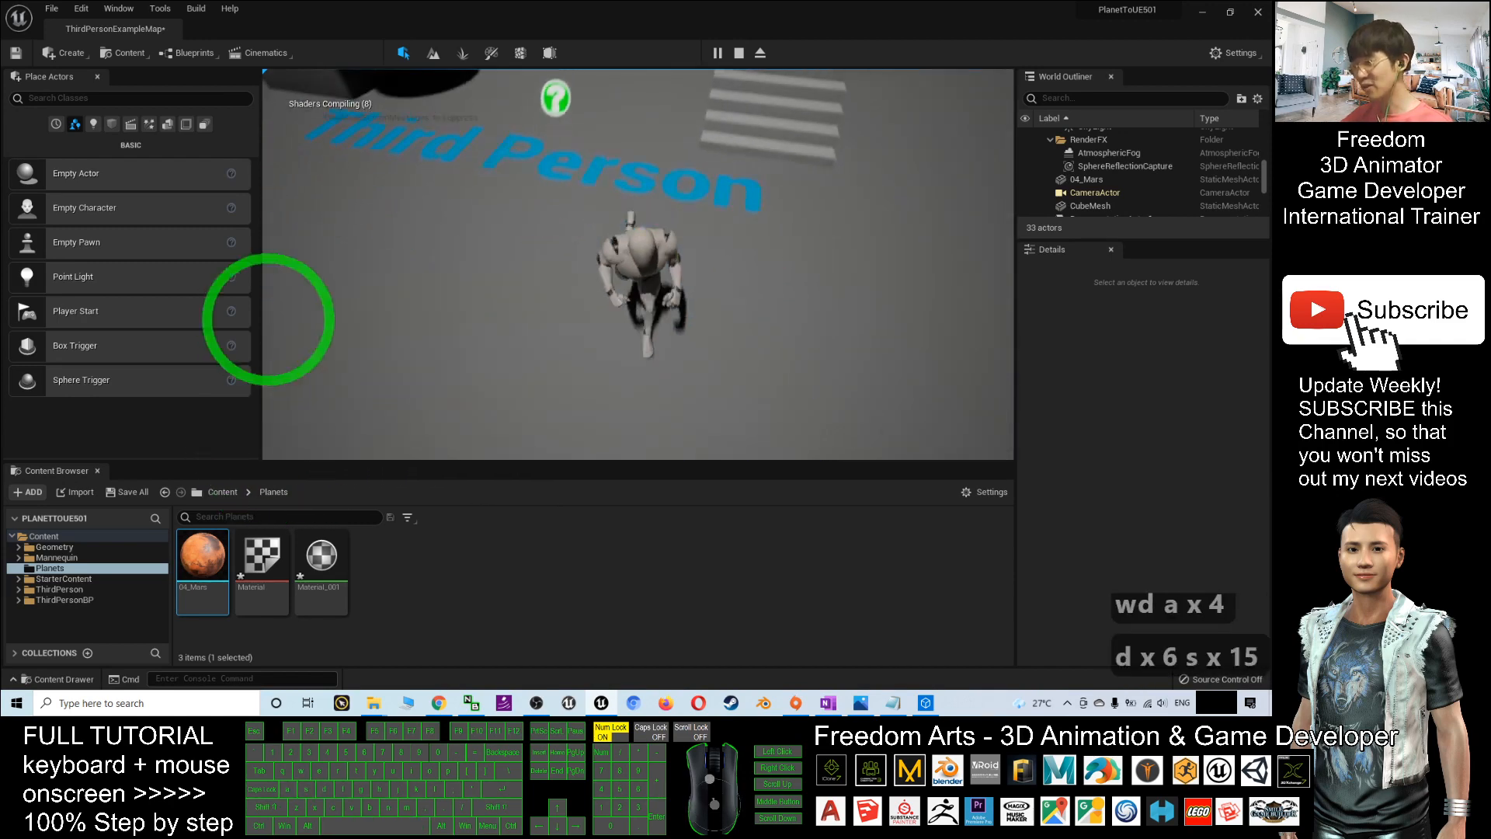
Stop playing and reopen the 04_Mars mesh for inspection
{"action": "left_click", "coordinate": [200, 554]}
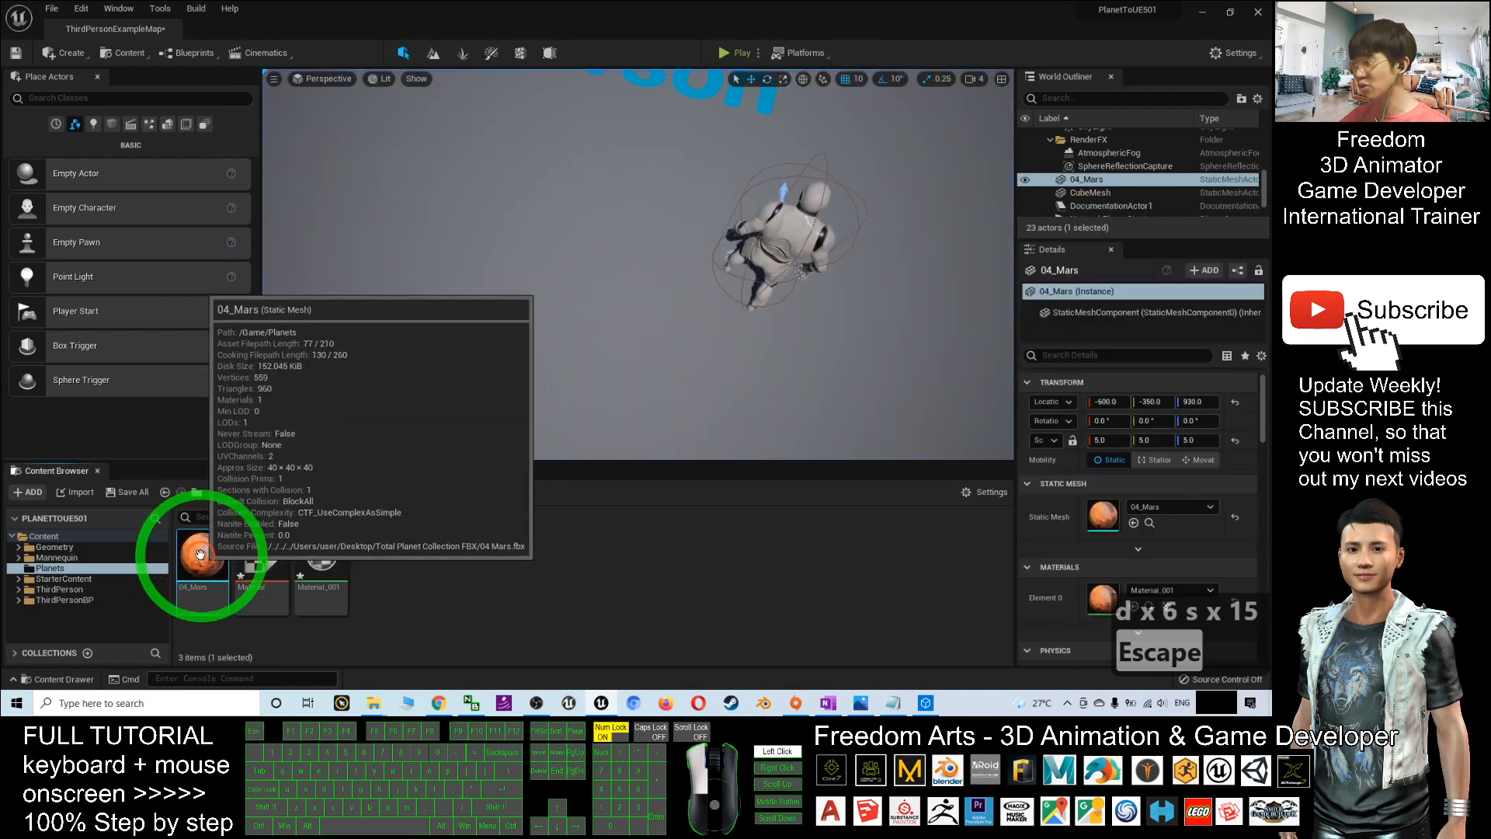
{"action": "double_click", "coordinate": [201, 554]}
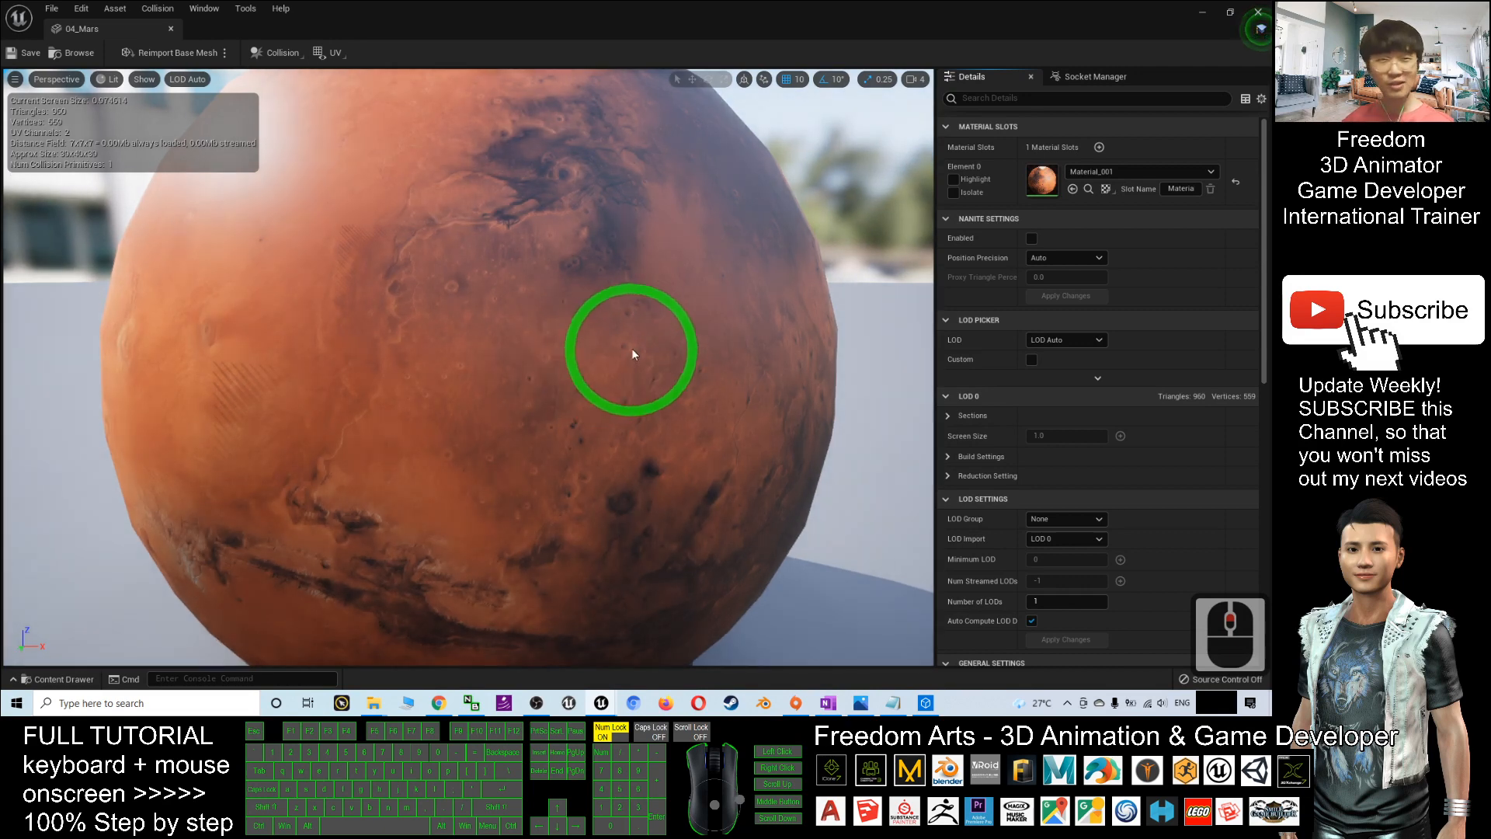
Orbit around the textured Mars sphere up close, then return to the level editor
{"action": "left_click_drag", "start_coordinate": [632, 352], "coordinate": [702, 413]}
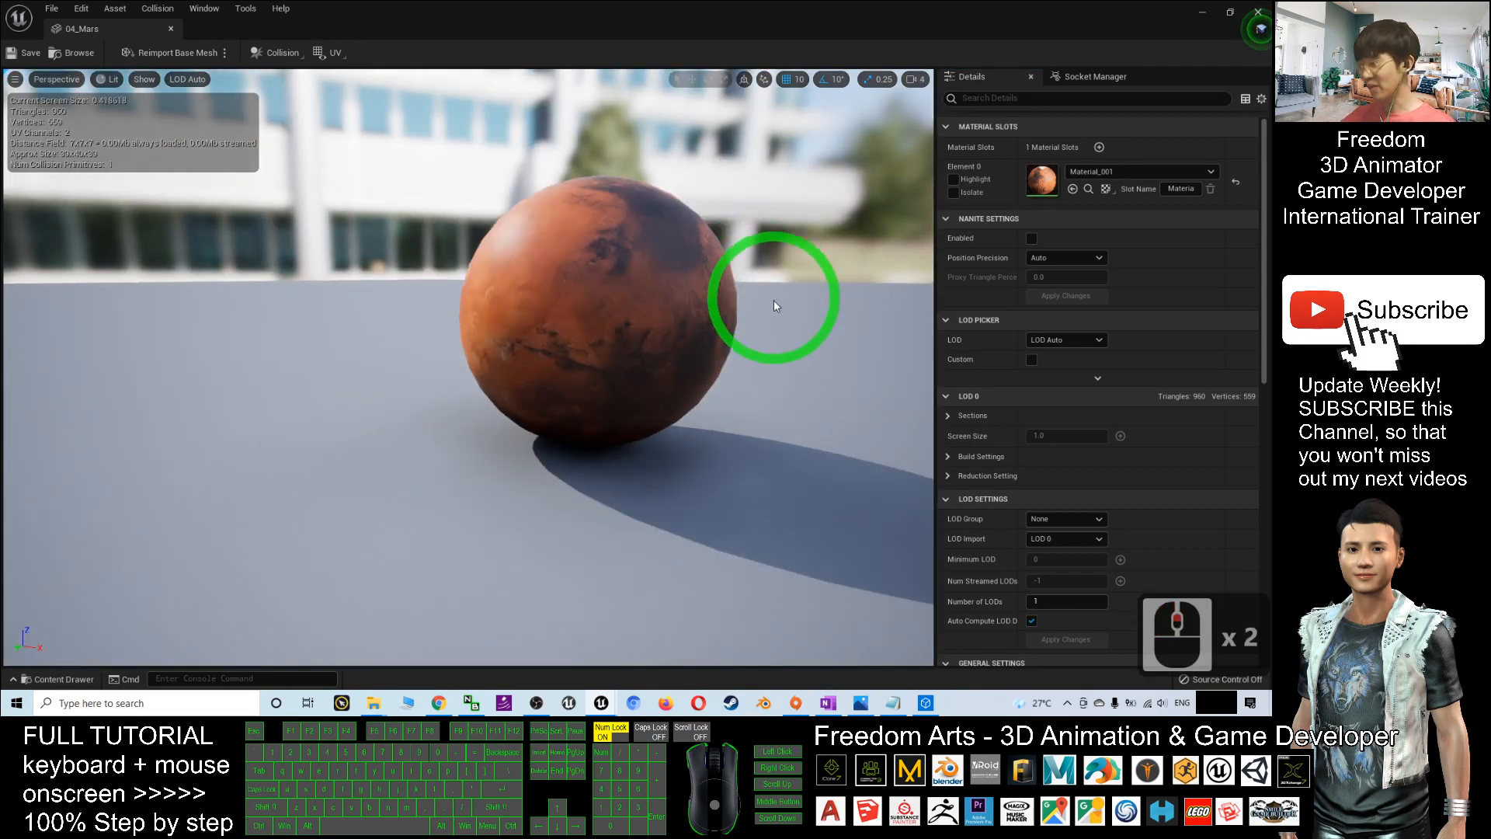
{"action": "left_click_drag", "start_coordinate": [775, 304], "coordinate": [807, 328]}
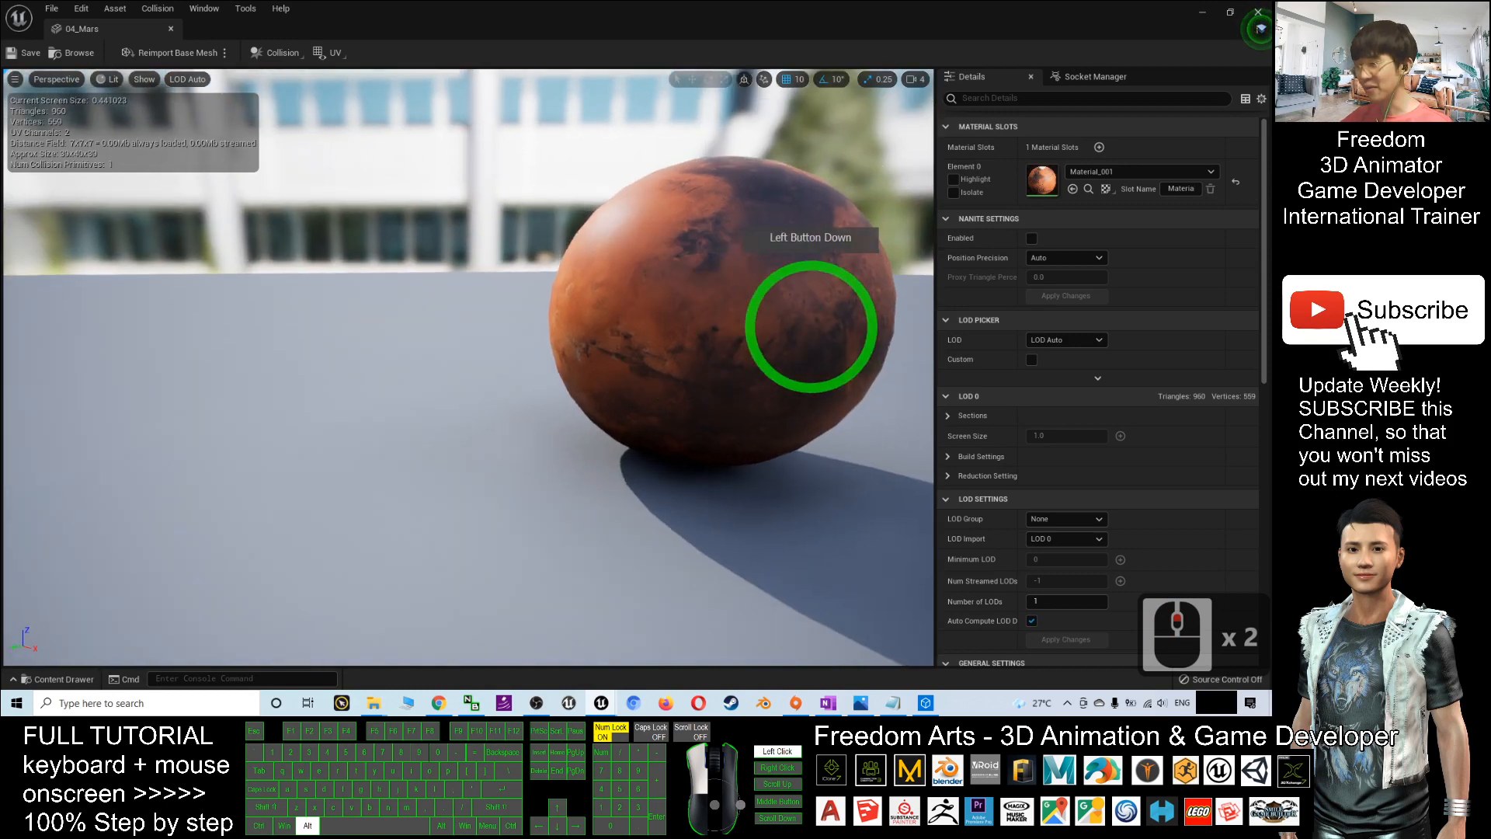
{"action": "left_click_drag", "start_coordinate": [808, 323], "coordinate": [590, 265]}
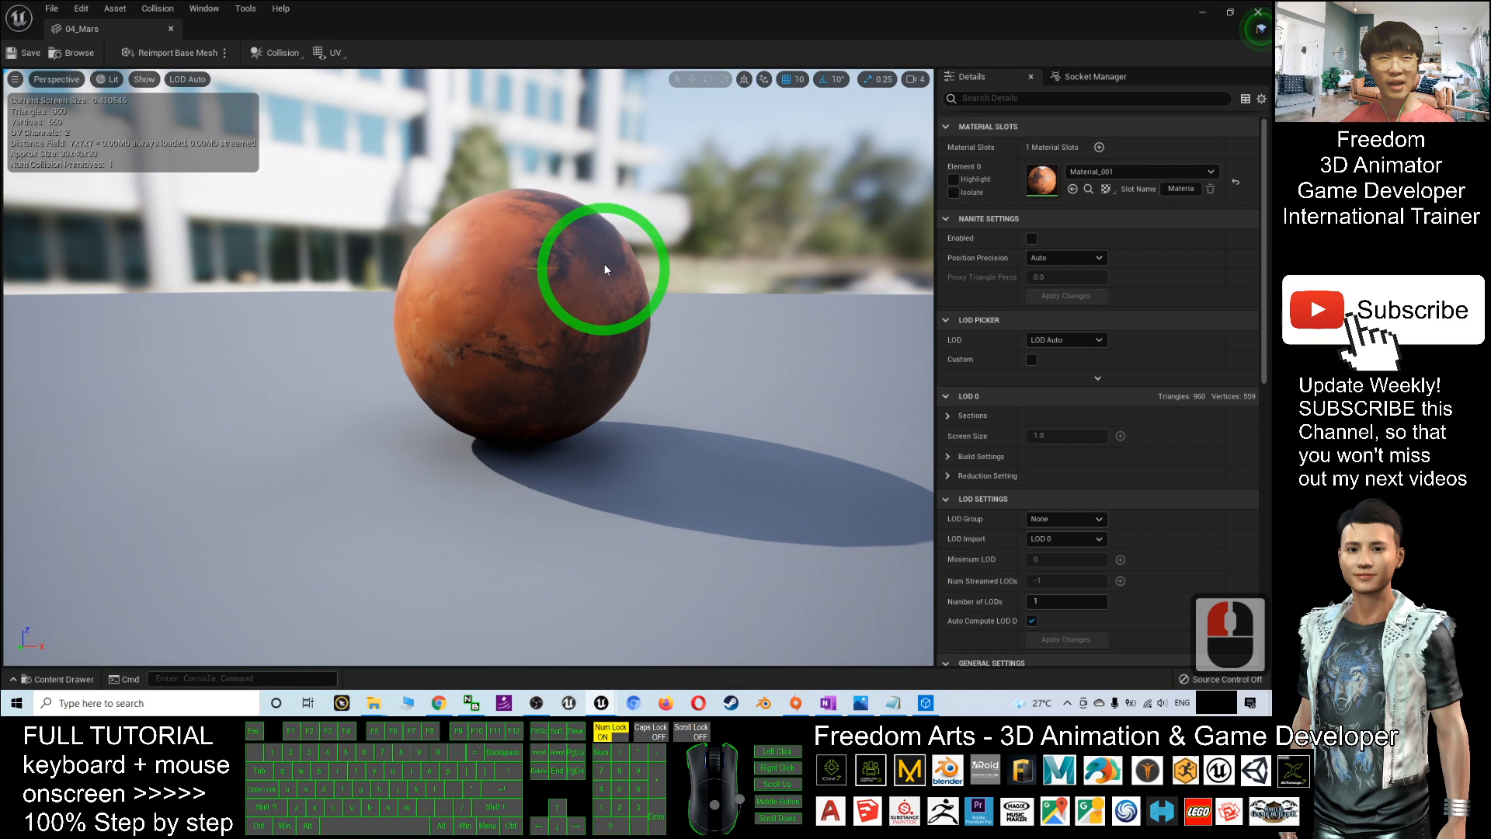
{"action": "mouse_move", "coordinate": [556, 275]}
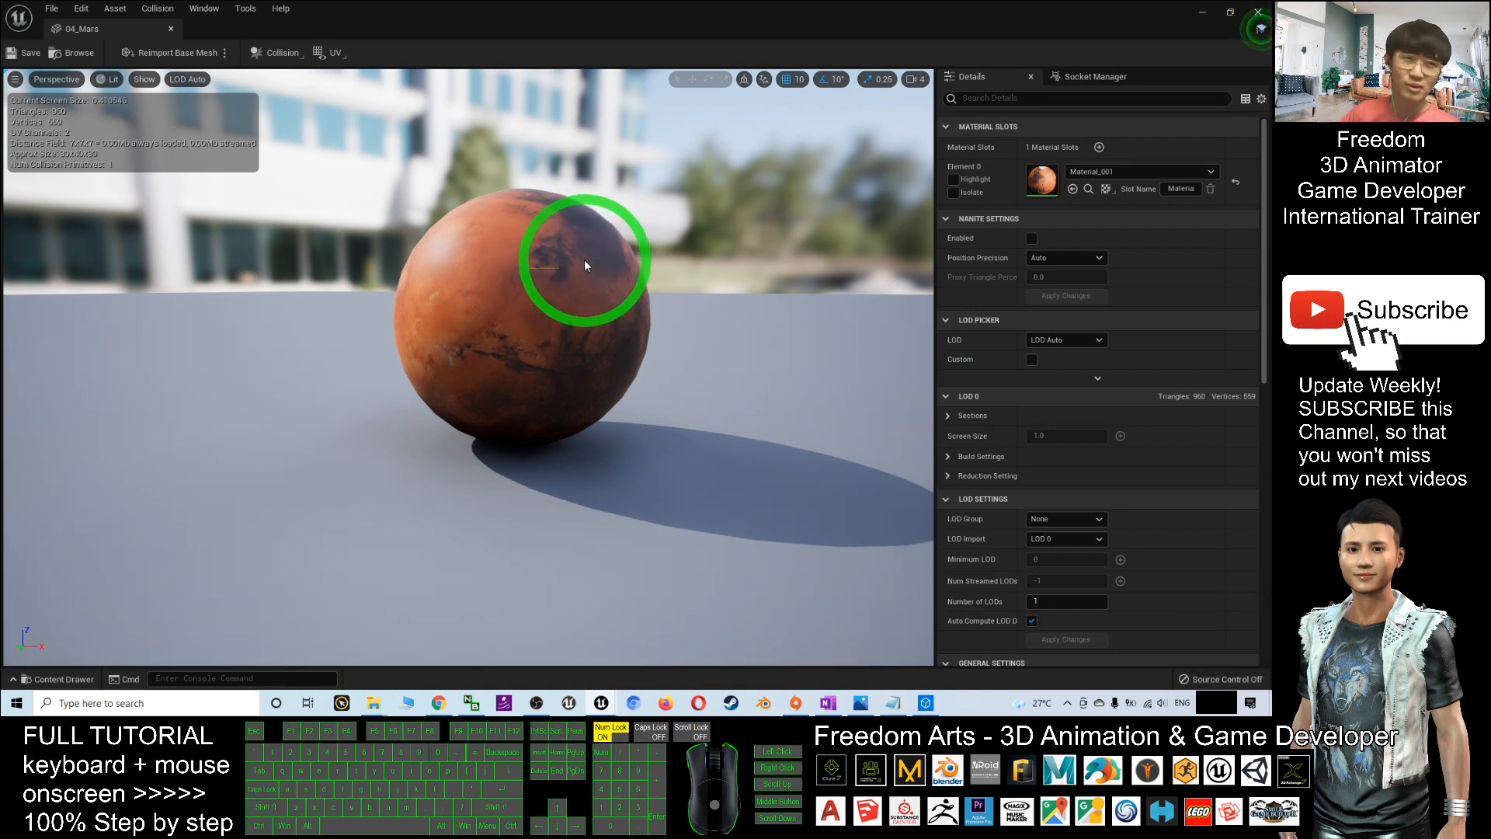
{"action": "mouse_move", "coordinate": [694, 211]}
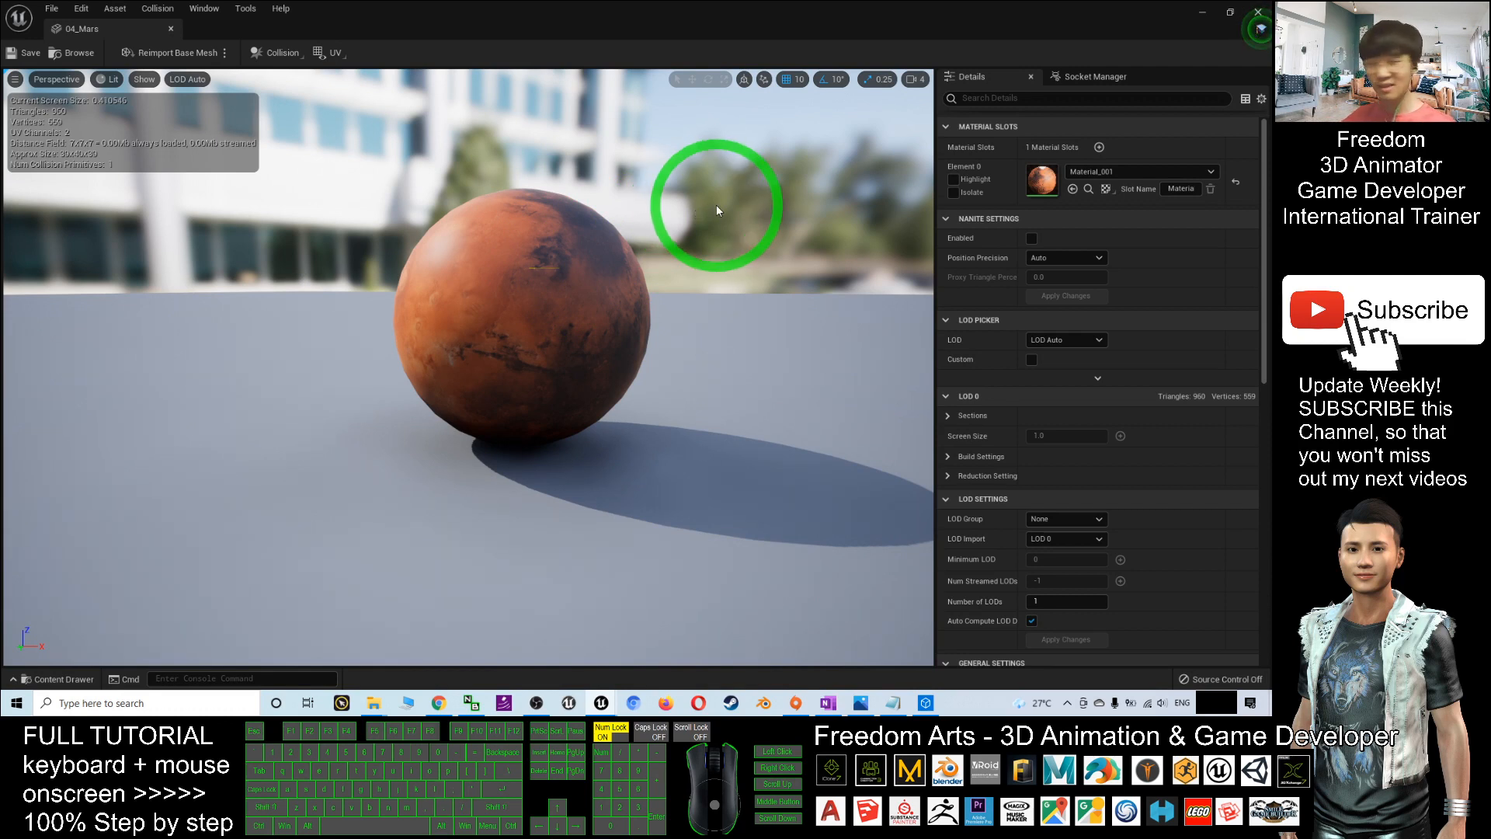
{"action": "mouse_move", "coordinate": [438, 211]}
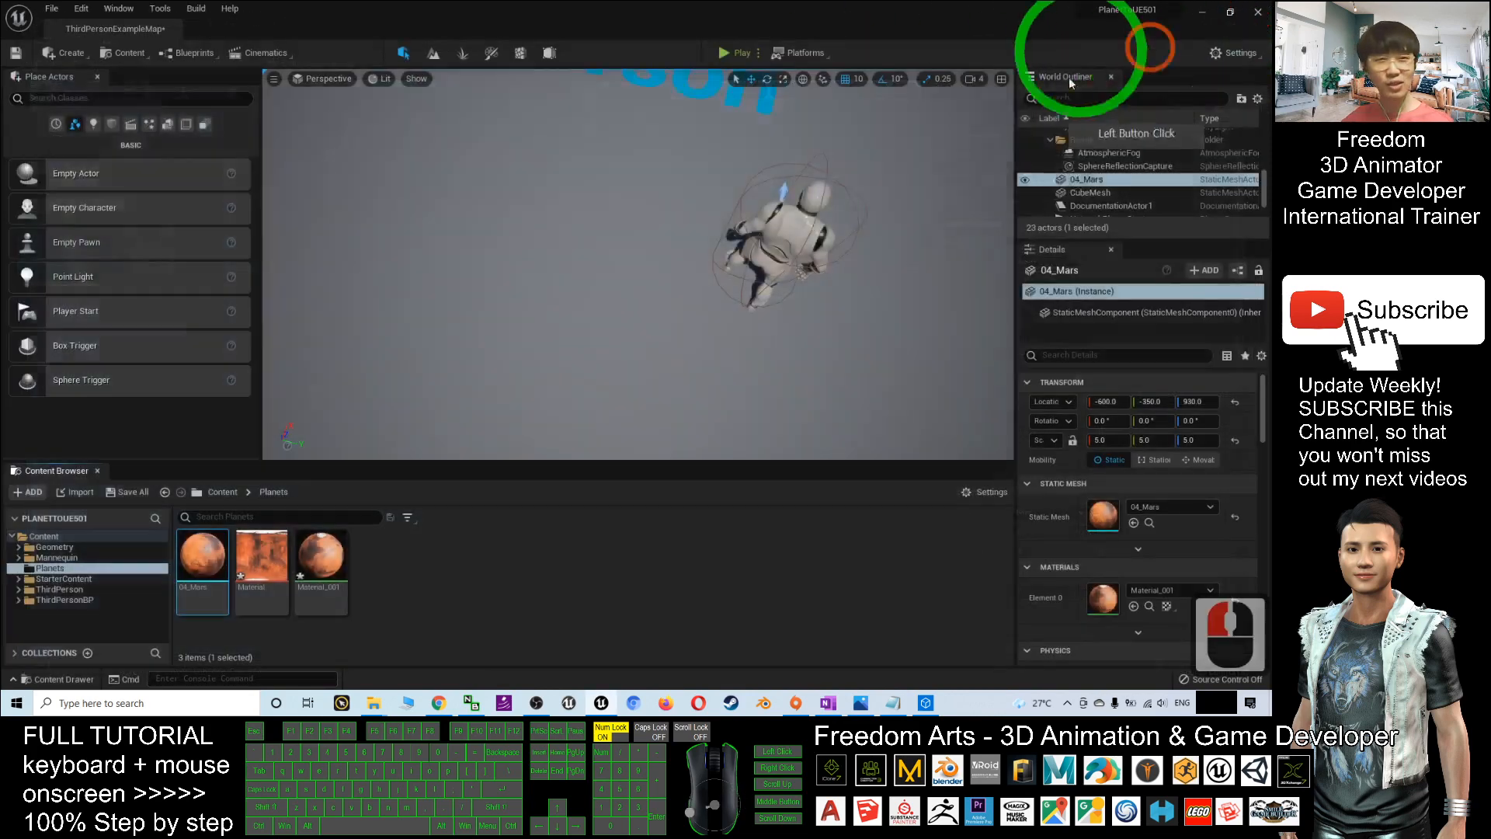
{"action": "left_click", "coordinate": [828, 290]}
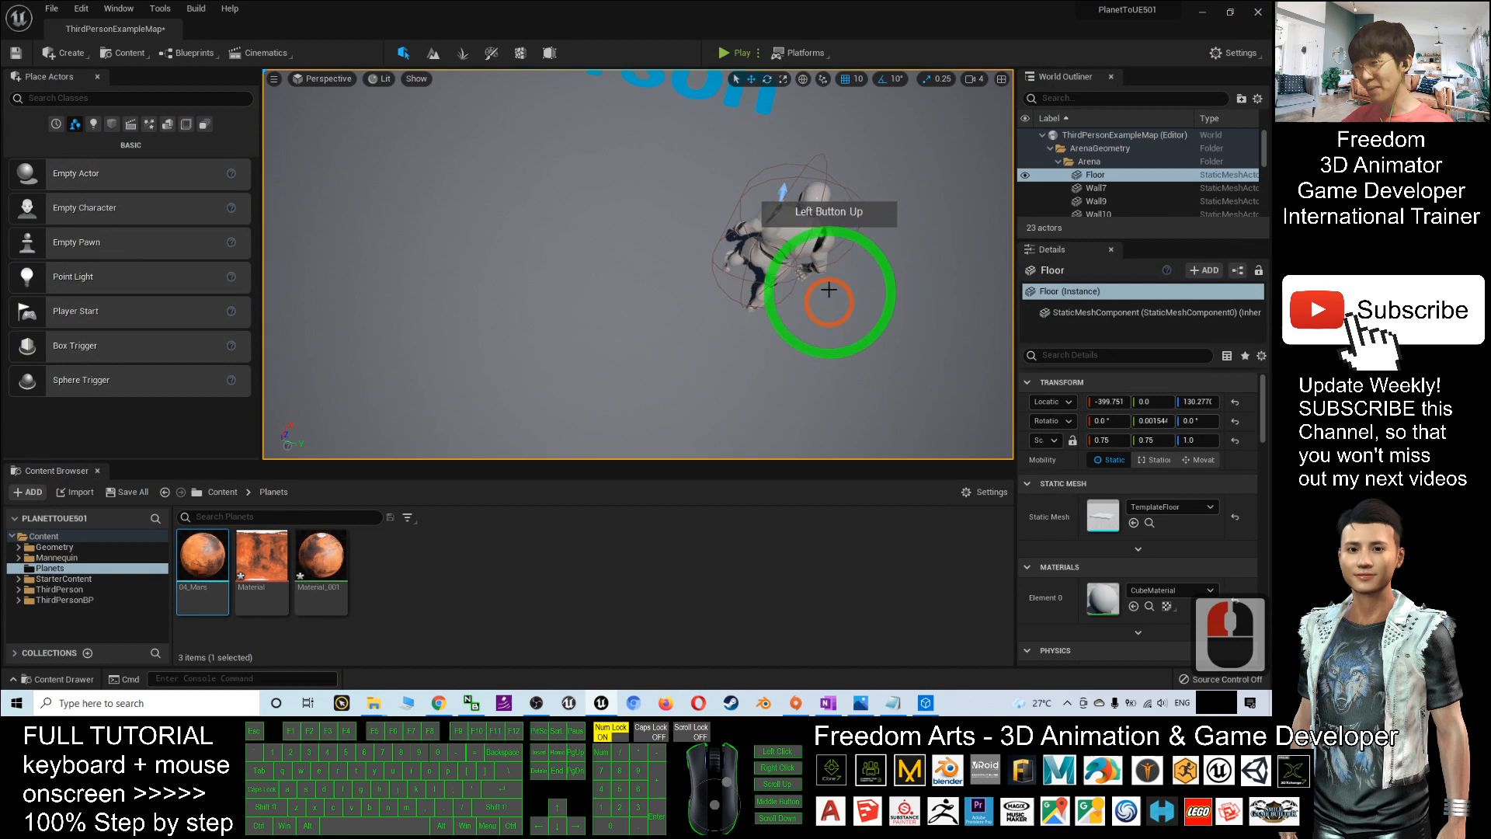